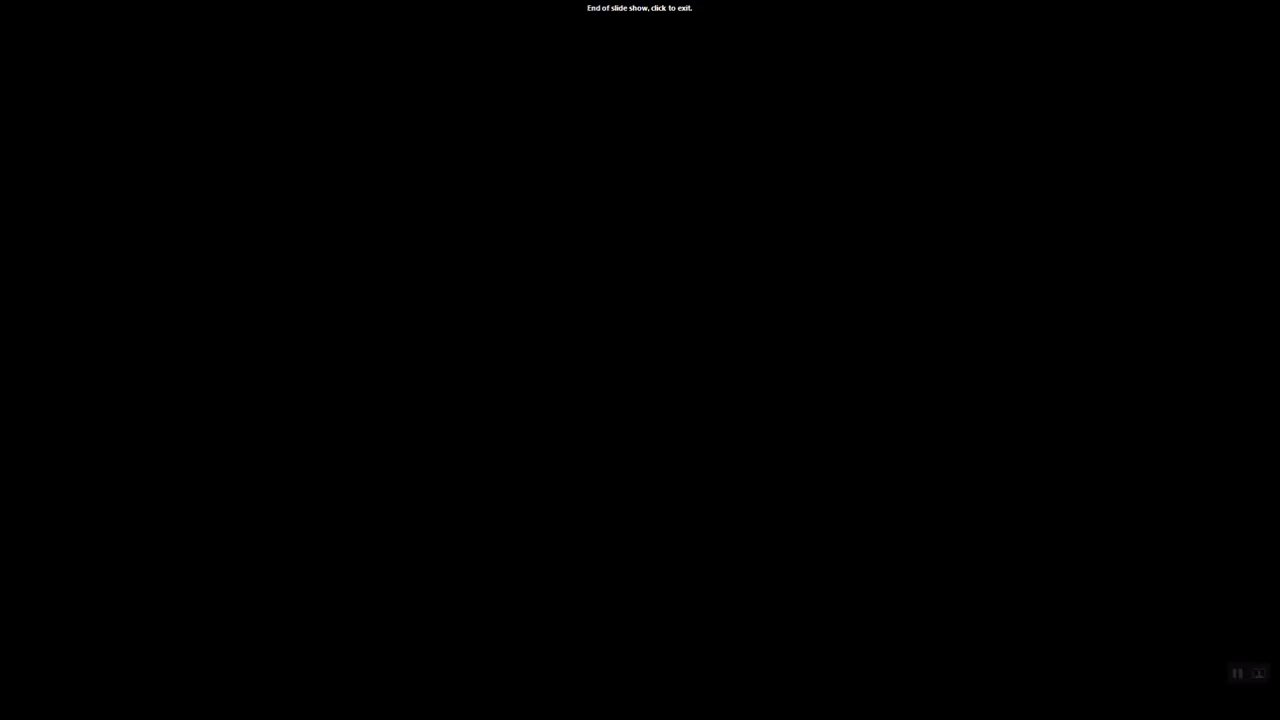
Exit the finished PowerPoint slide show to reveal the SA Crime Data Example workflow.
click(640, 360)
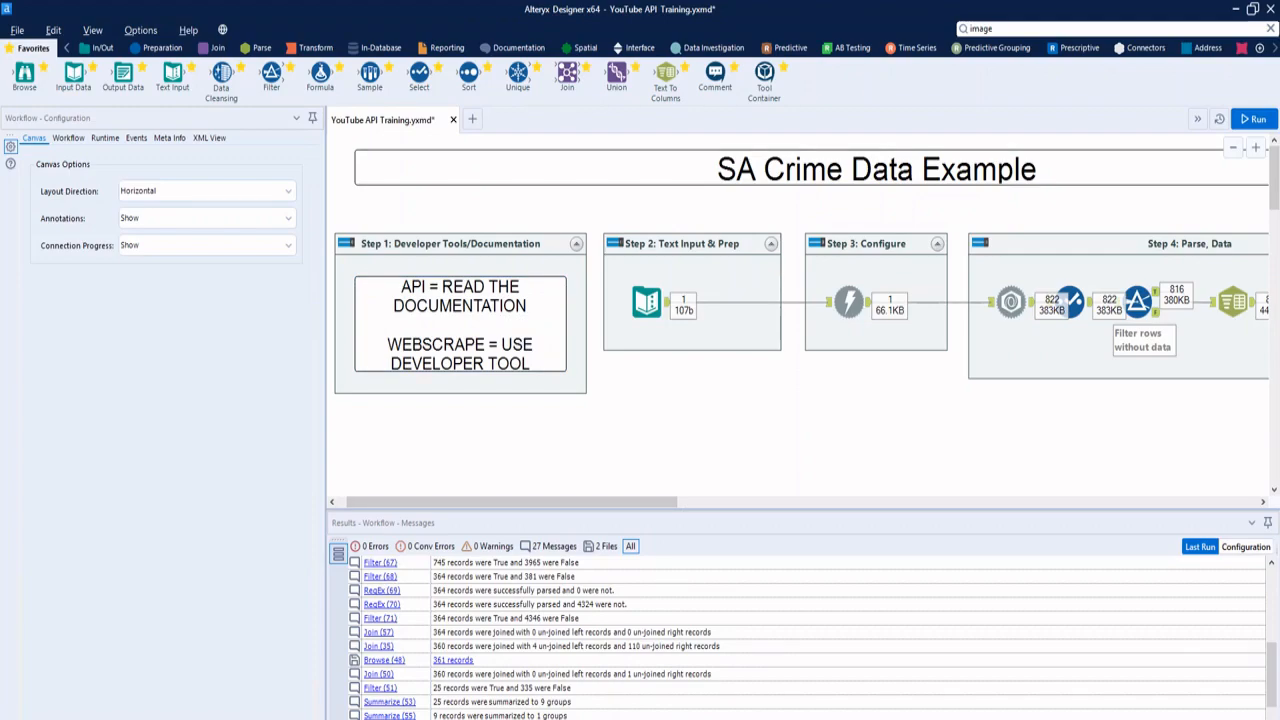
Browse the Crime Statistics 2018-19 dataset page and open its data API details.
click(90, 12)
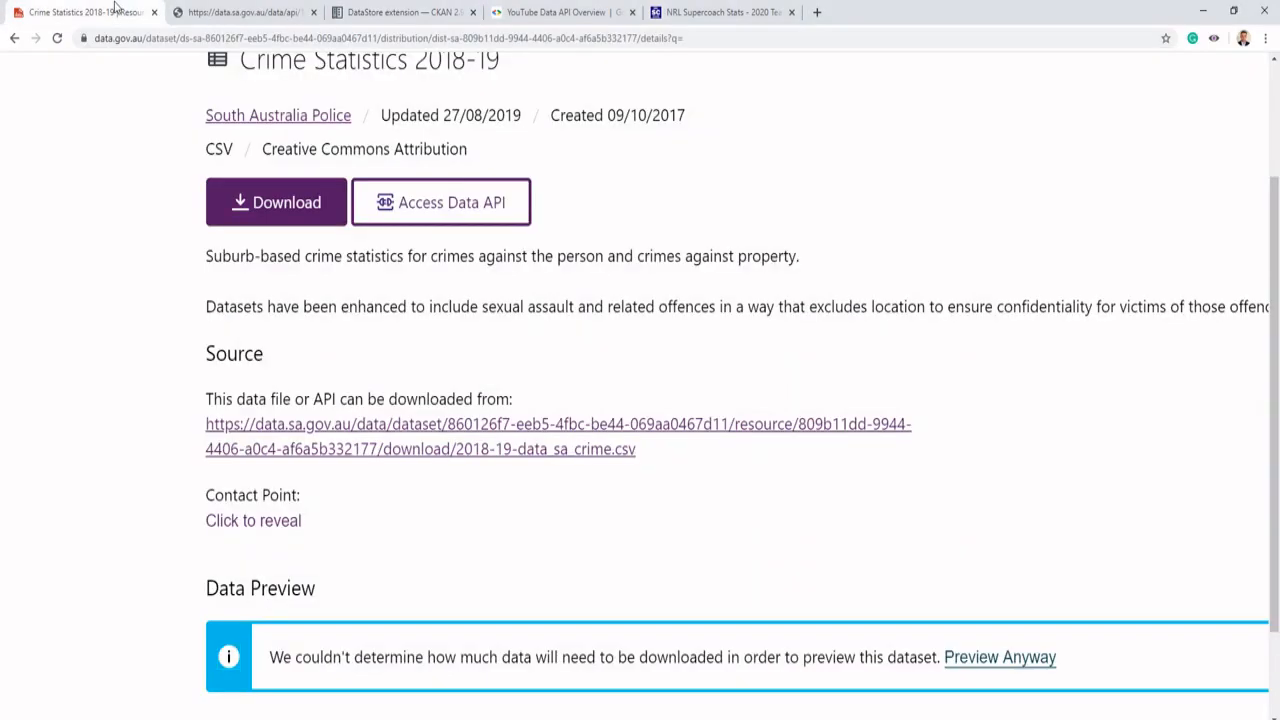
scroll(up, 3)
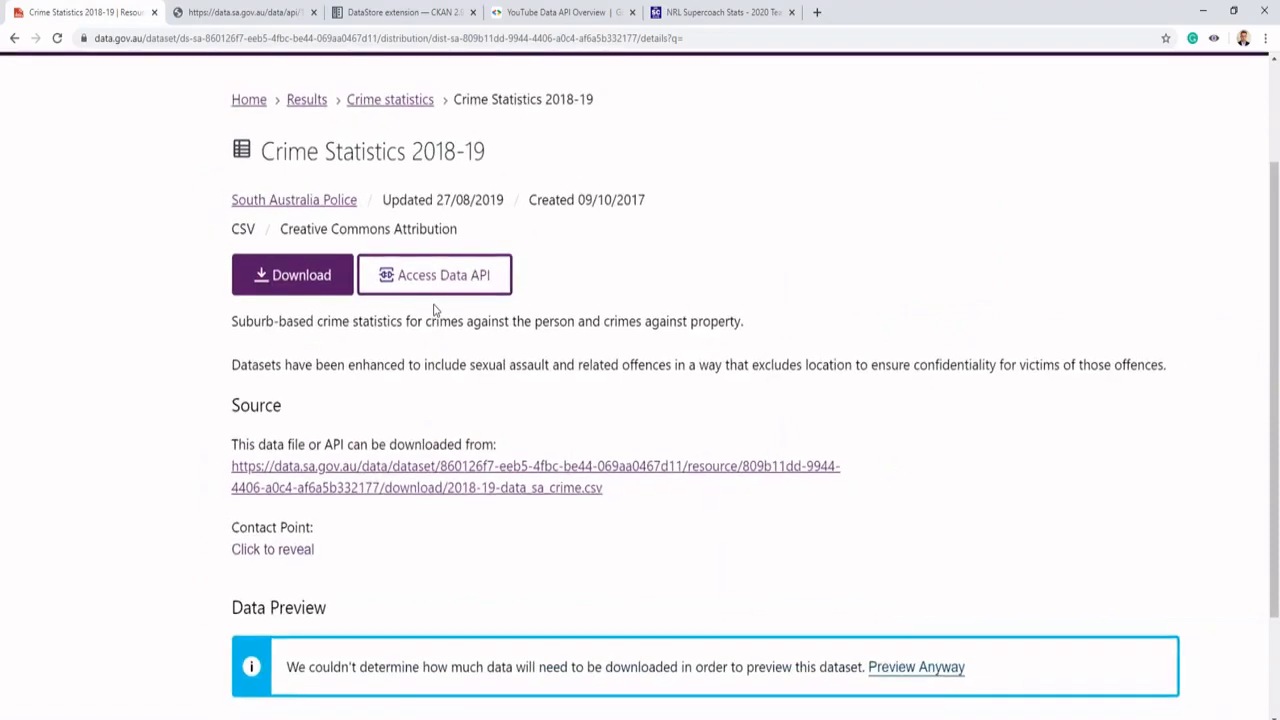
scroll(down, 3)
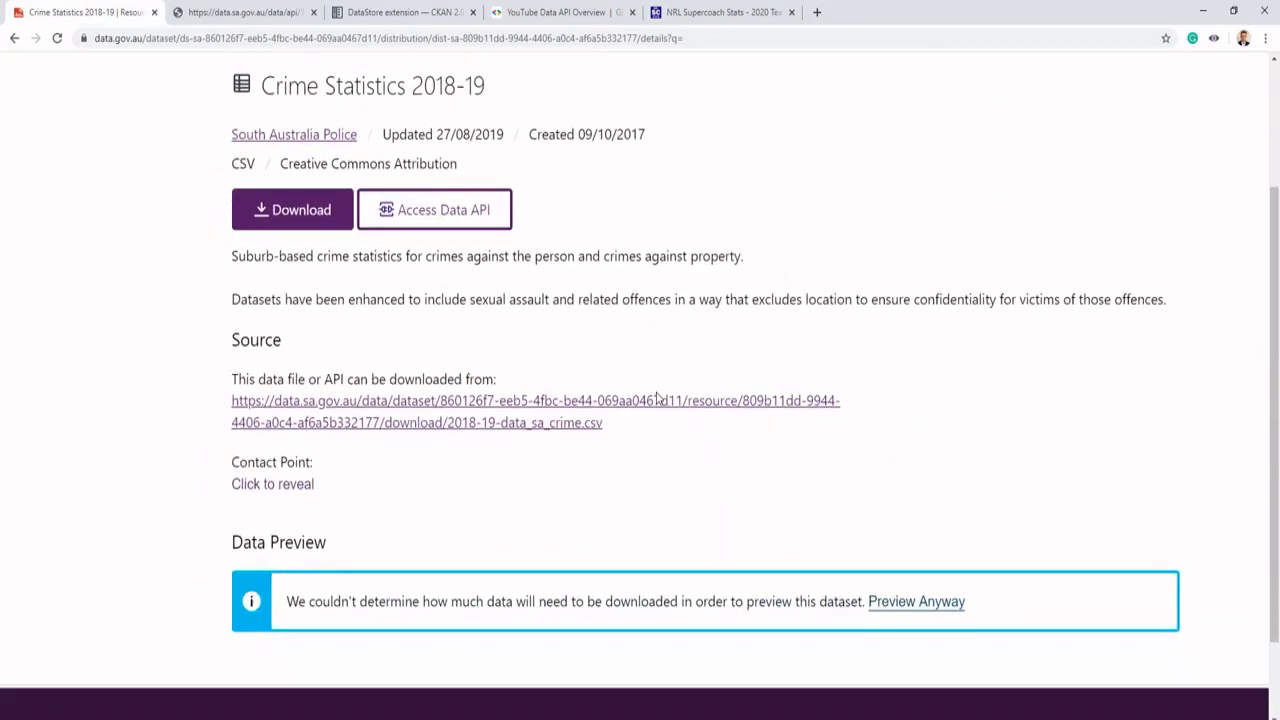
scroll(up, 3)
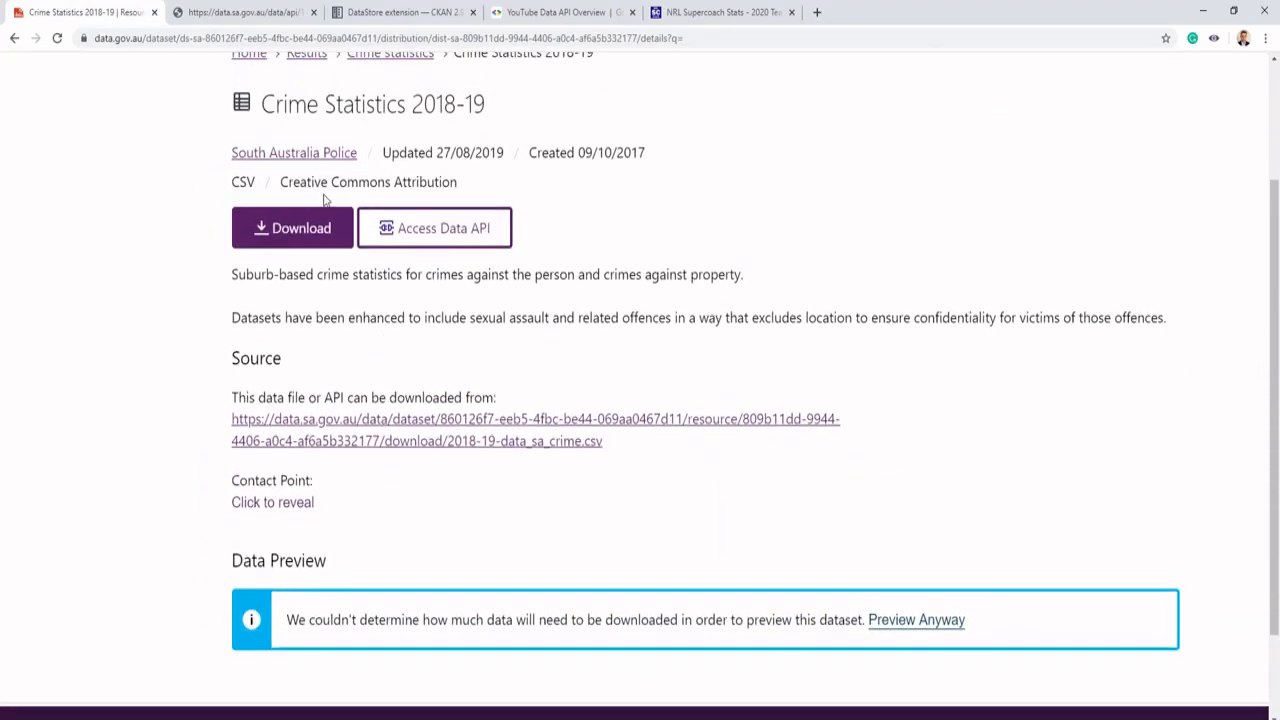
mouse_move(457, 250)
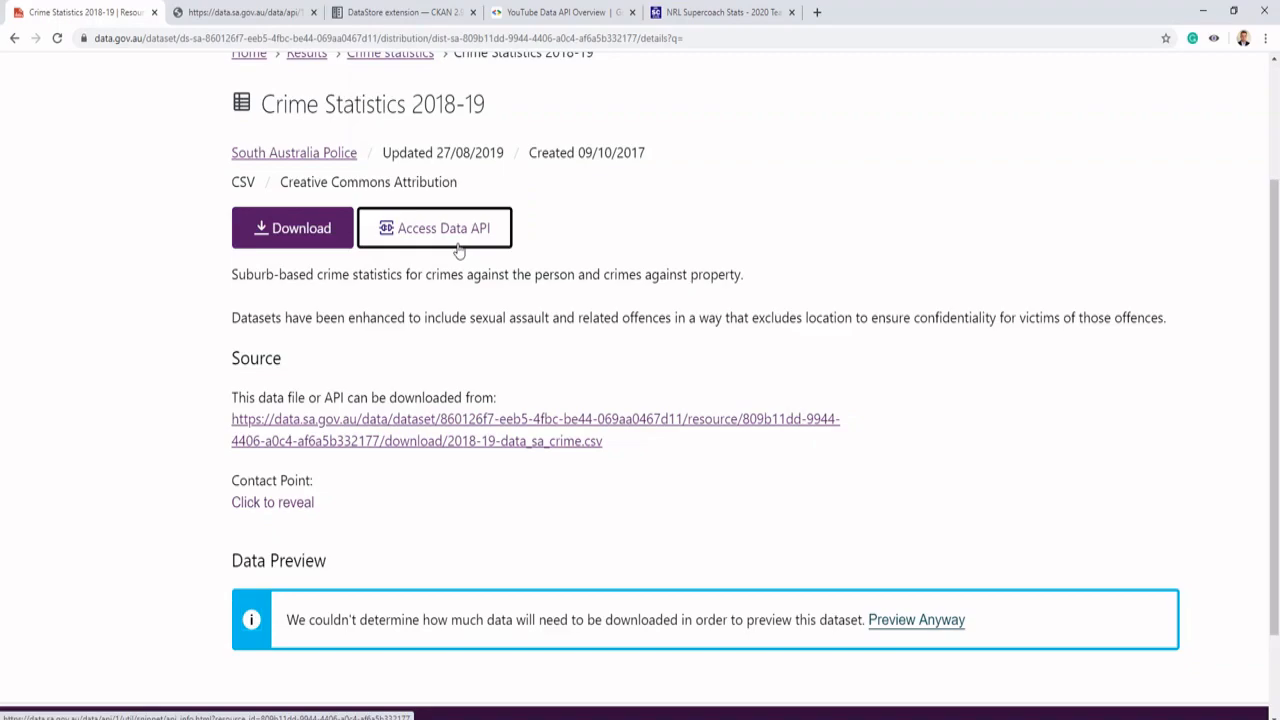
scroll(down, 3)
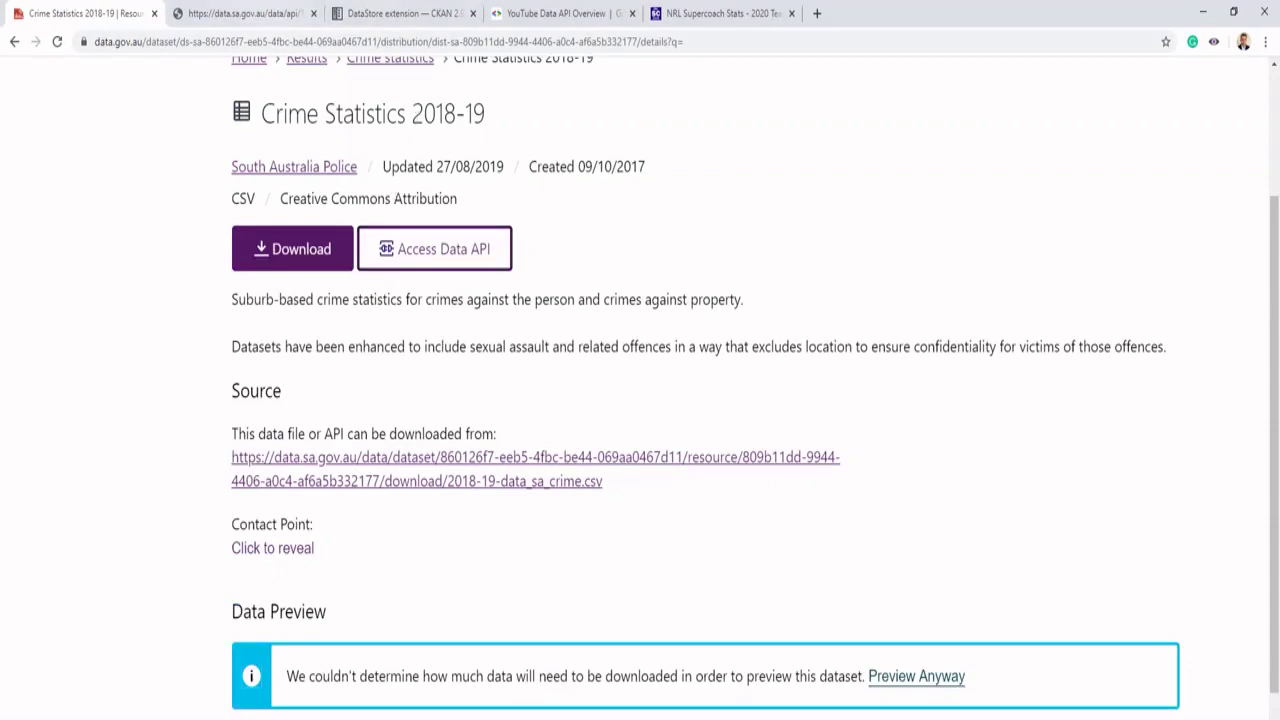
click(434, 248)
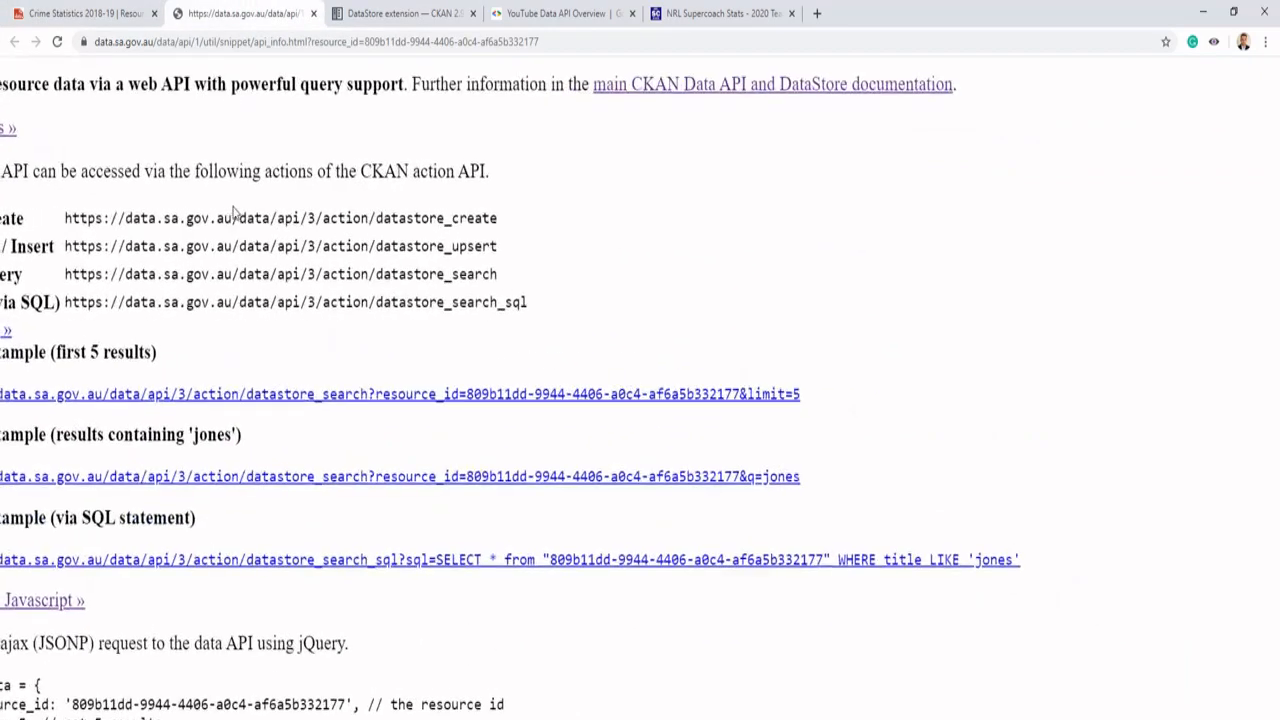
Select the CKAN 'Query example (first 5 results)' URL and return to Alteryx.
scroll(up, 3)
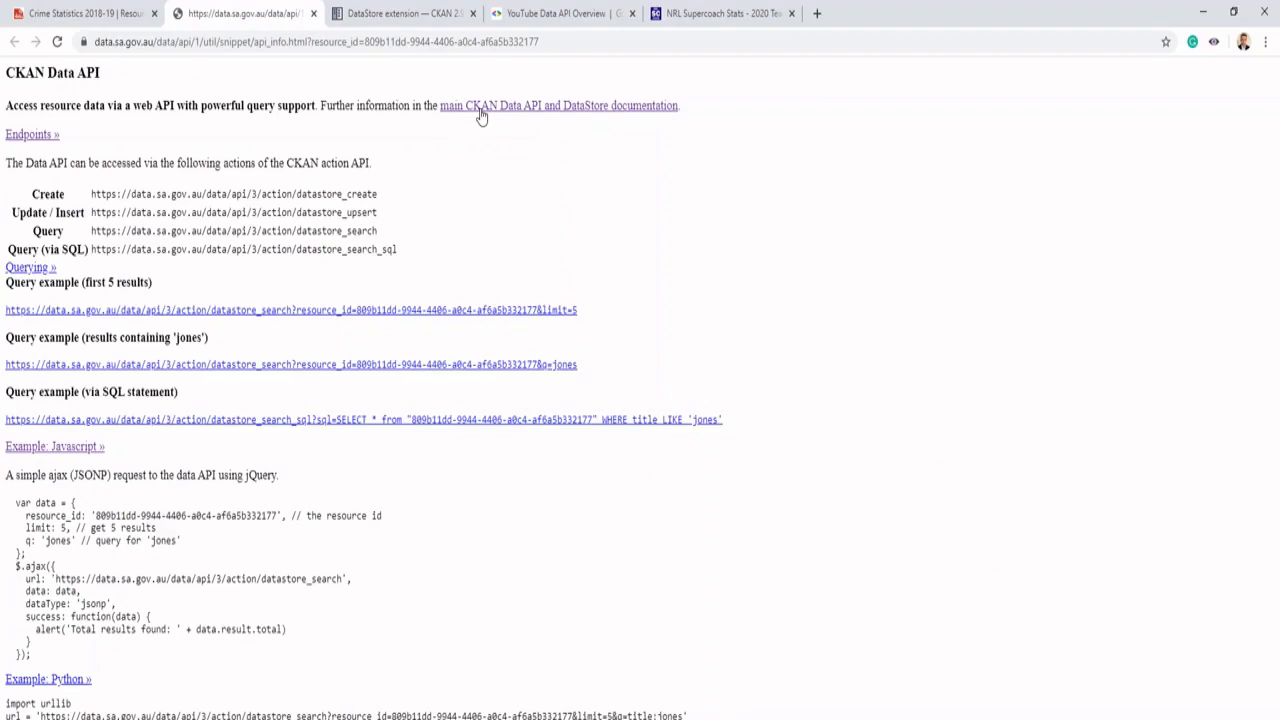
mouse_move(380, 243)
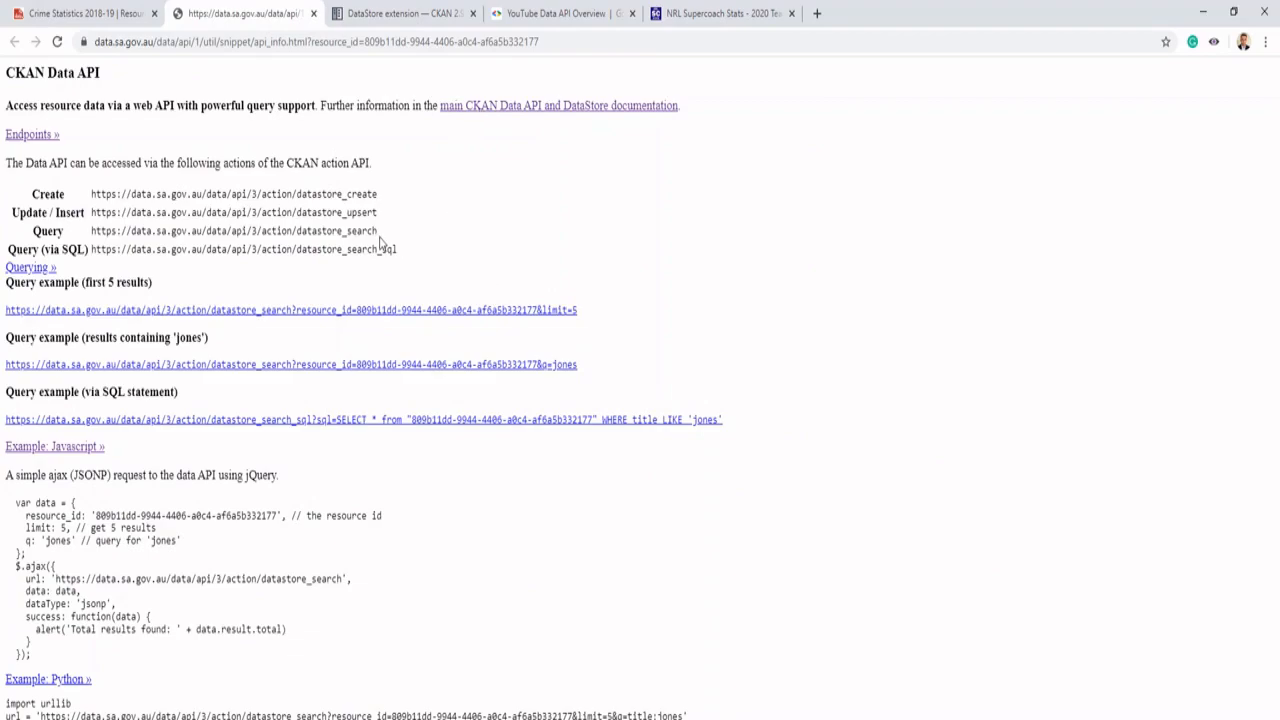
double_click(350, 231)
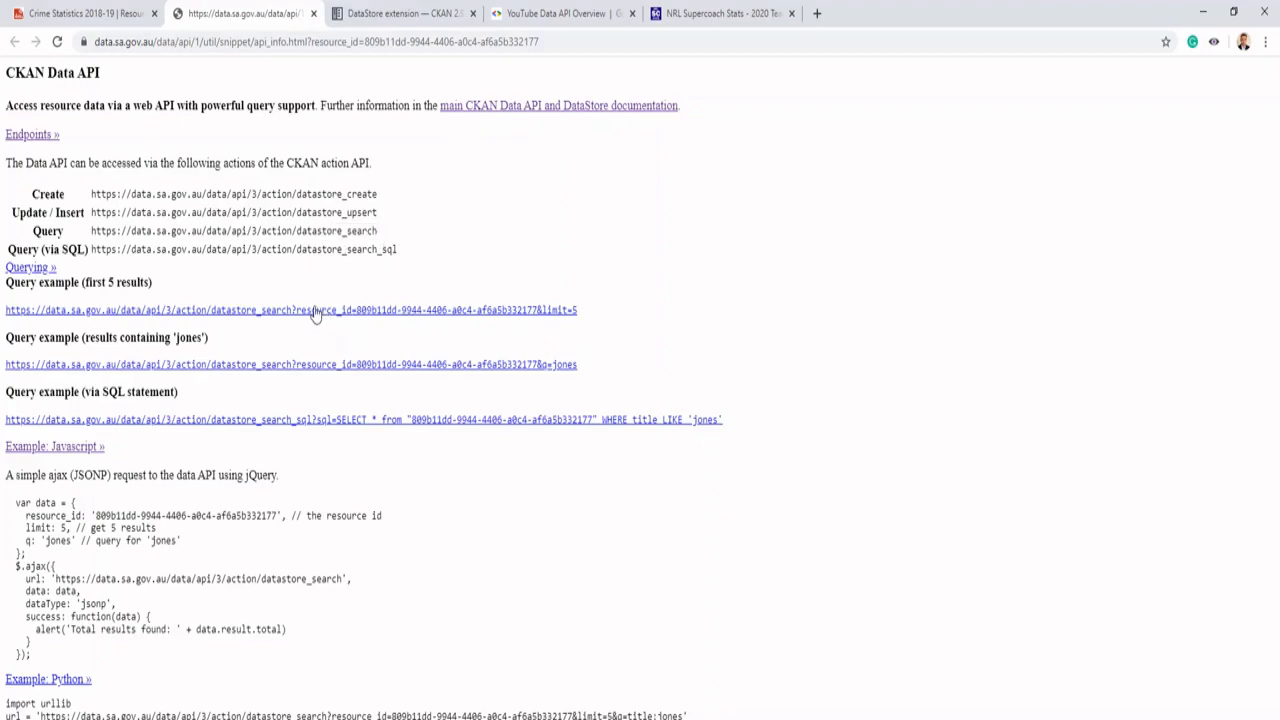
mouse_move(325, 325)
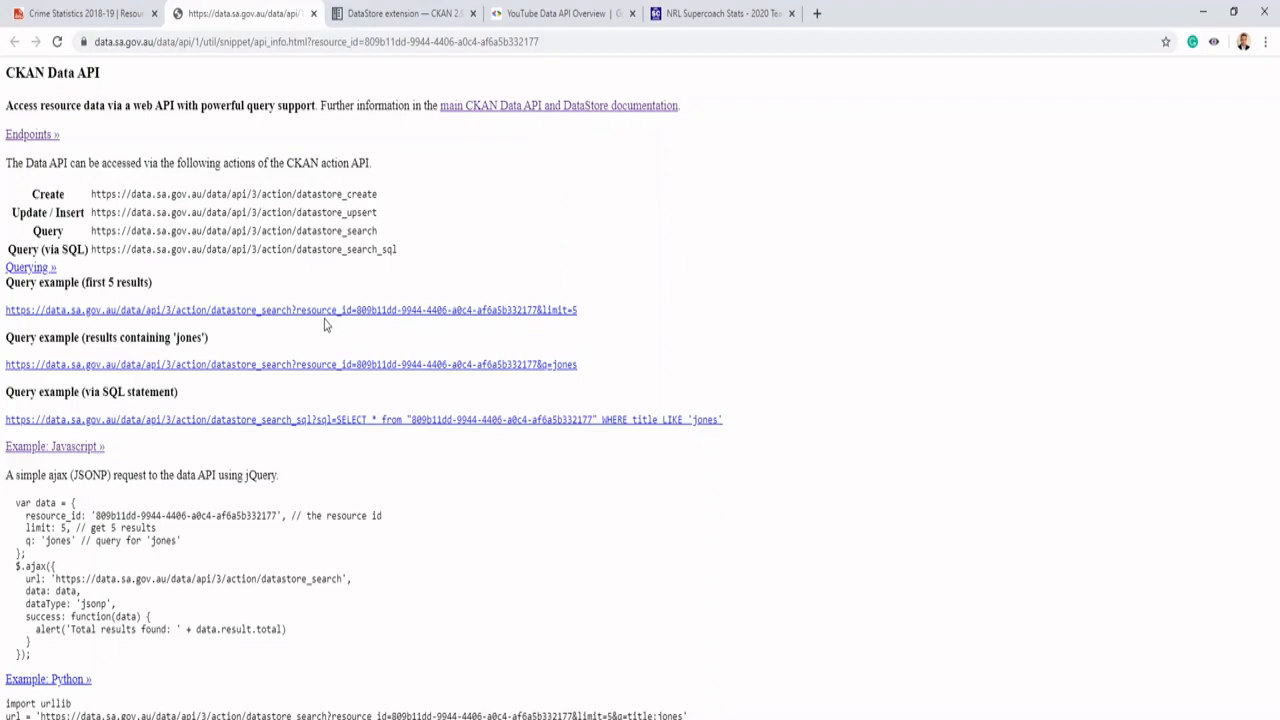
mouse_move(417, 320)
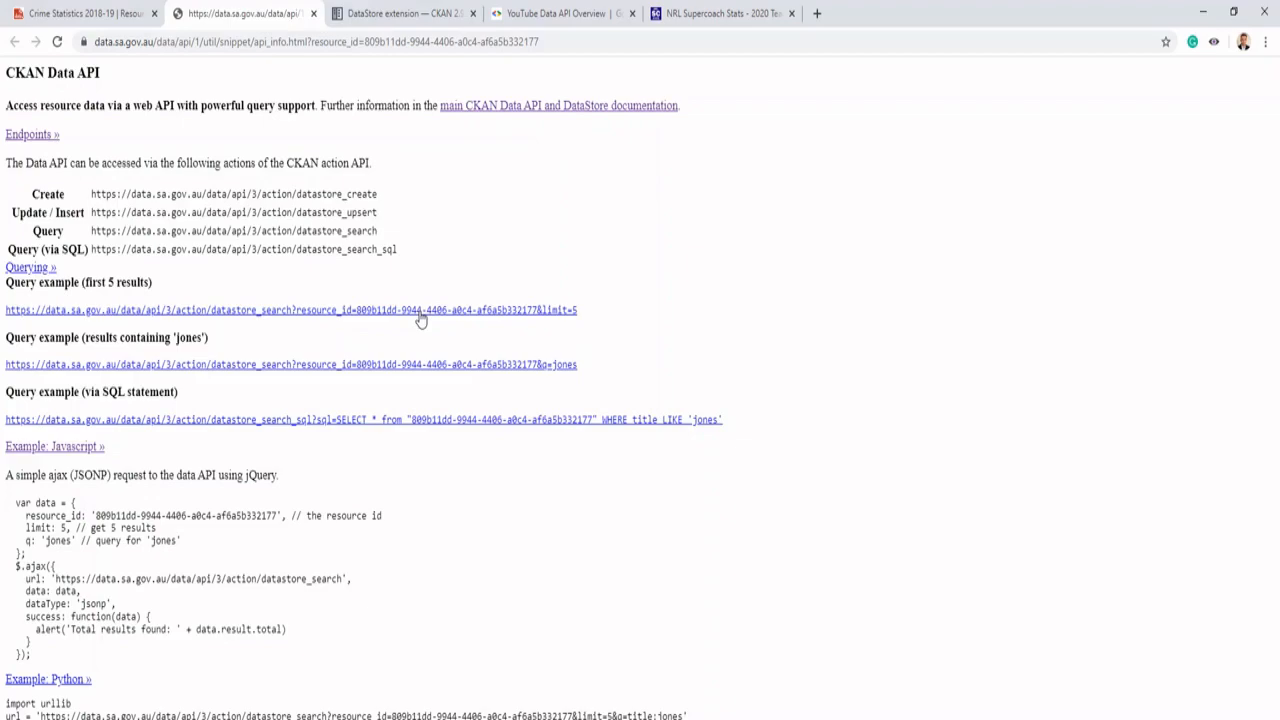
mouse_move(38, 320)
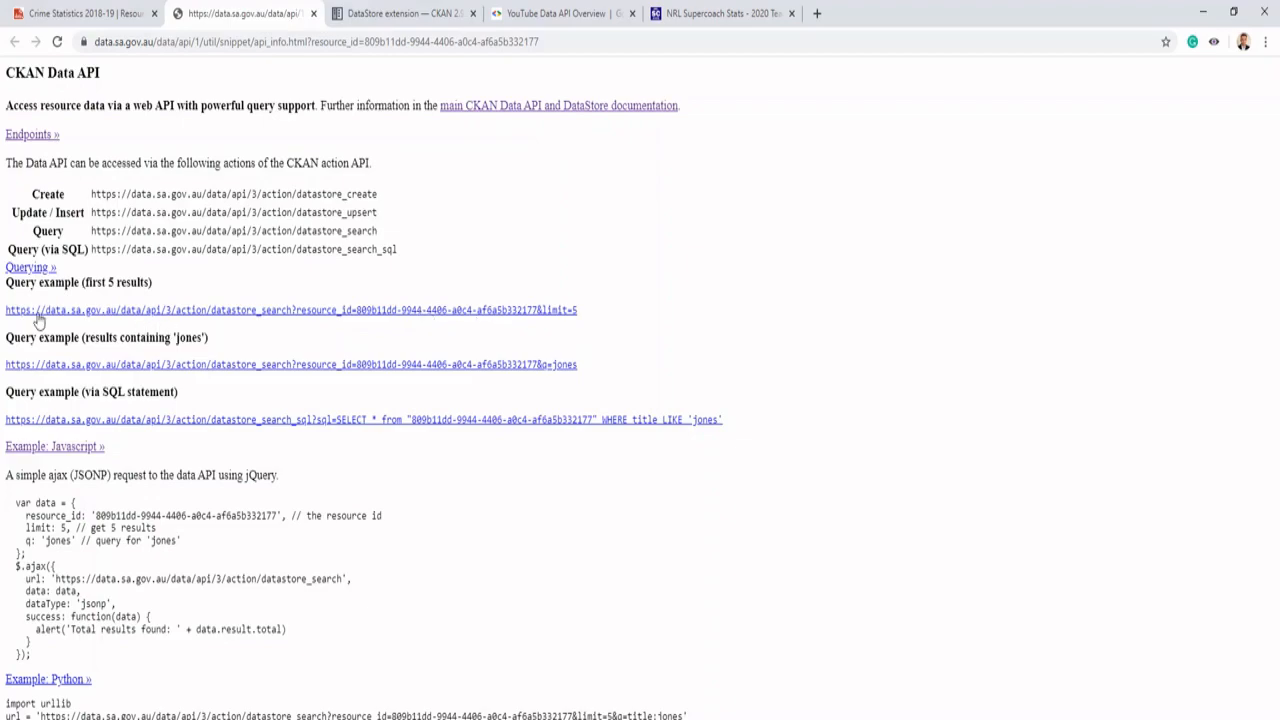
drag(6, 309, 209, 337)
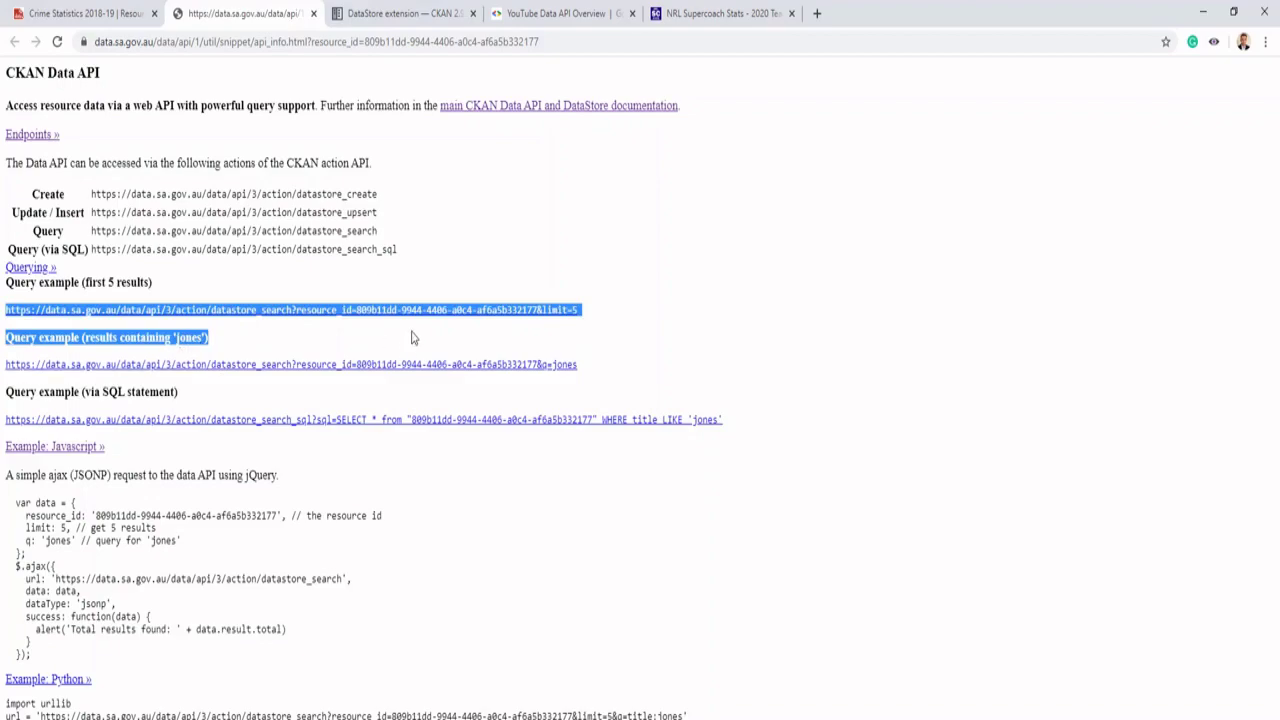
click(545, 309)
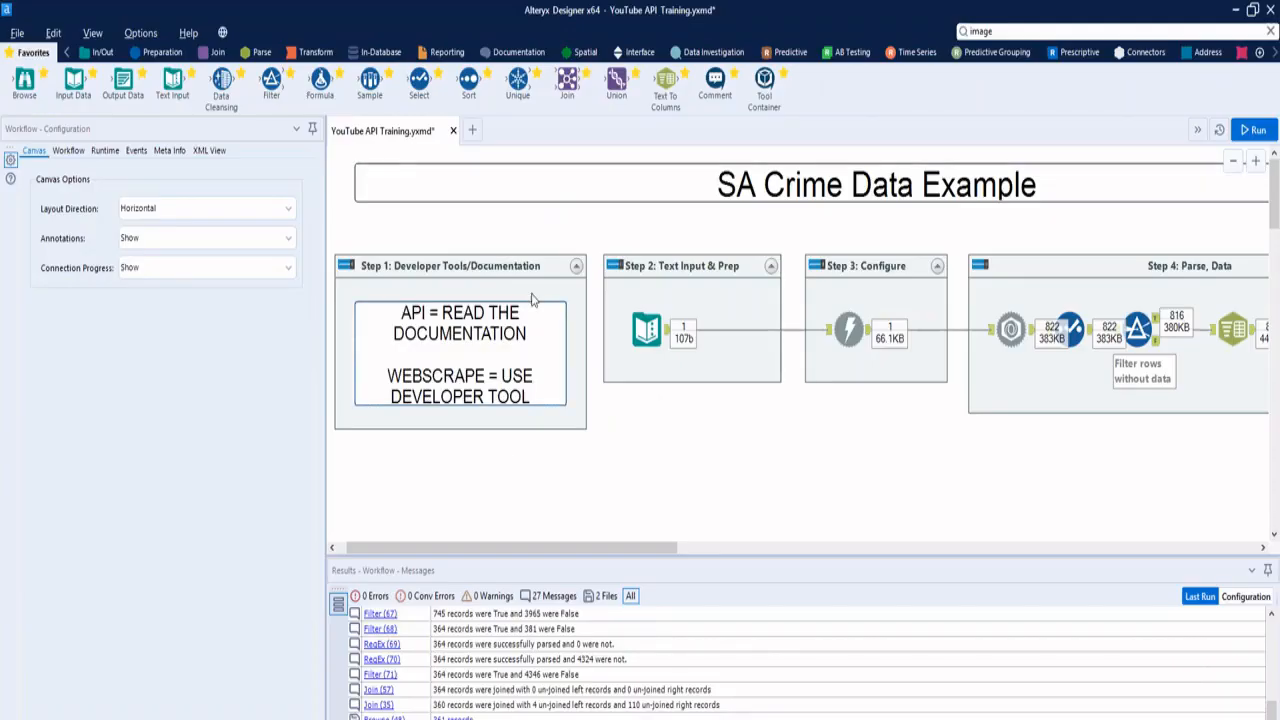
Inspect the endpoint URL and Download tool, keeping endpoint as the URL field.
click(645, 330)
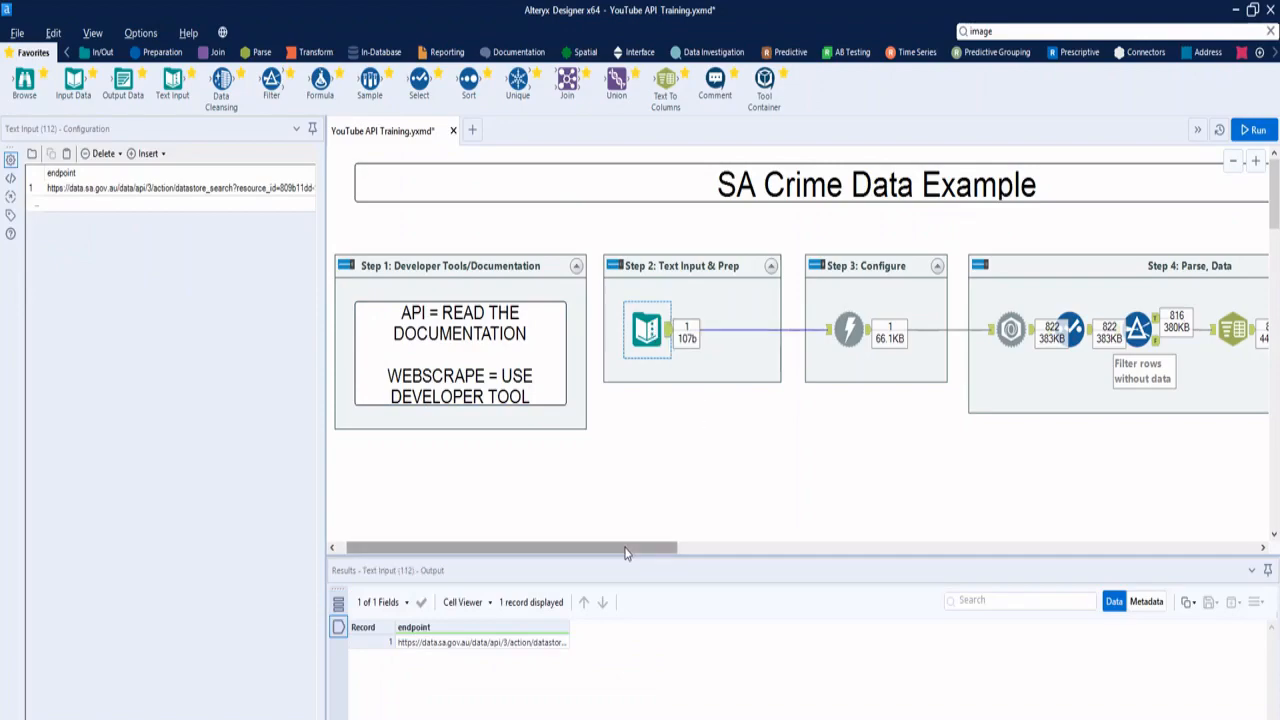
scroll(right, 3)
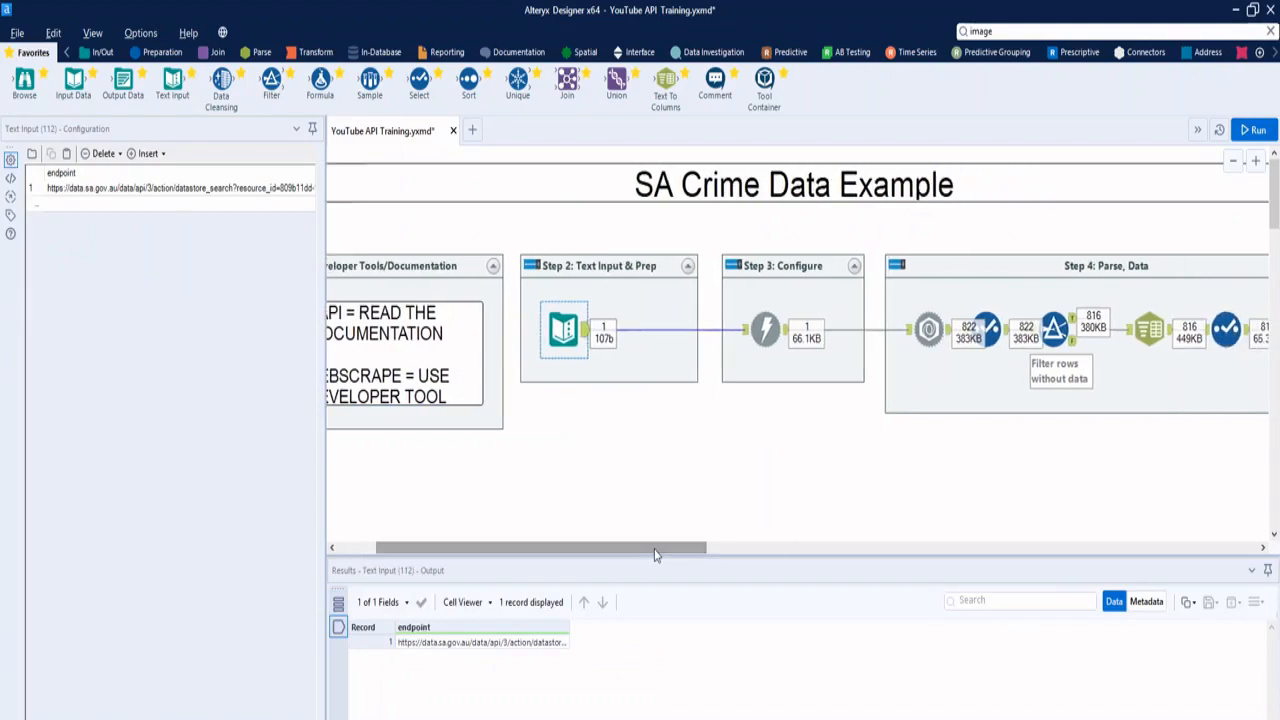
click(764, 330)
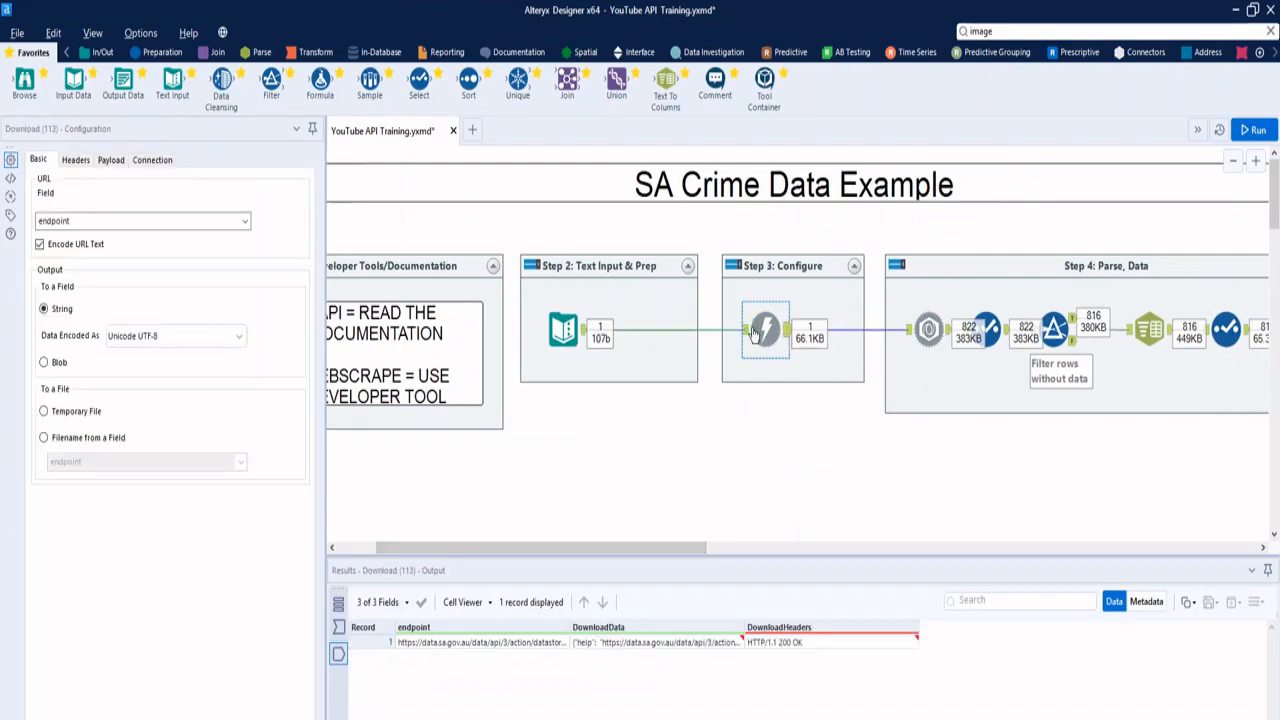
click(244, 220)
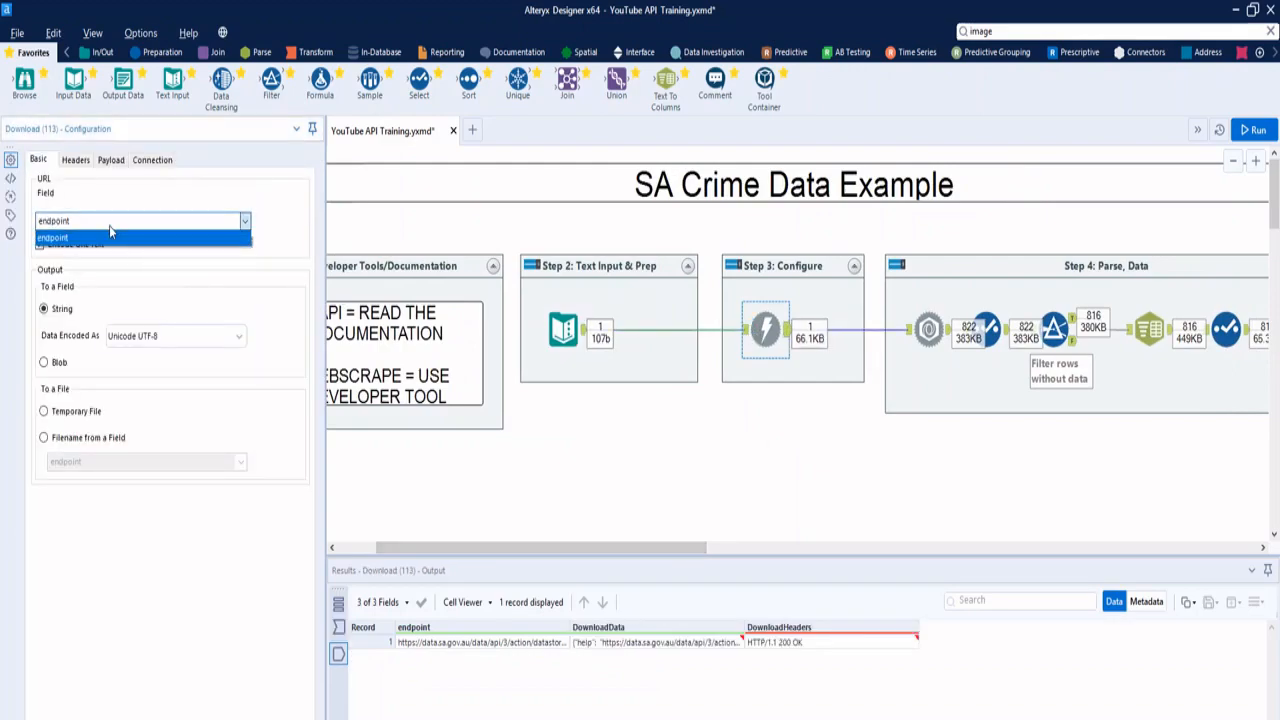
click(142, 237)
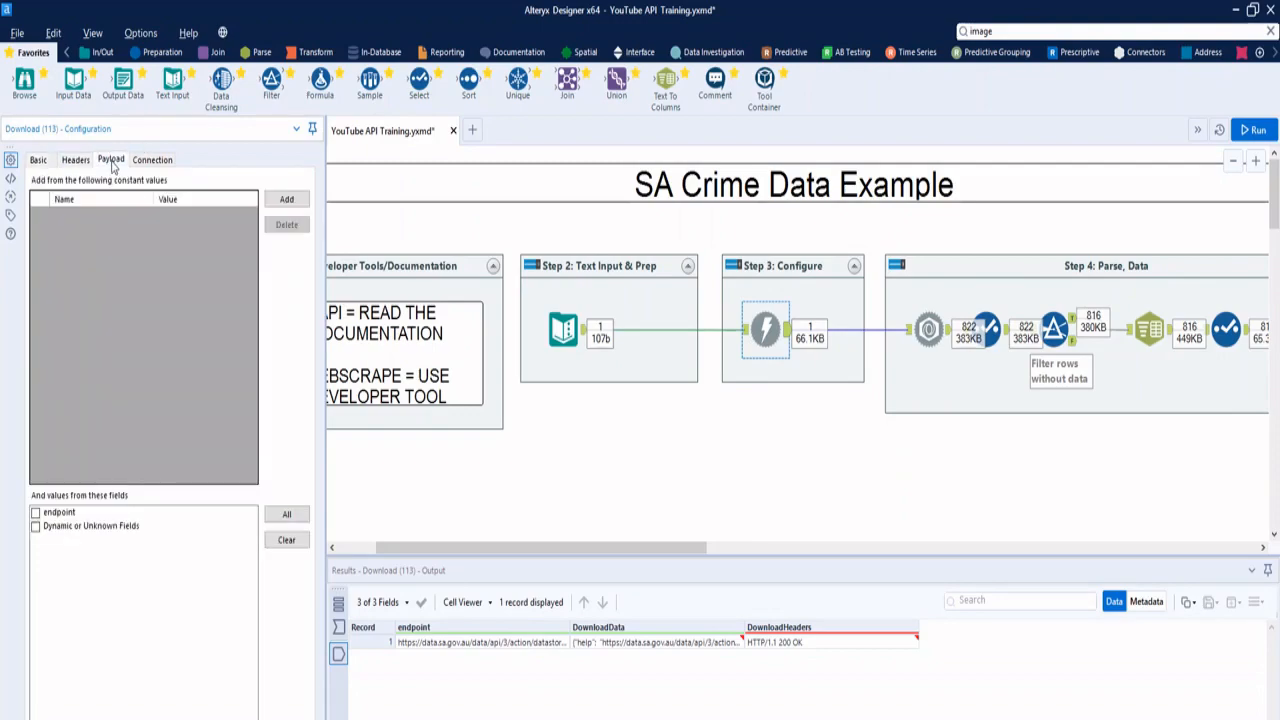
click(38, 160)
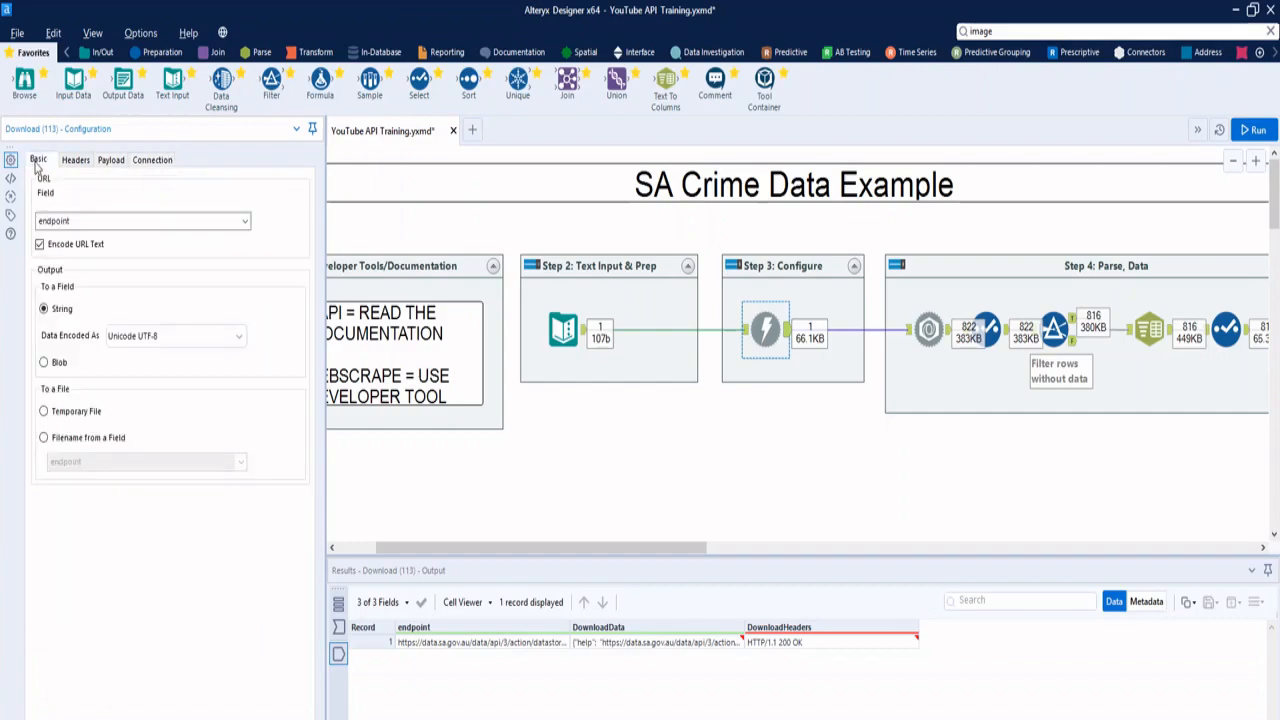
mouse_move(659, 670)
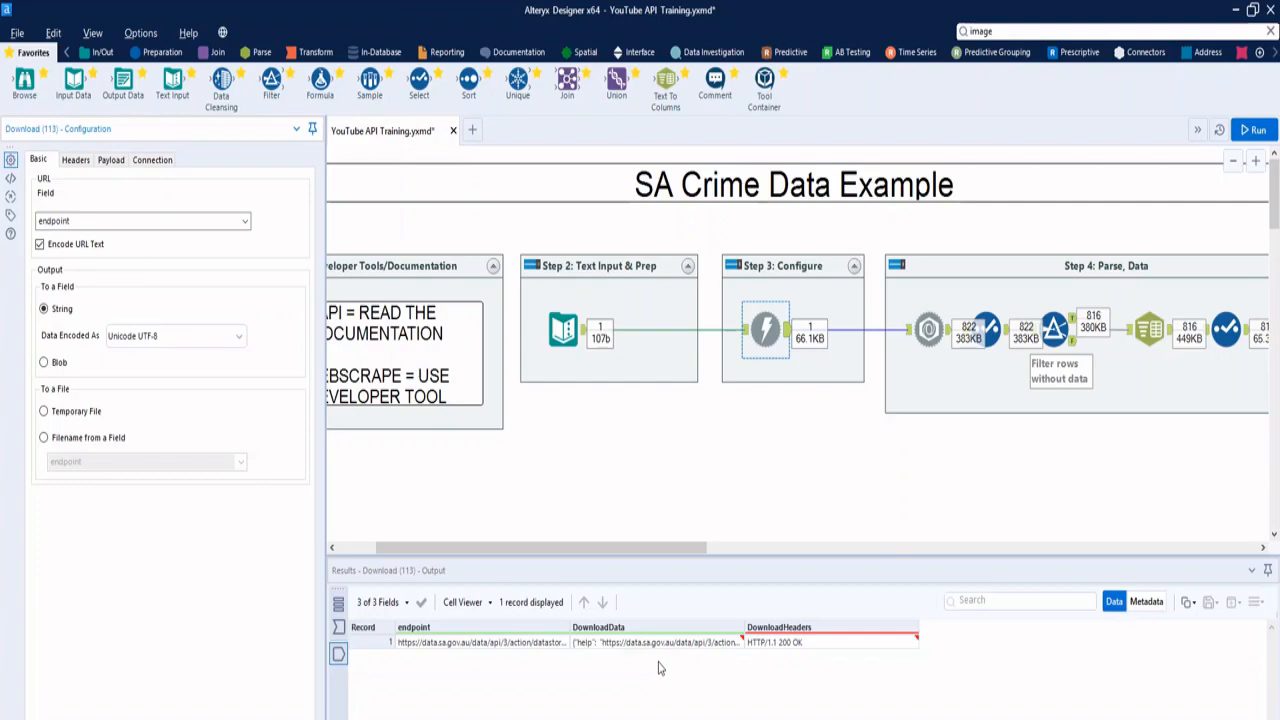
mouse_move(633, 628)
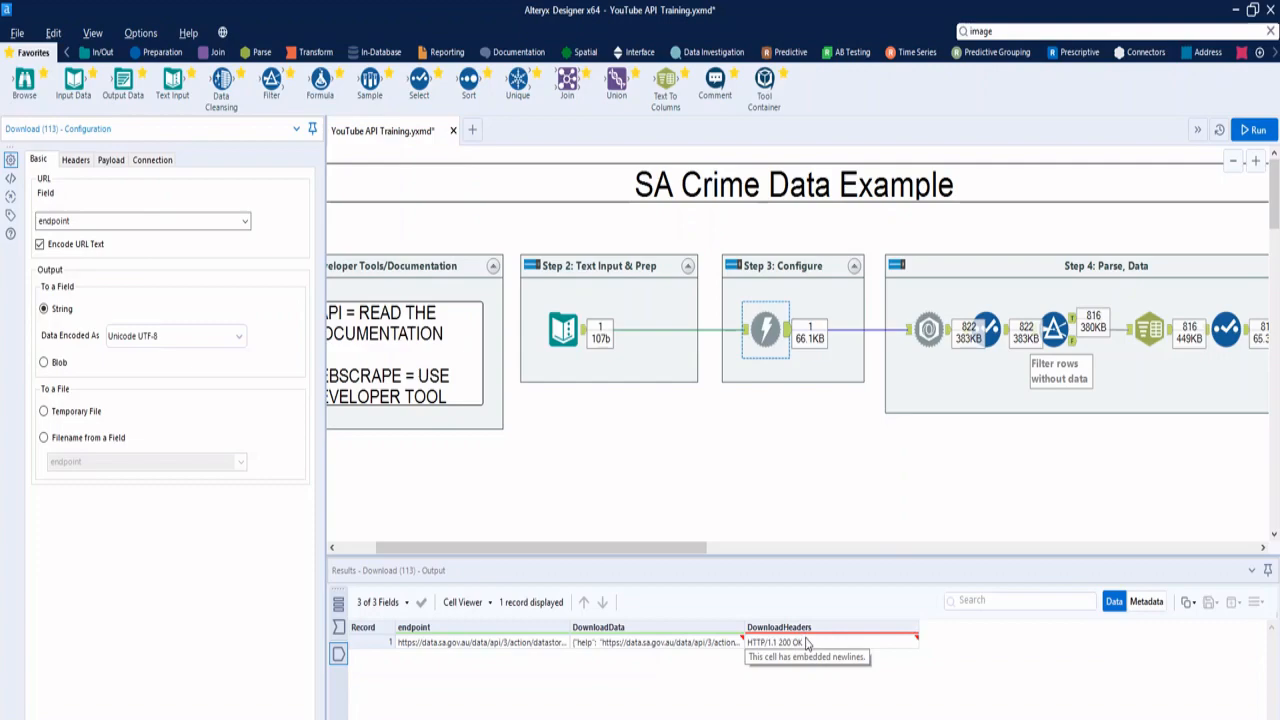
mouse_move(779, 570)
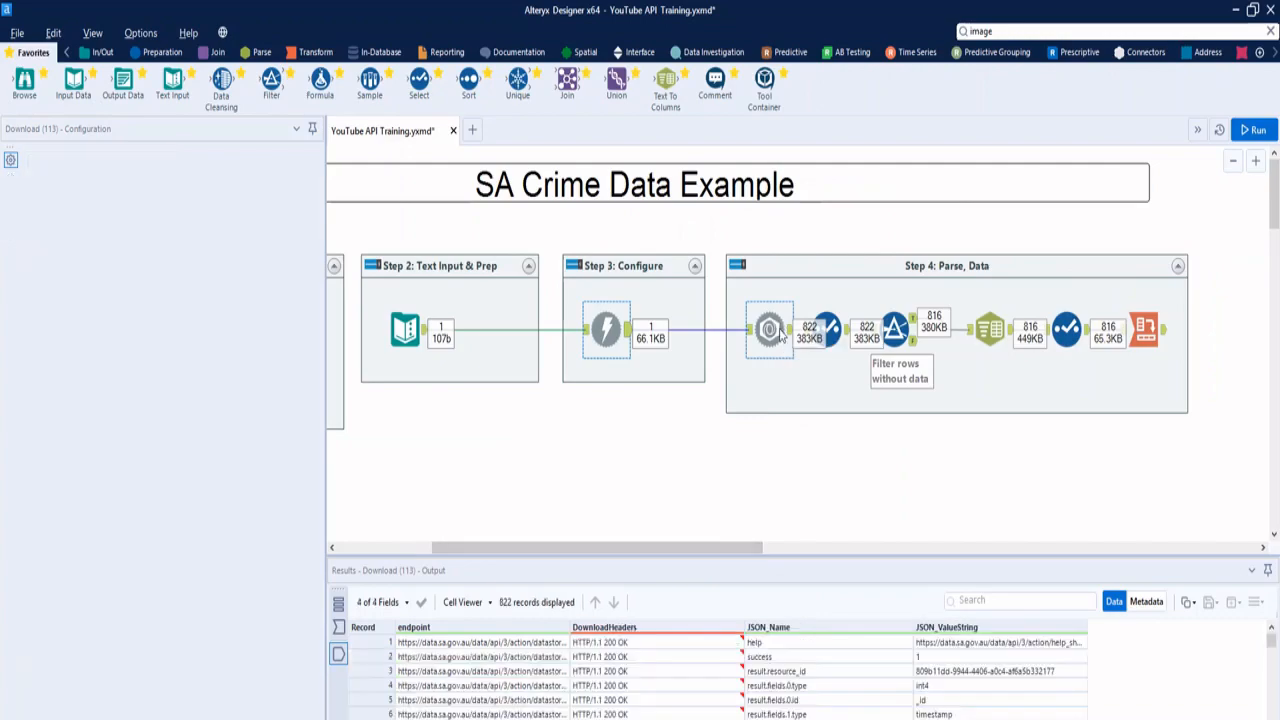
Review the JSON Parse output and the Filter's 816 passing and 6 rejected records.
click(769, 329)
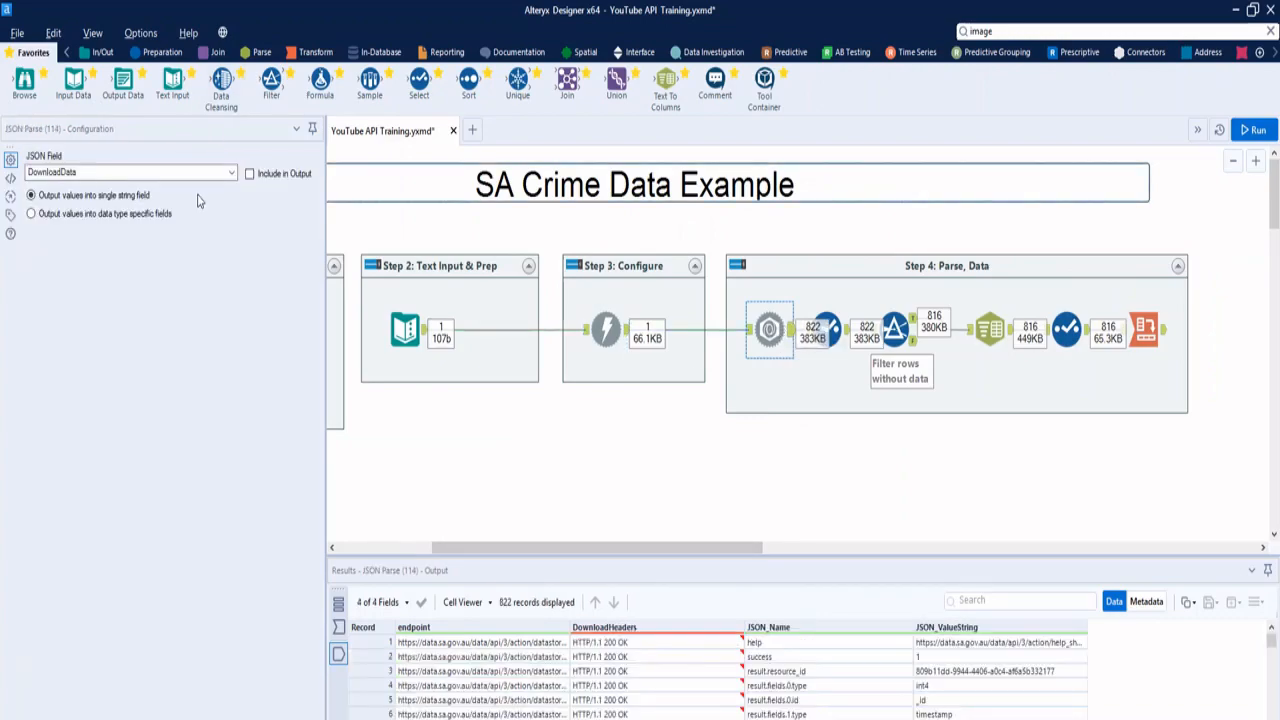
mouse_move(793, 678)
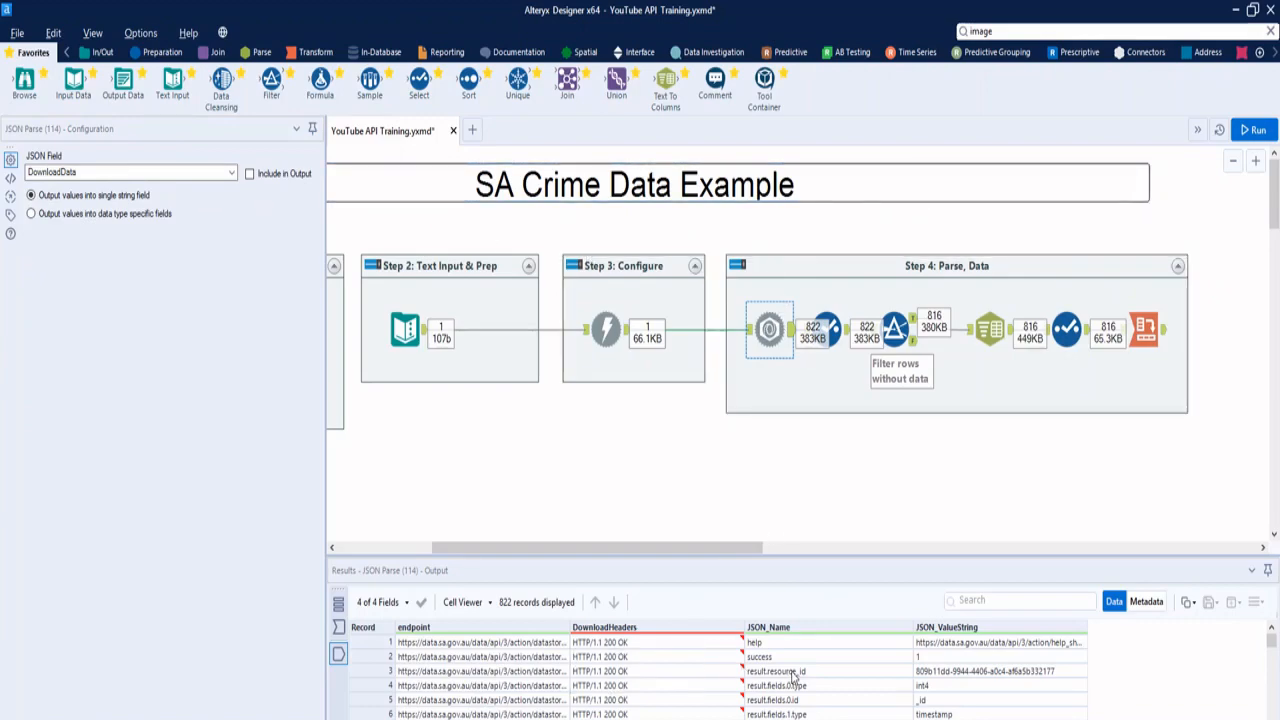
mouse_move(923, 686)
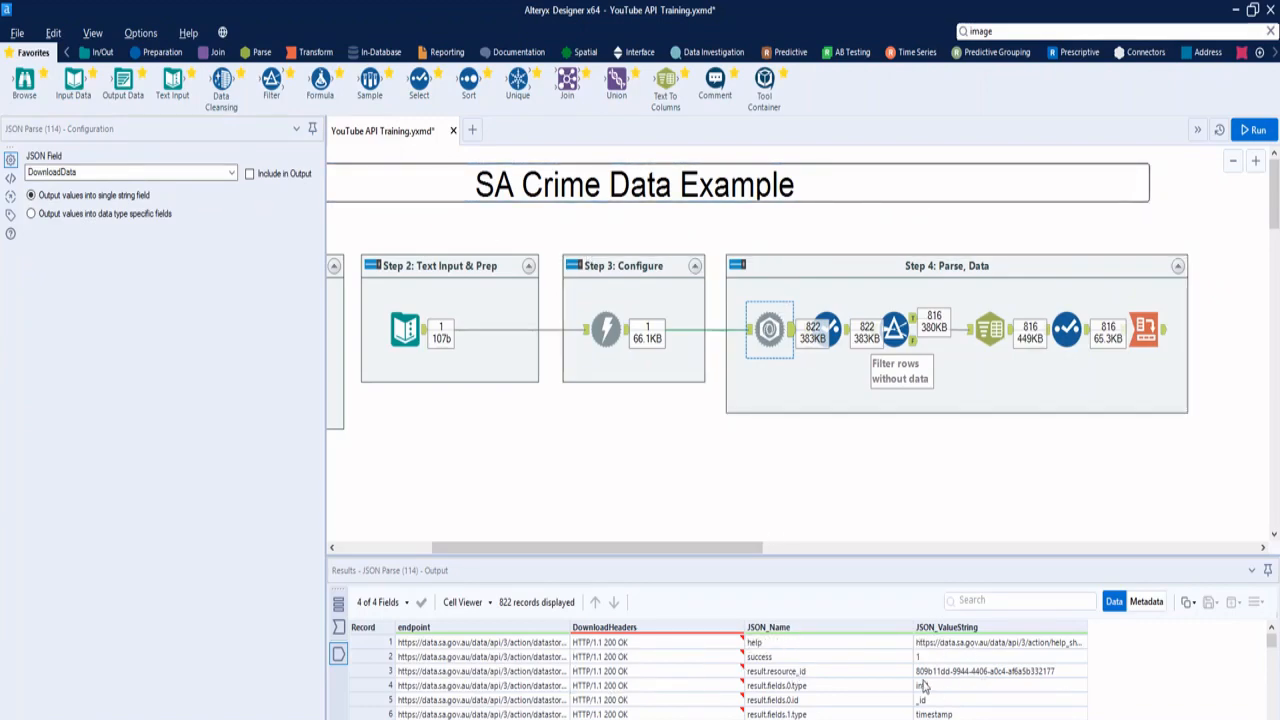
mouse_move(898, 668)
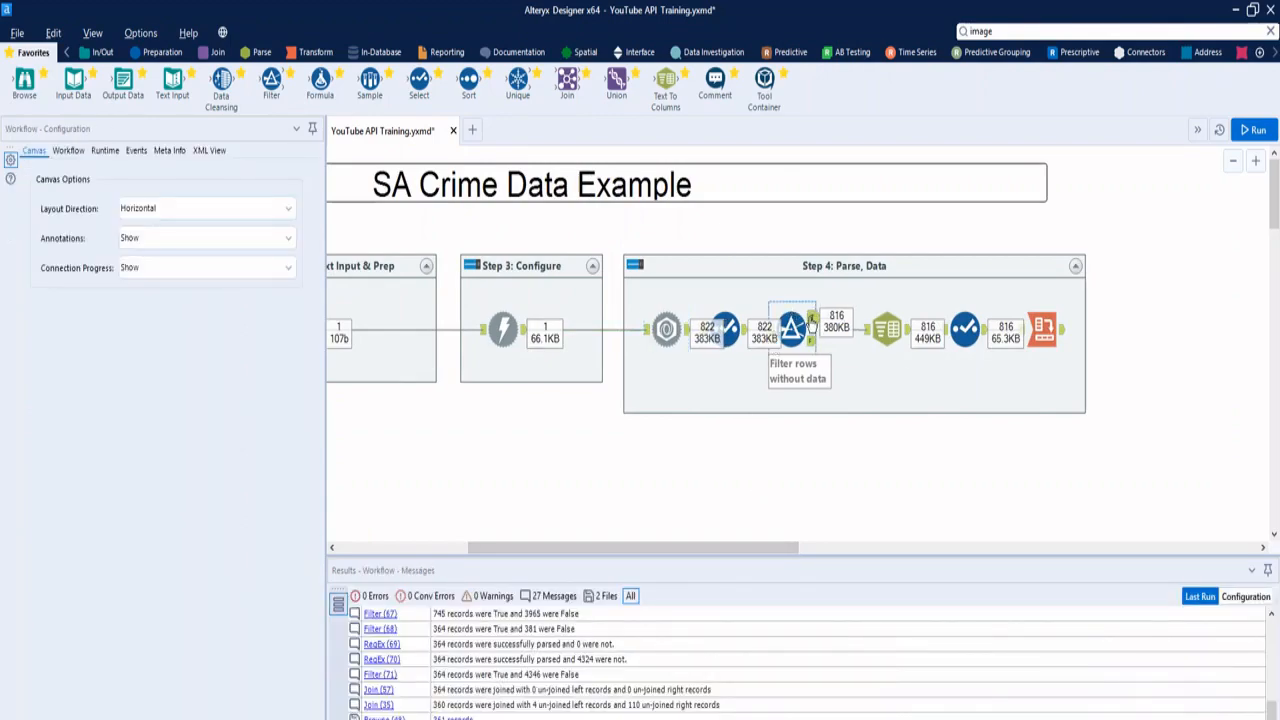
click(790, 328)
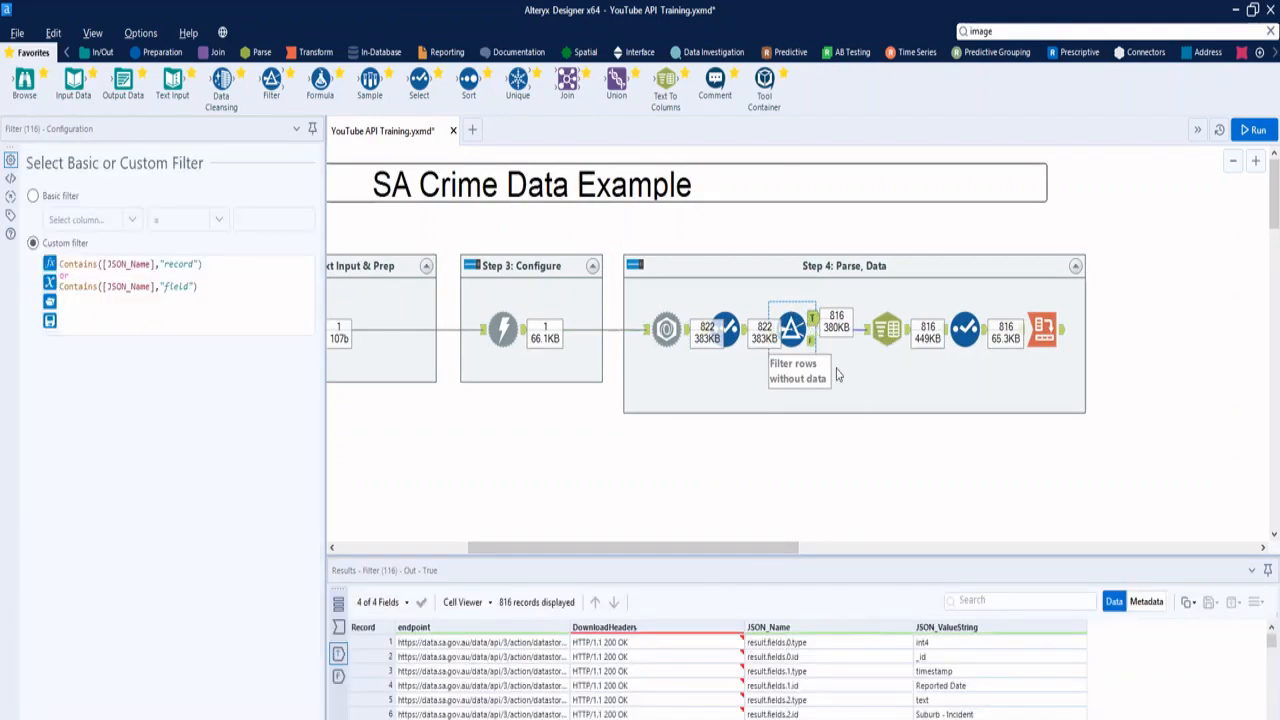
mouse_move(815, 490)
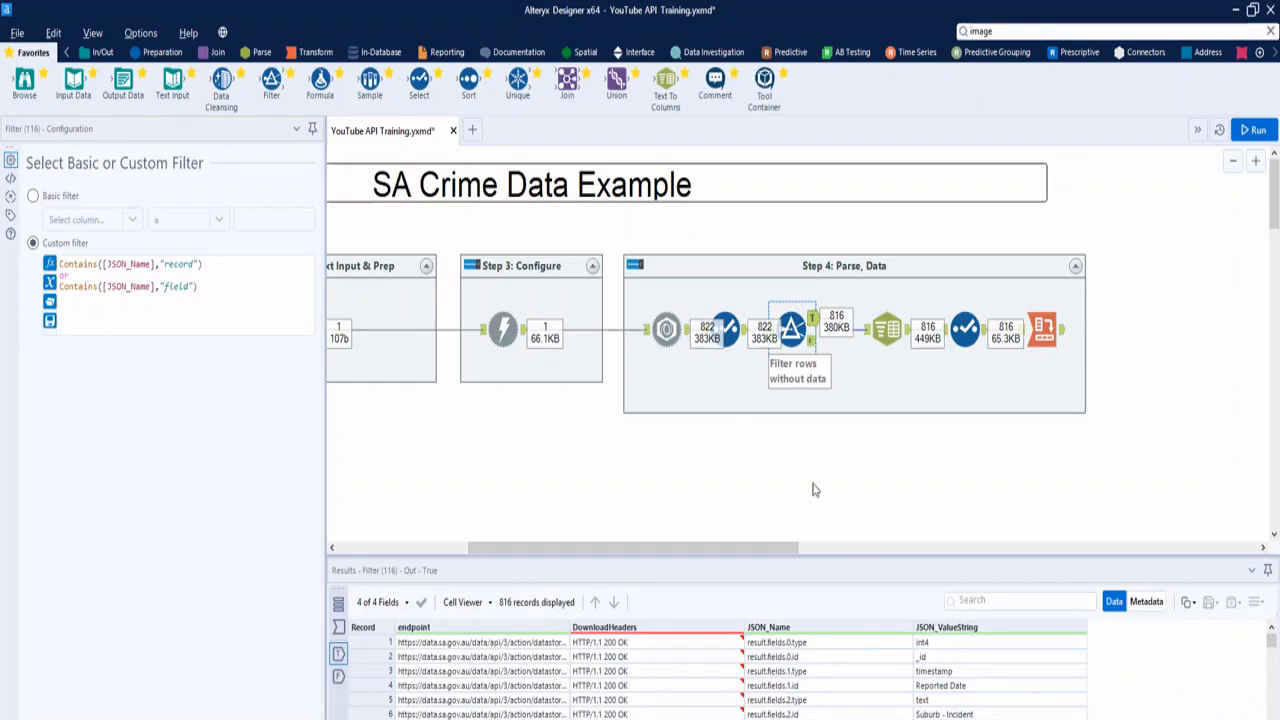
click(792, 328)
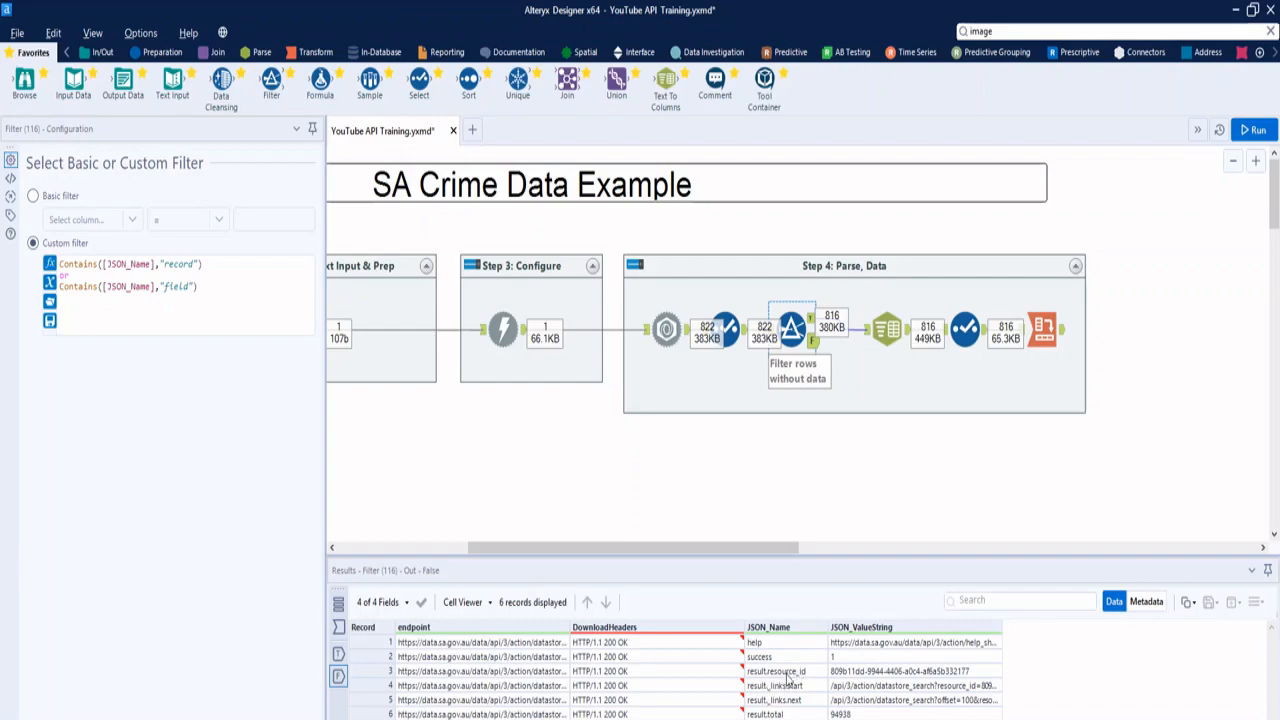
mouse_move(920, 672)
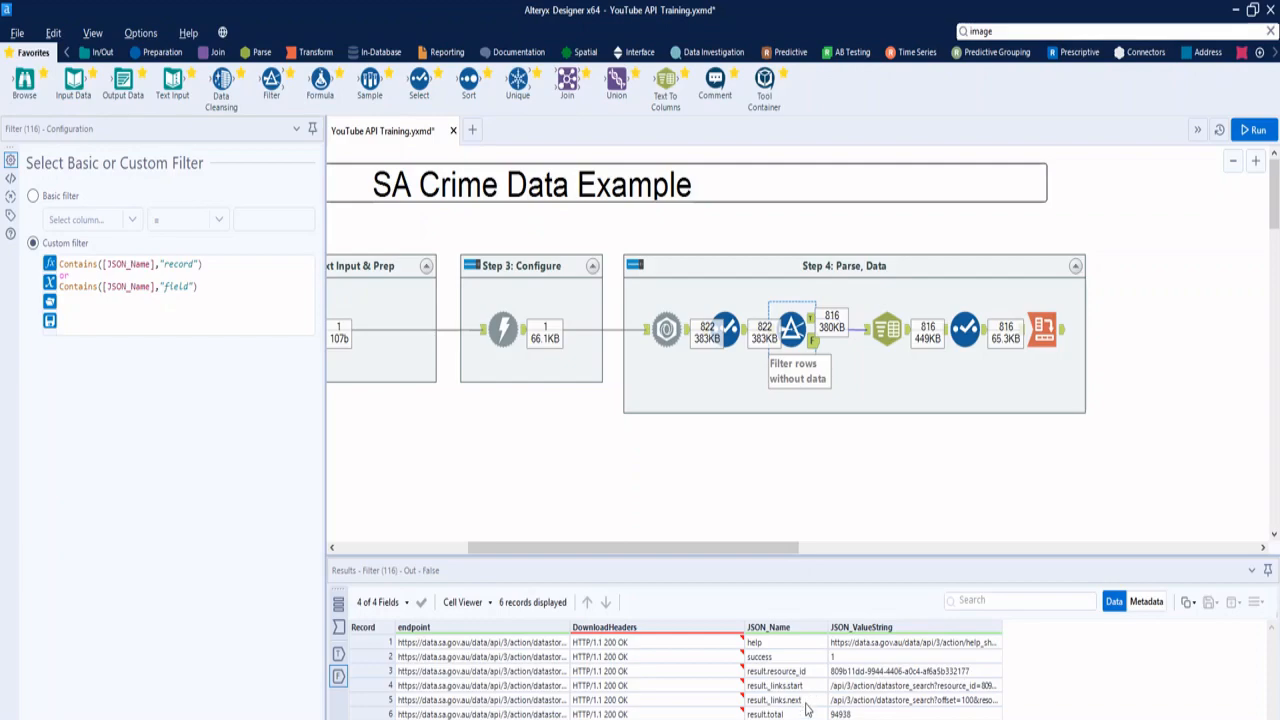
mouse_move(882, 704)
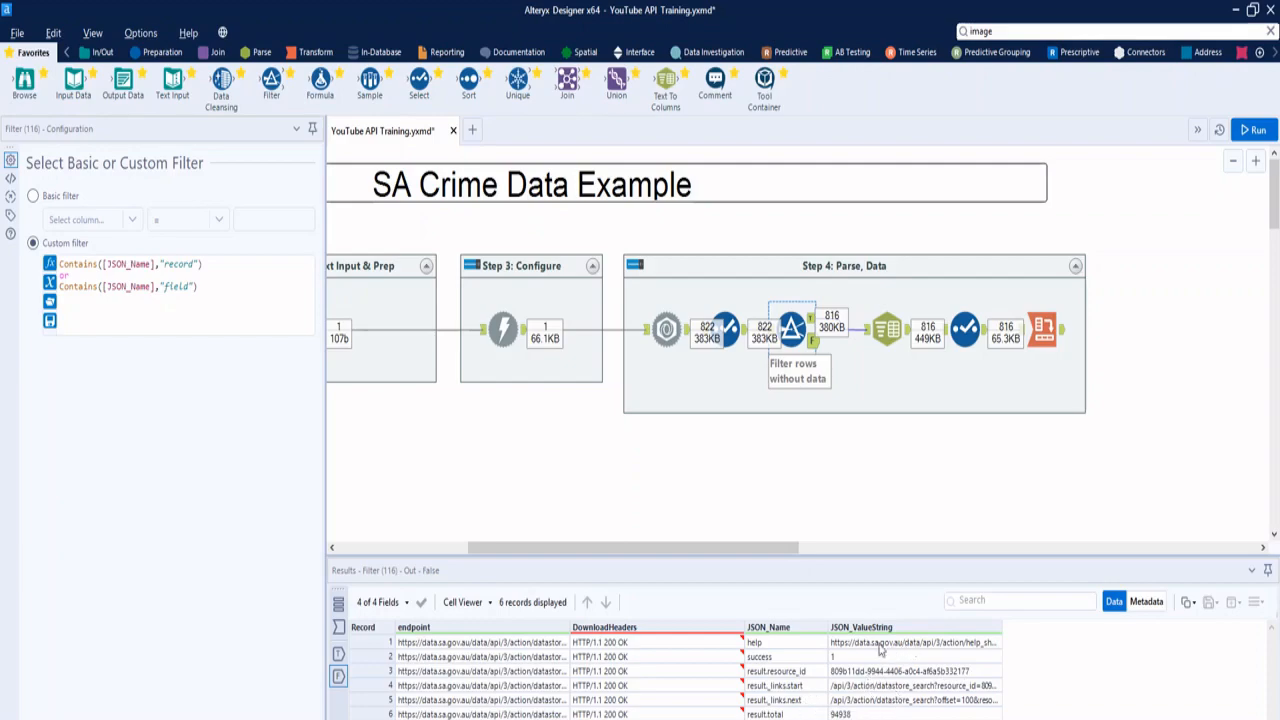
mouse_move(888, 330)
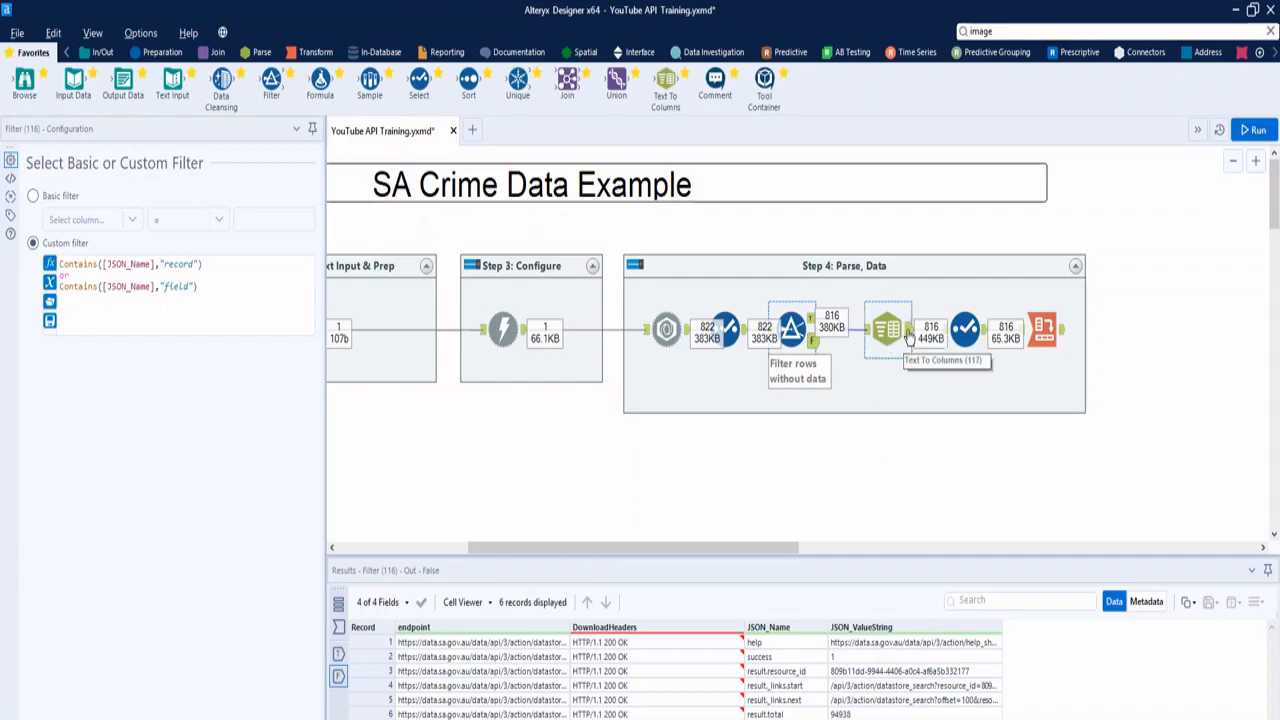
Review JSON_Name split into four columns and the Cross Tab's 100-record offence output.
click(888, 330)
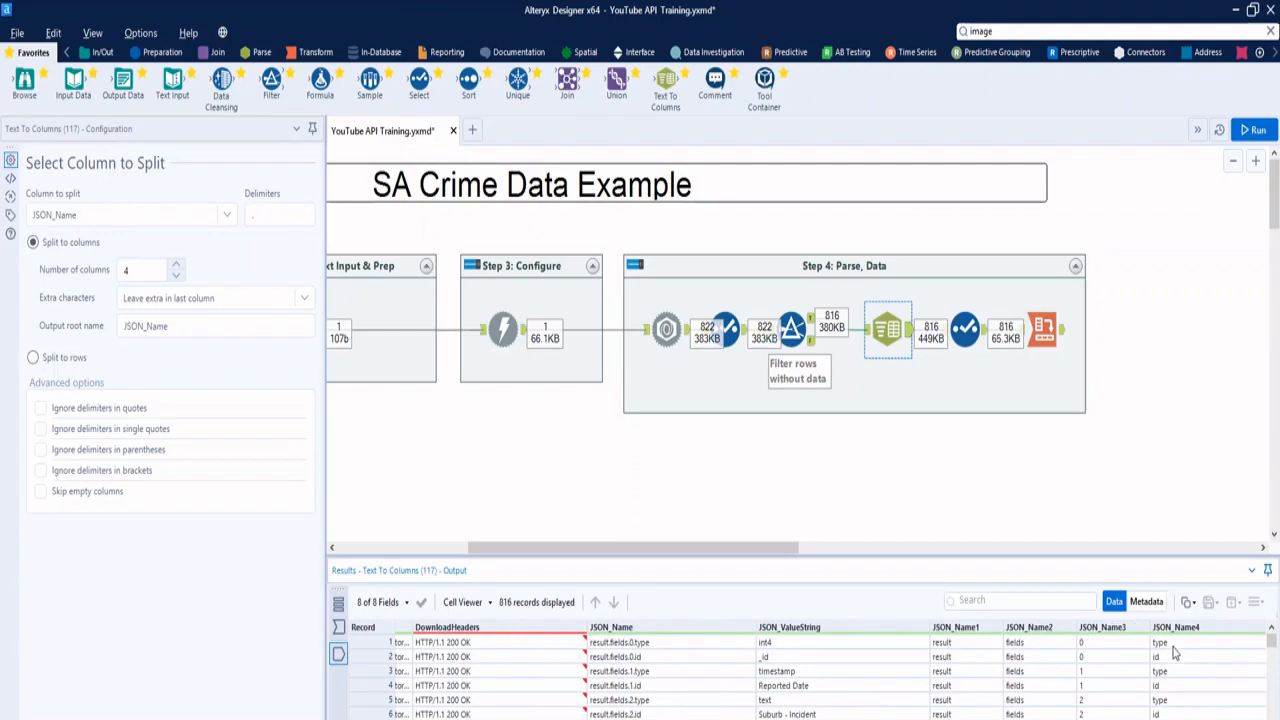
scroll(down, 3)
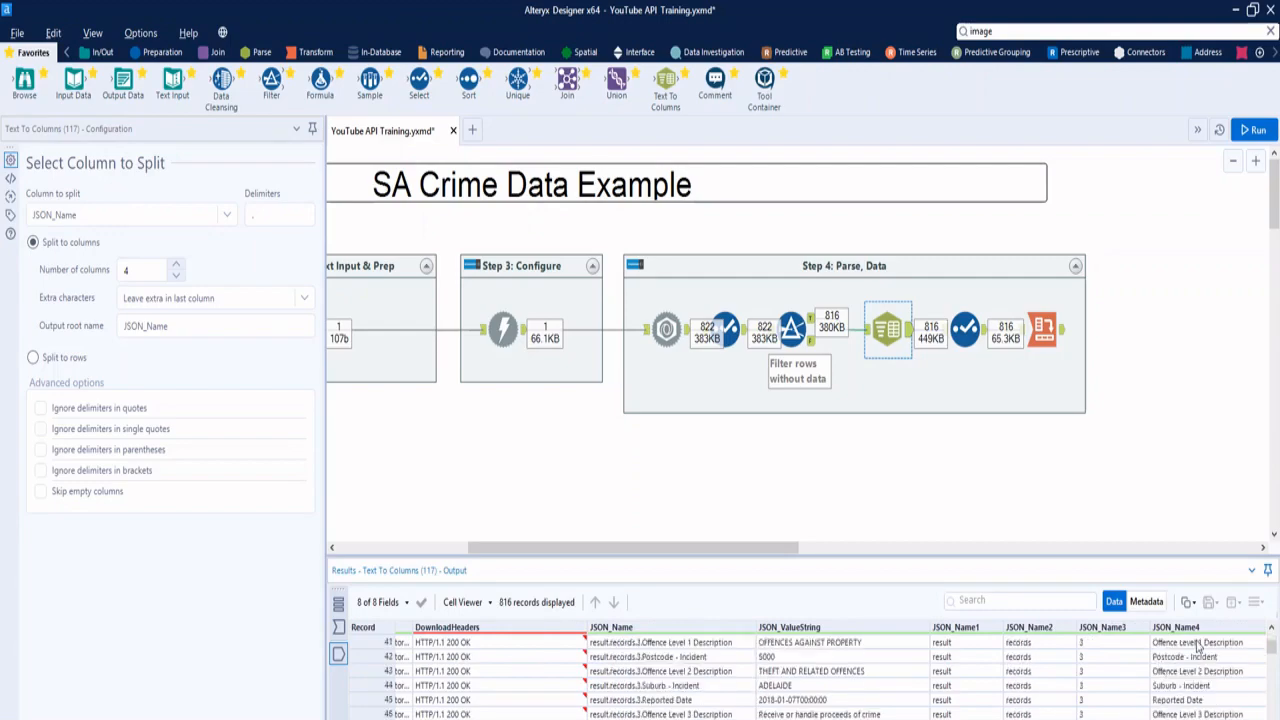
mouse_move(1148, 402)
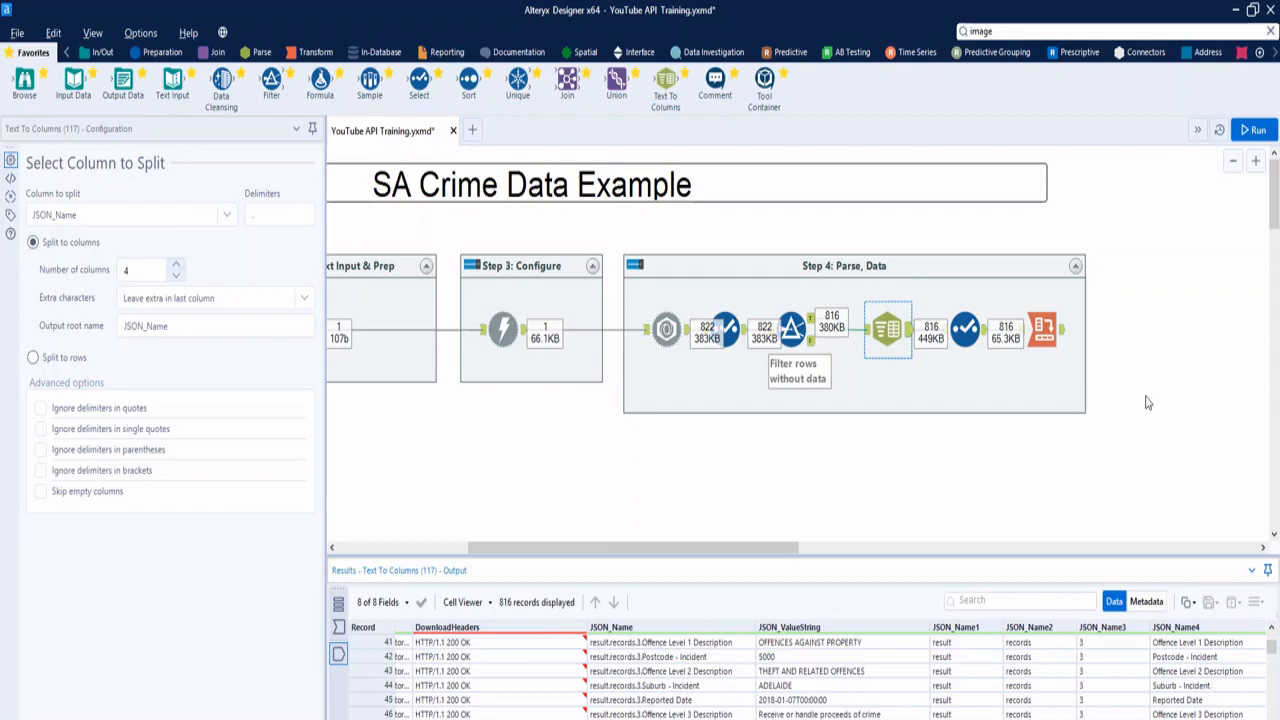
click(1043, 328)
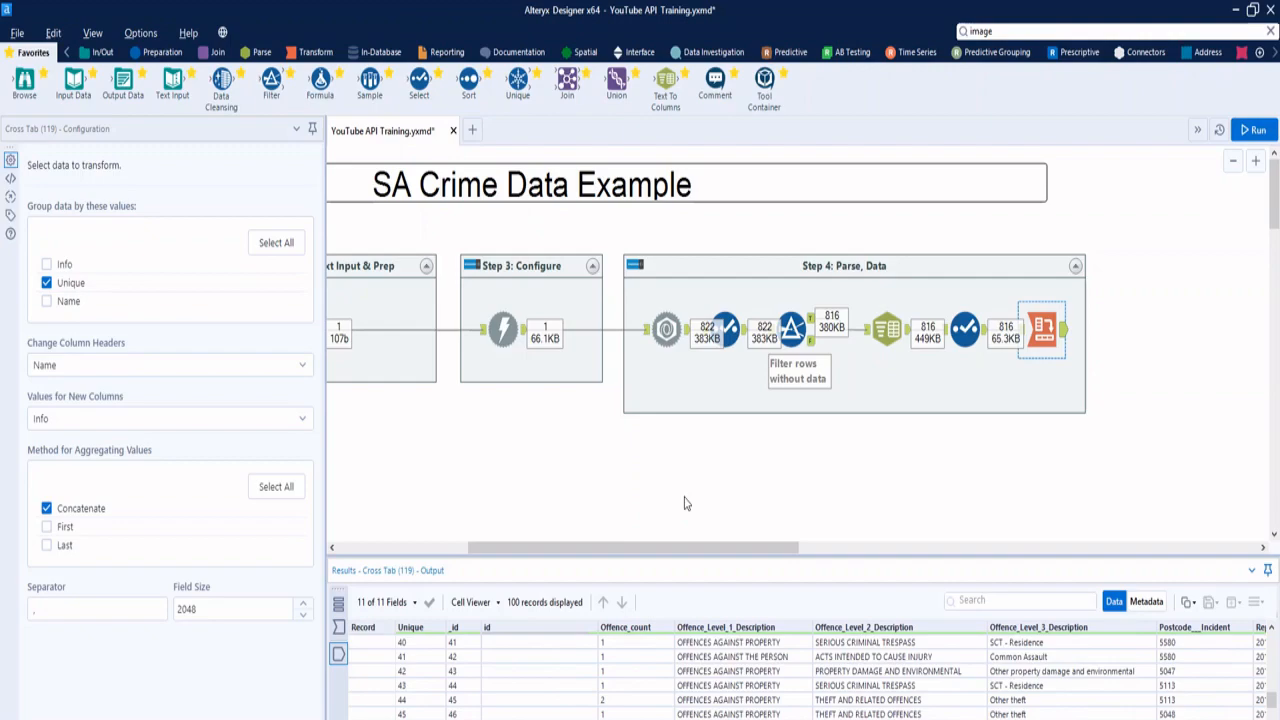
mouse_move(616, 543)
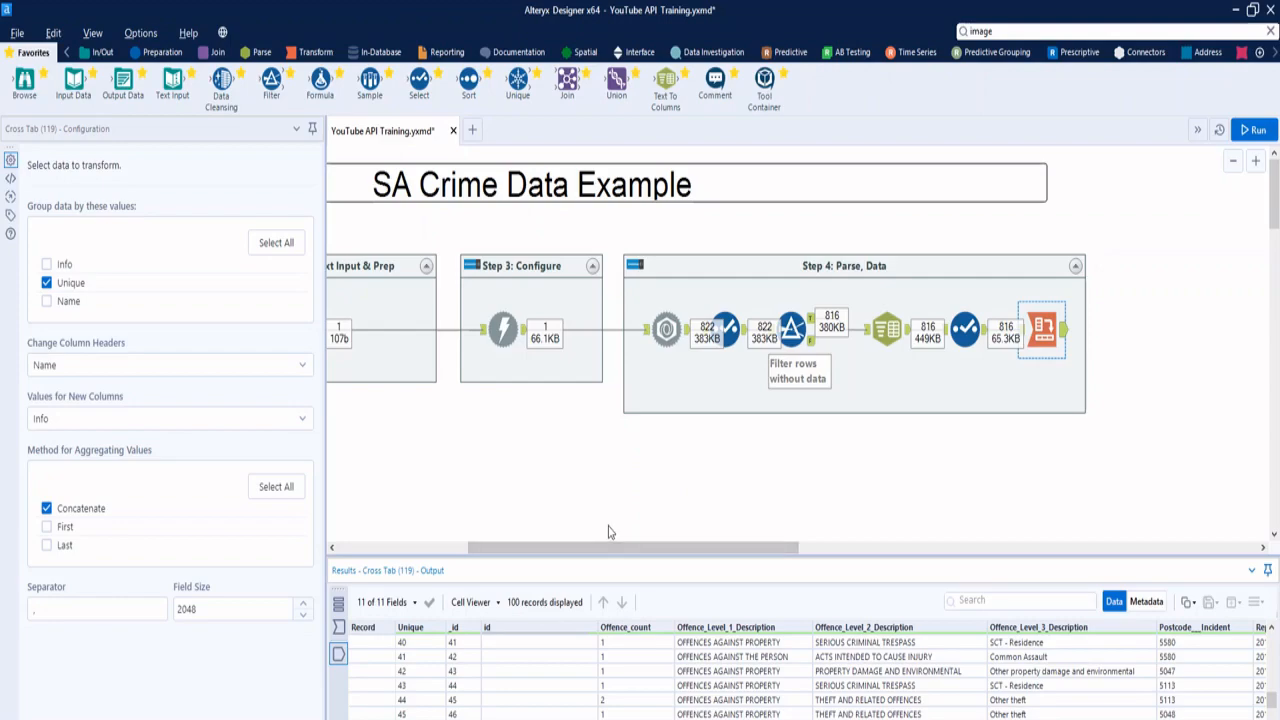
mouse_move(628, 552)
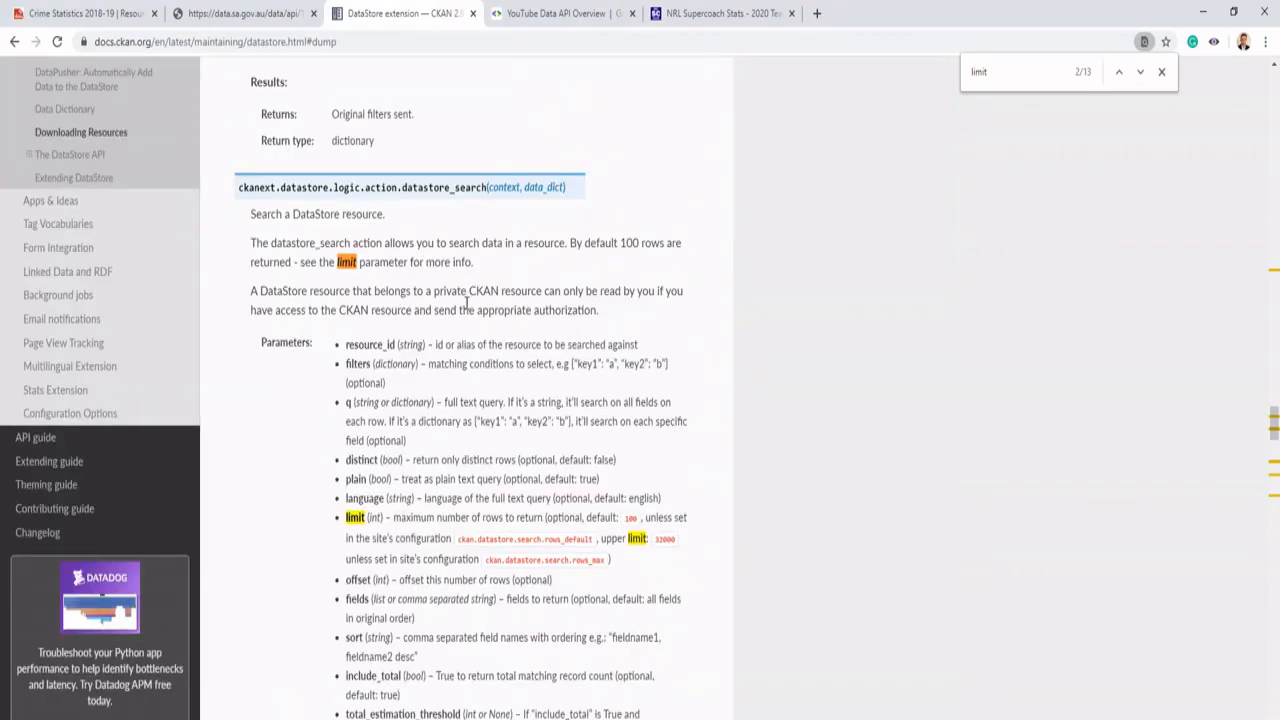
scroll(up, 3)
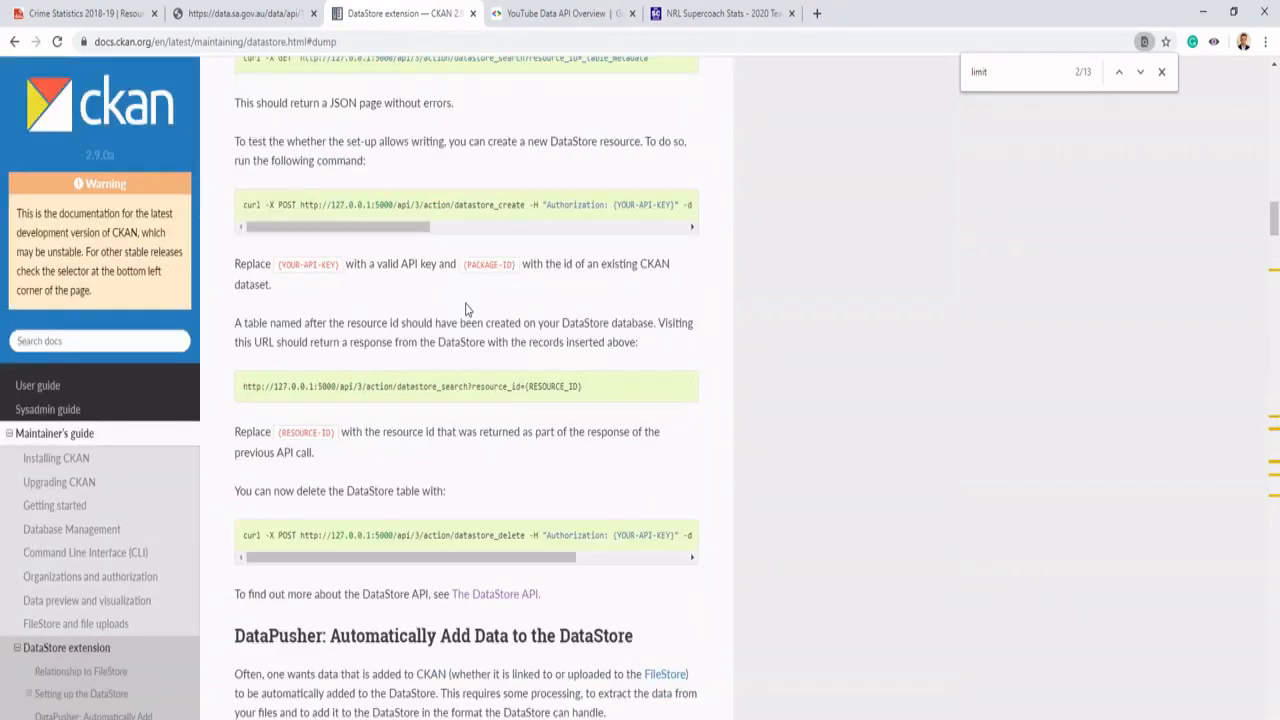
scroll(up, 3)
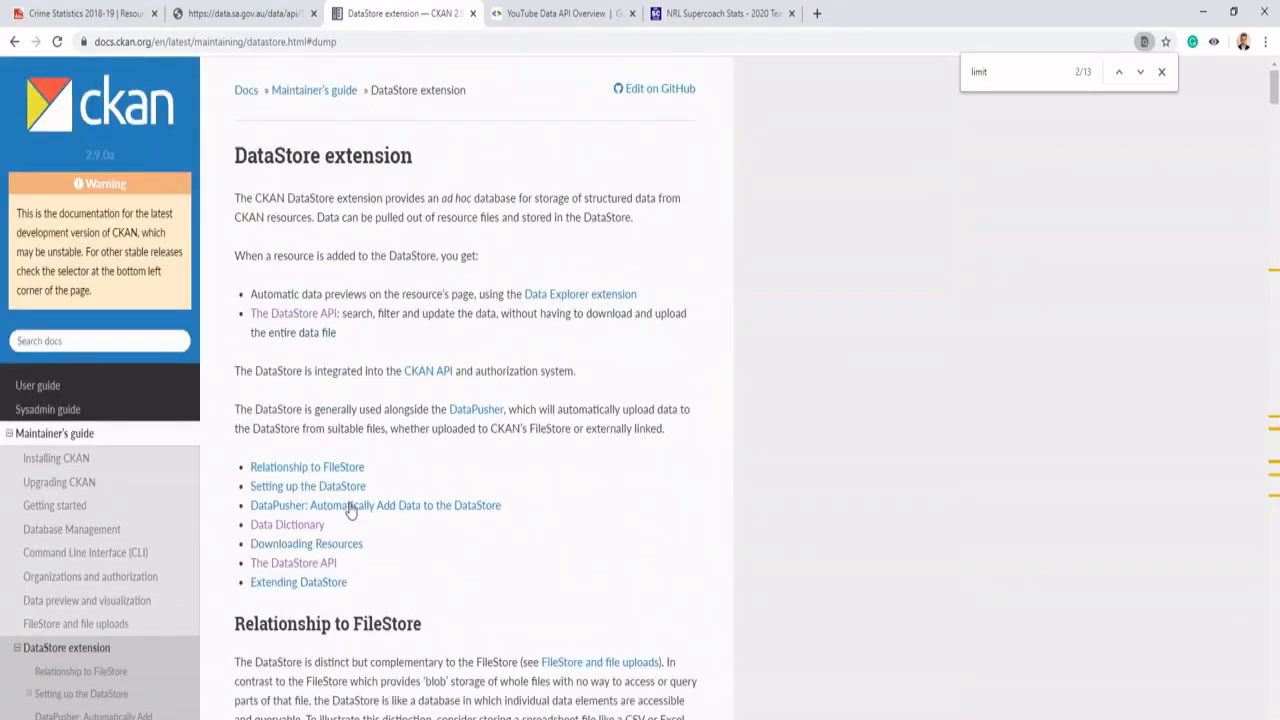
scroll(down, 3)
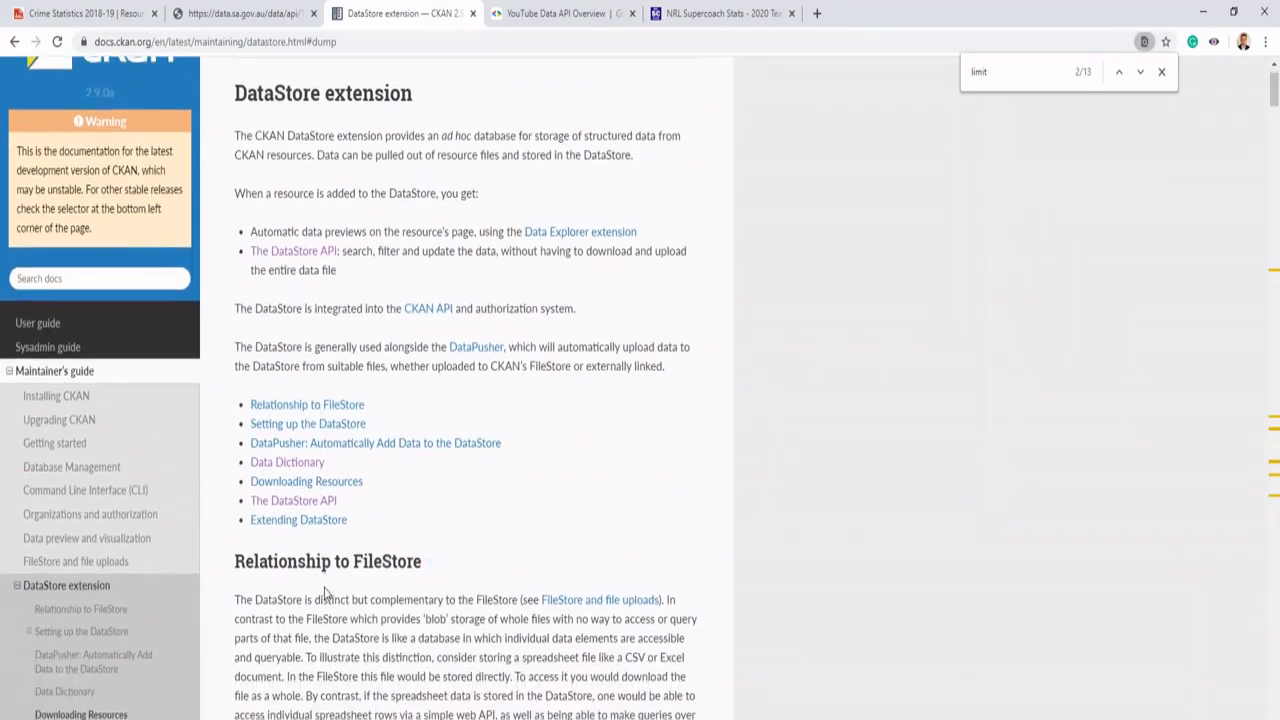
mouse_move(773, 98)
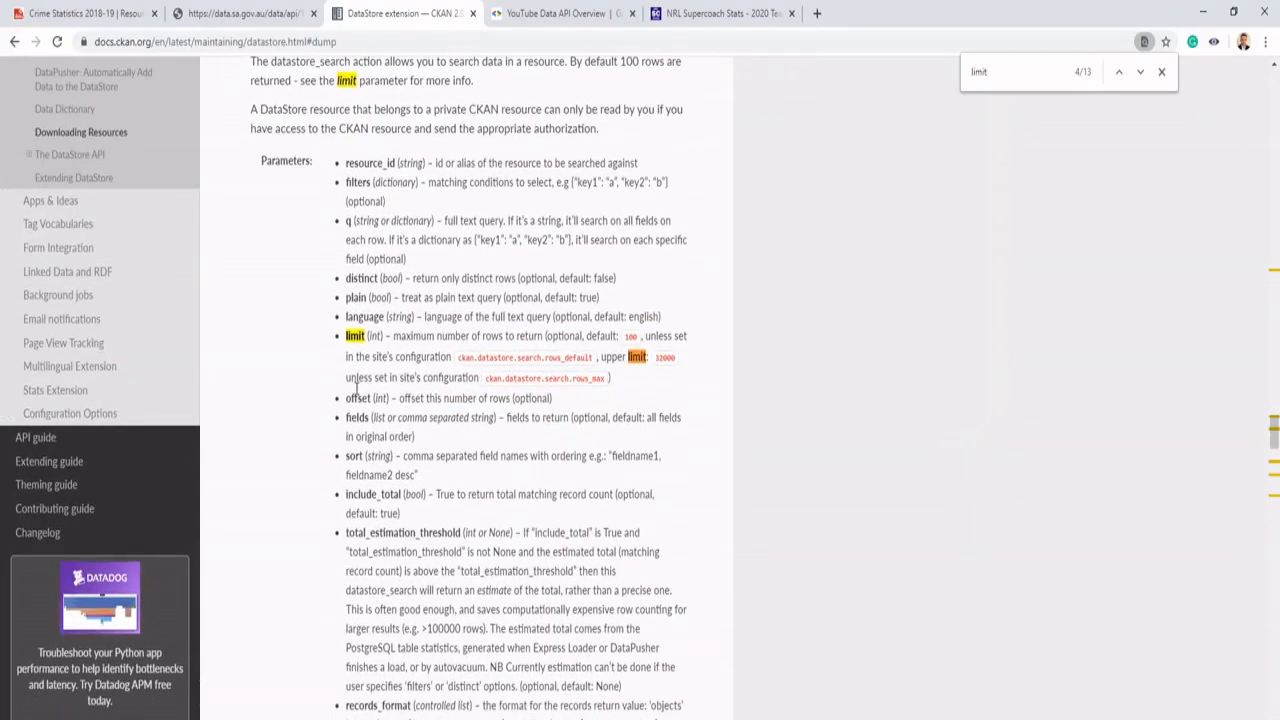
scroll(down, 3)
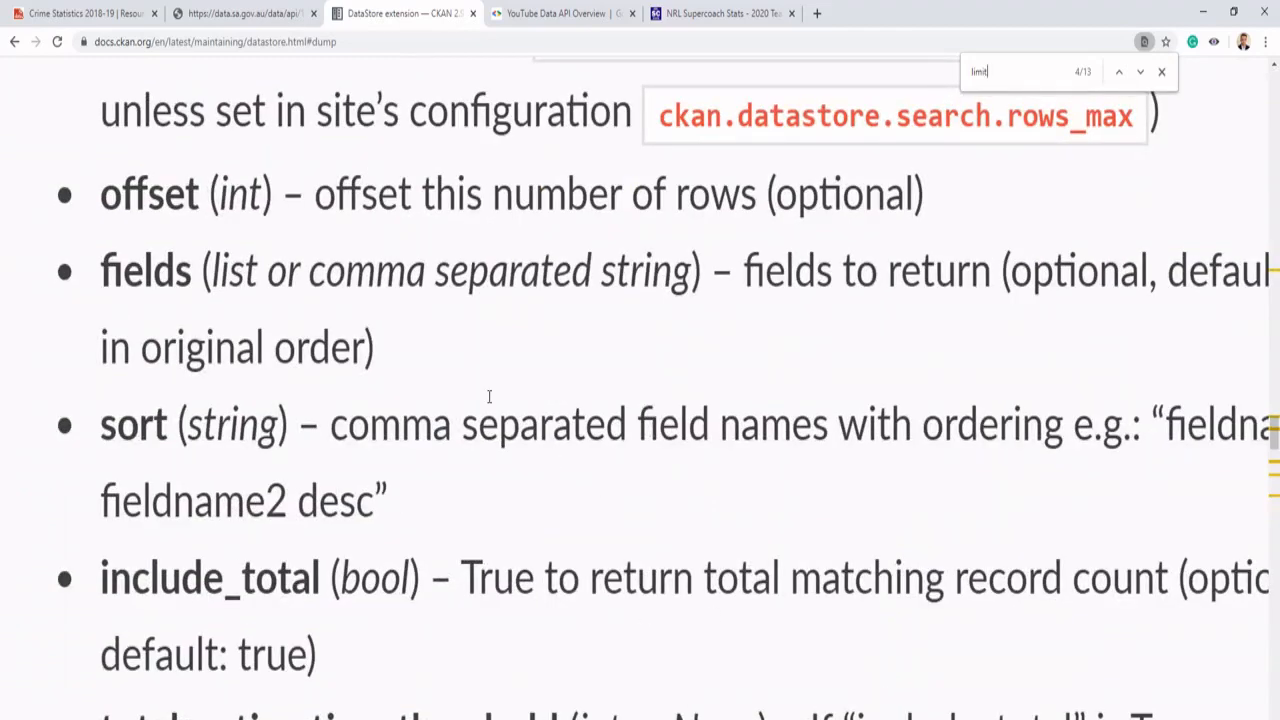
mouse_move(490, 378)
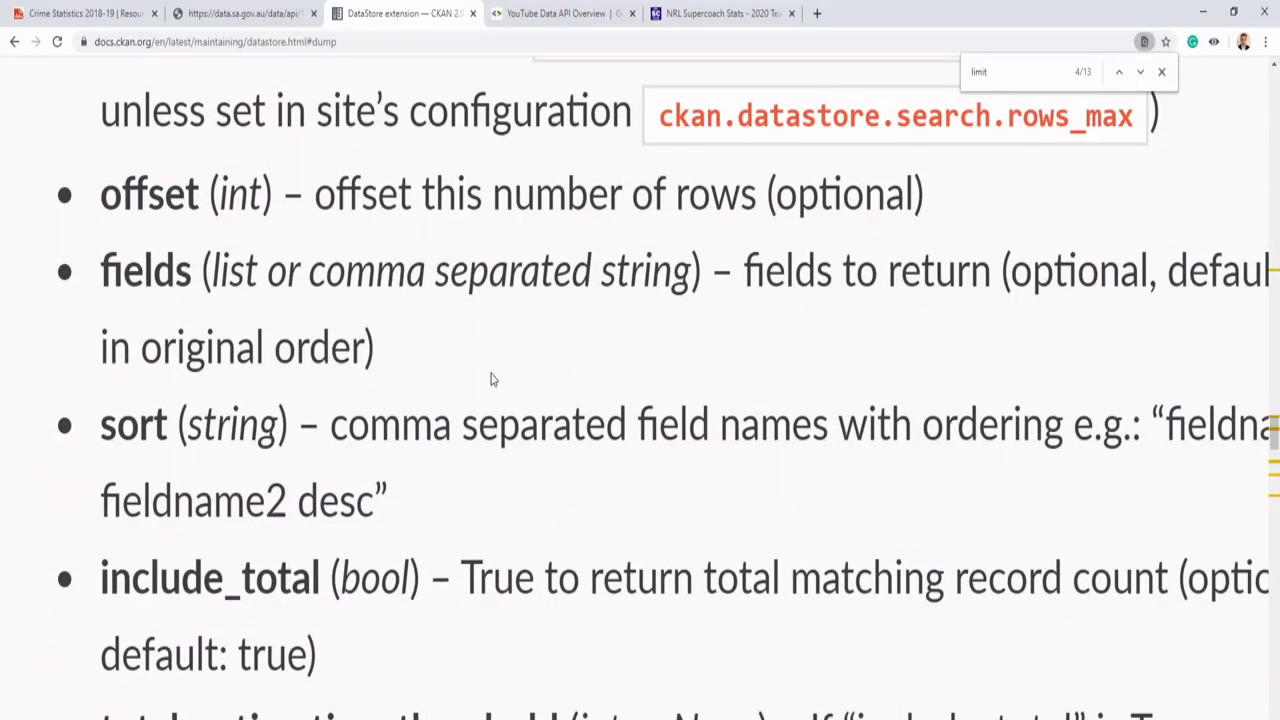
scroll(up, 3)
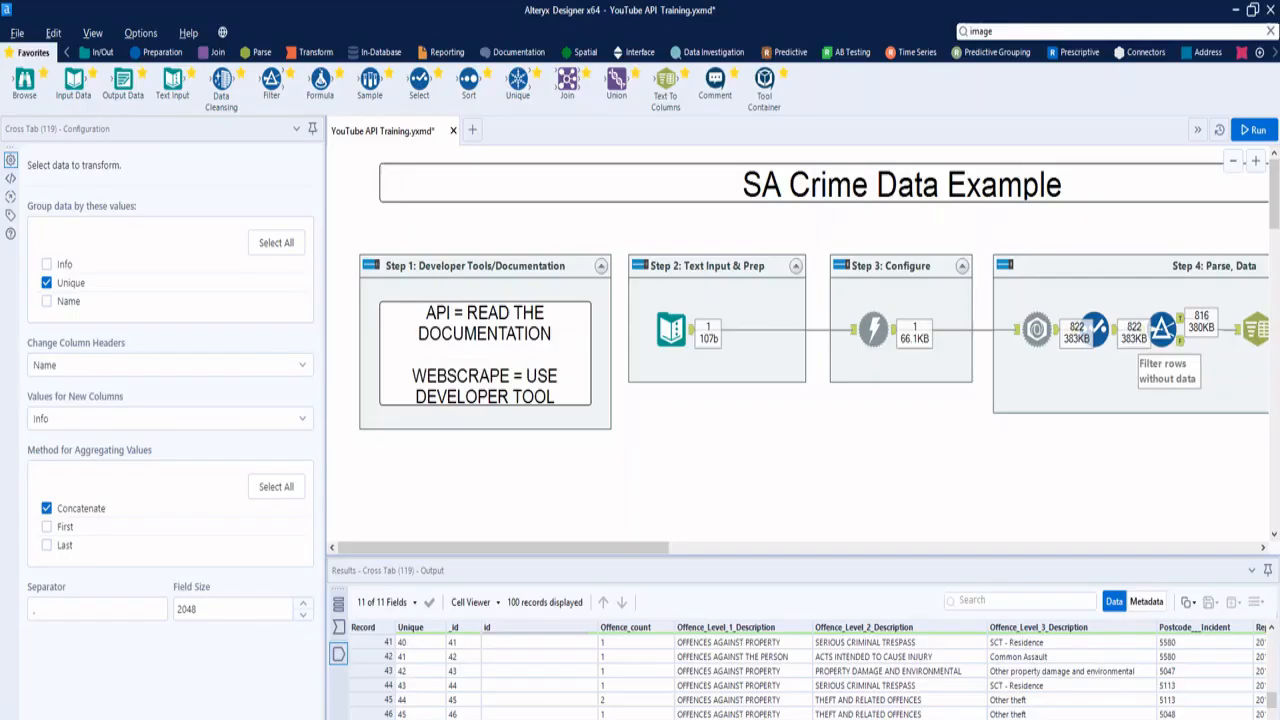
mouse_move(767, 541)
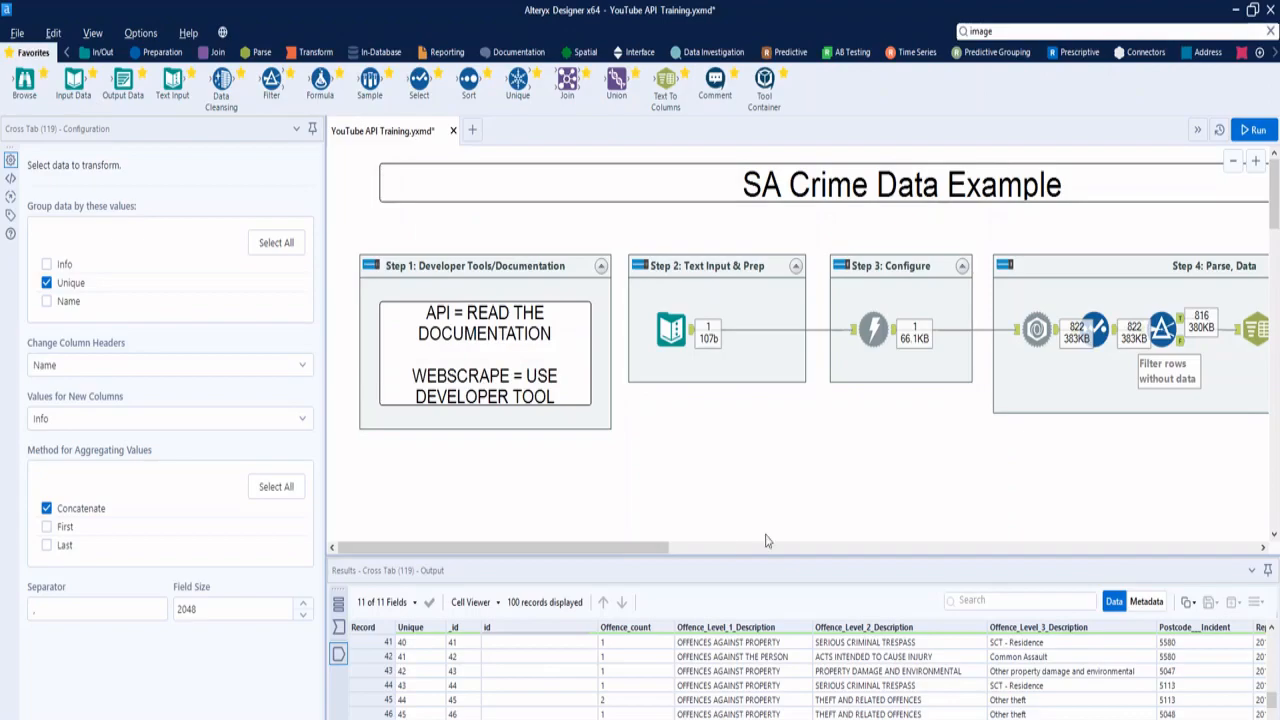
View the YouTube API Example's run messages, then return to the CKAN documentation.
scroll(down, 3)
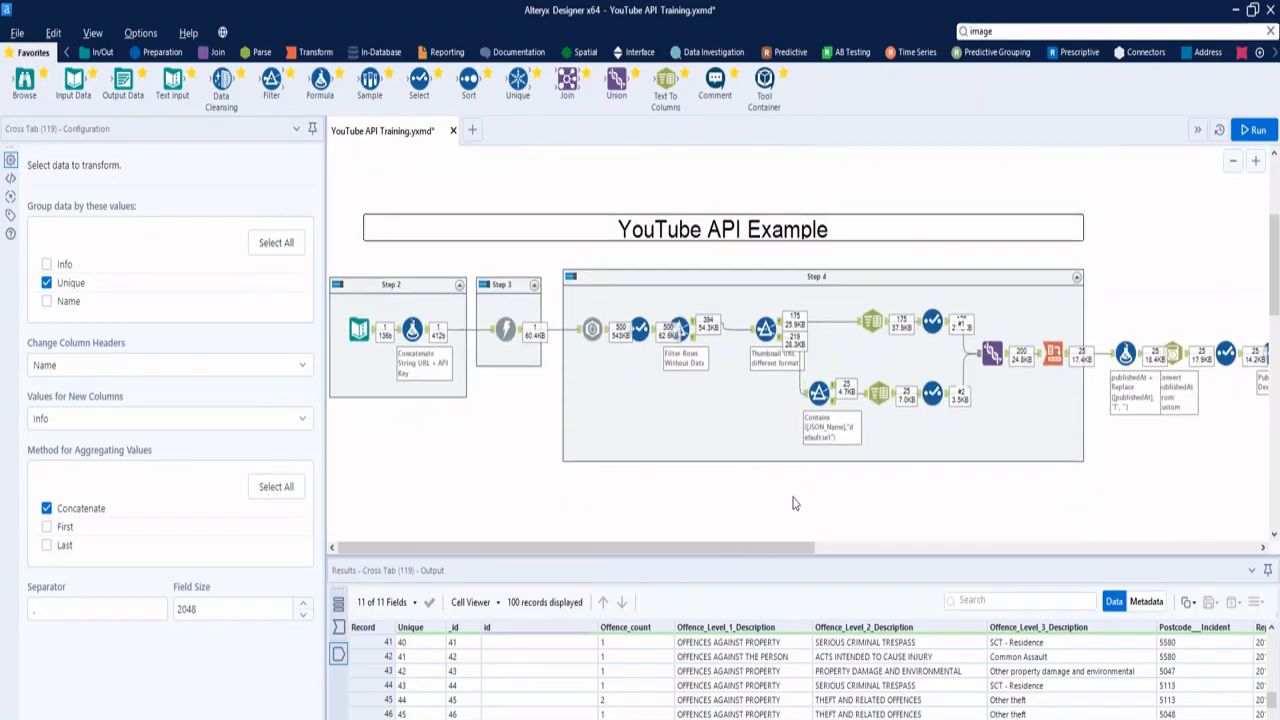
mouse_move(540, 501)
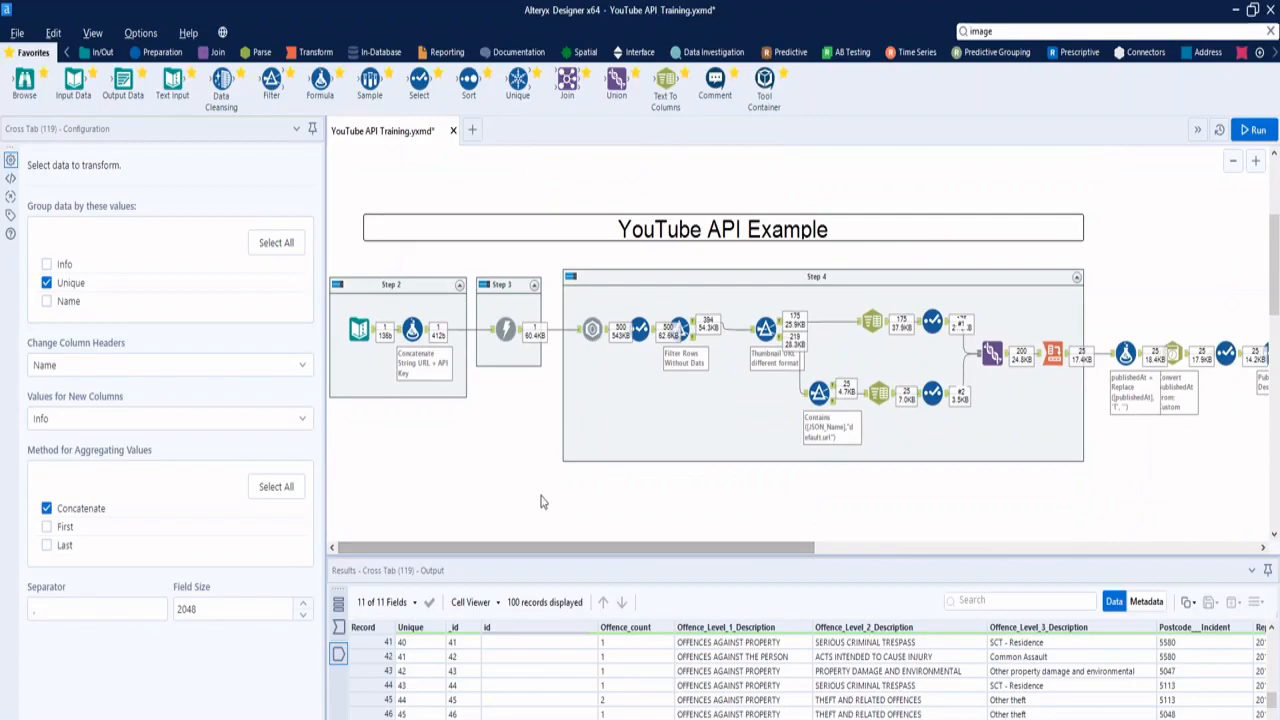
click(543, 501)
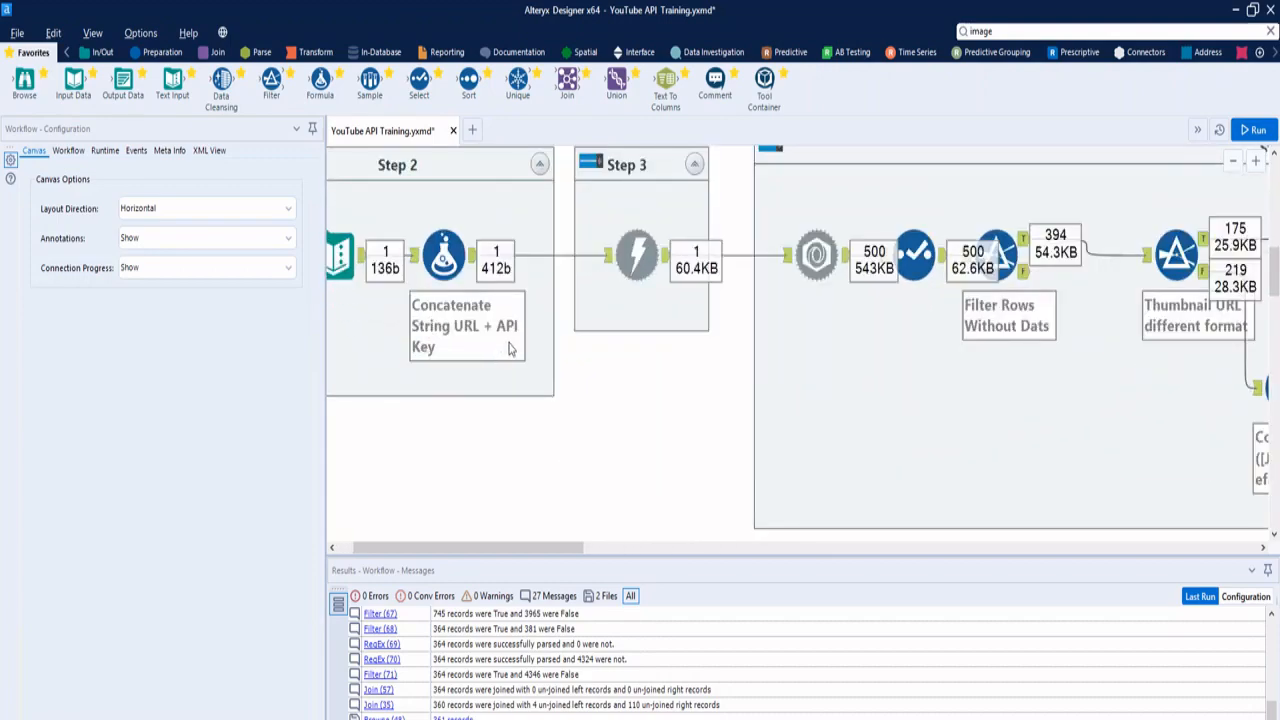
click(444, 253)
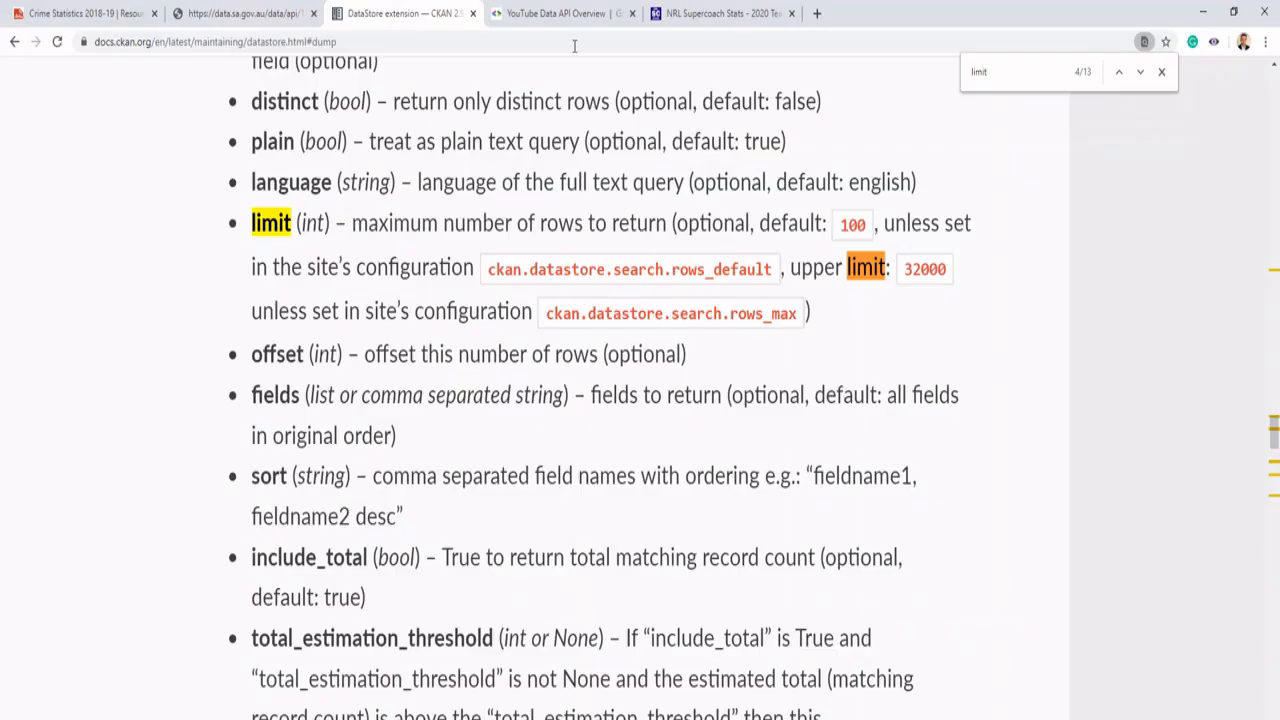
Open the YouTube Data API Overview tab and read through its introduction.
click(555, 13)
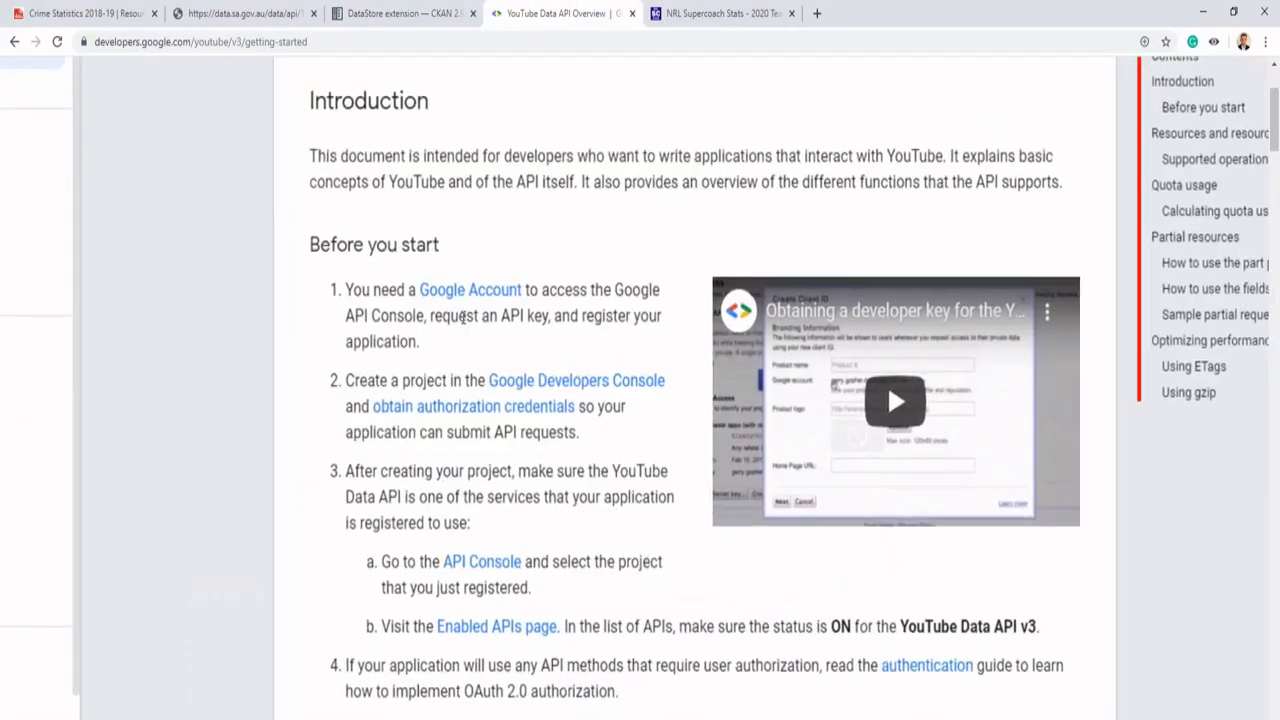
scroll(down, 3)
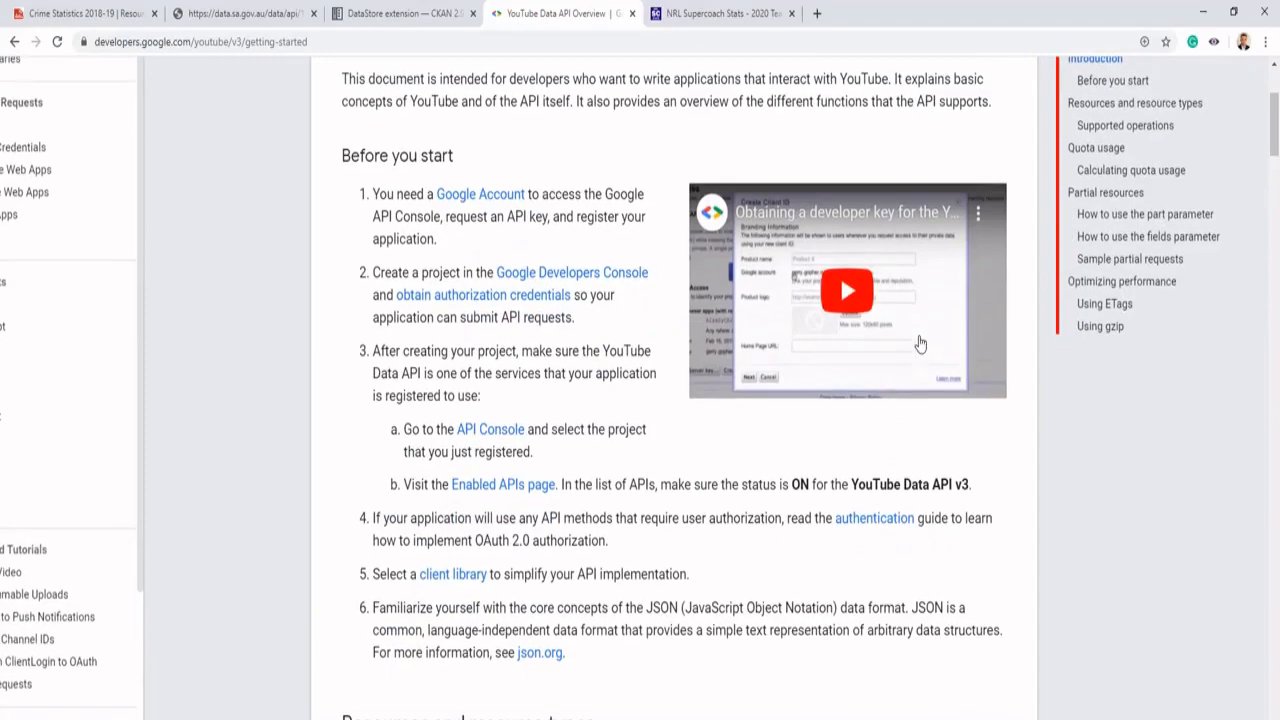
scroll(up, 3)
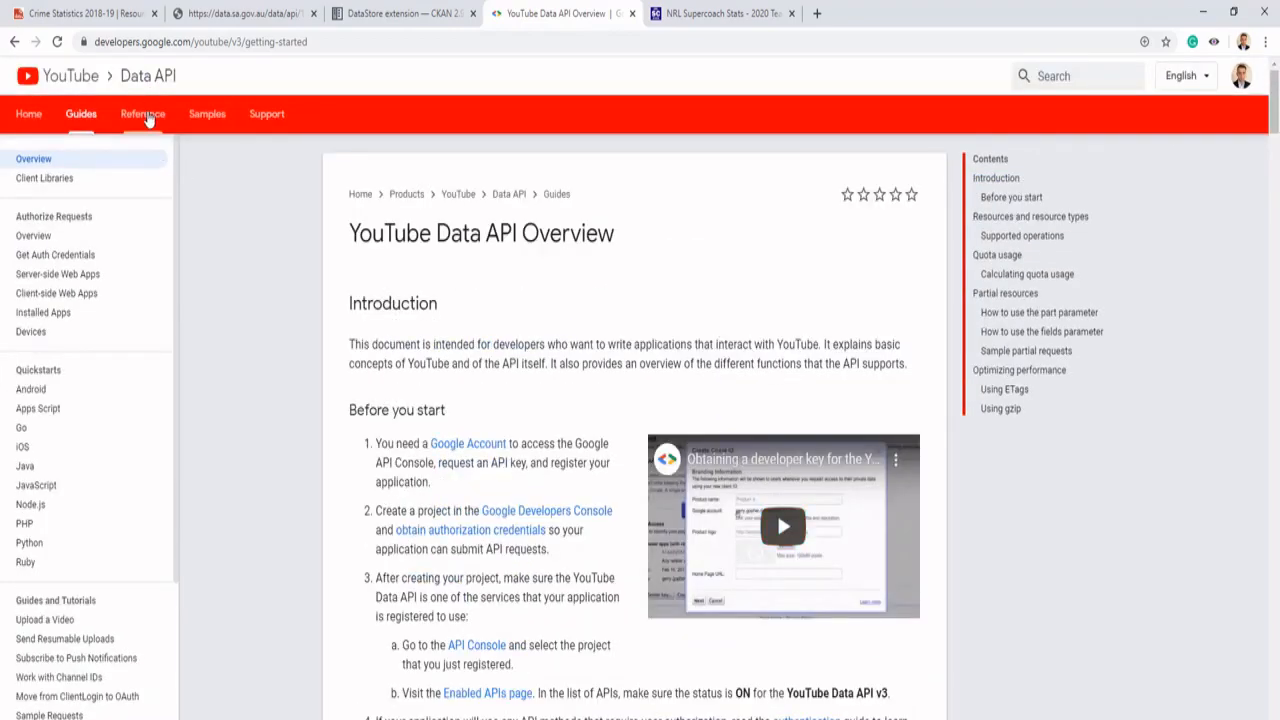
Go to the Search: list reference and load the keyword-search example fullscreen.
click(142, 113)
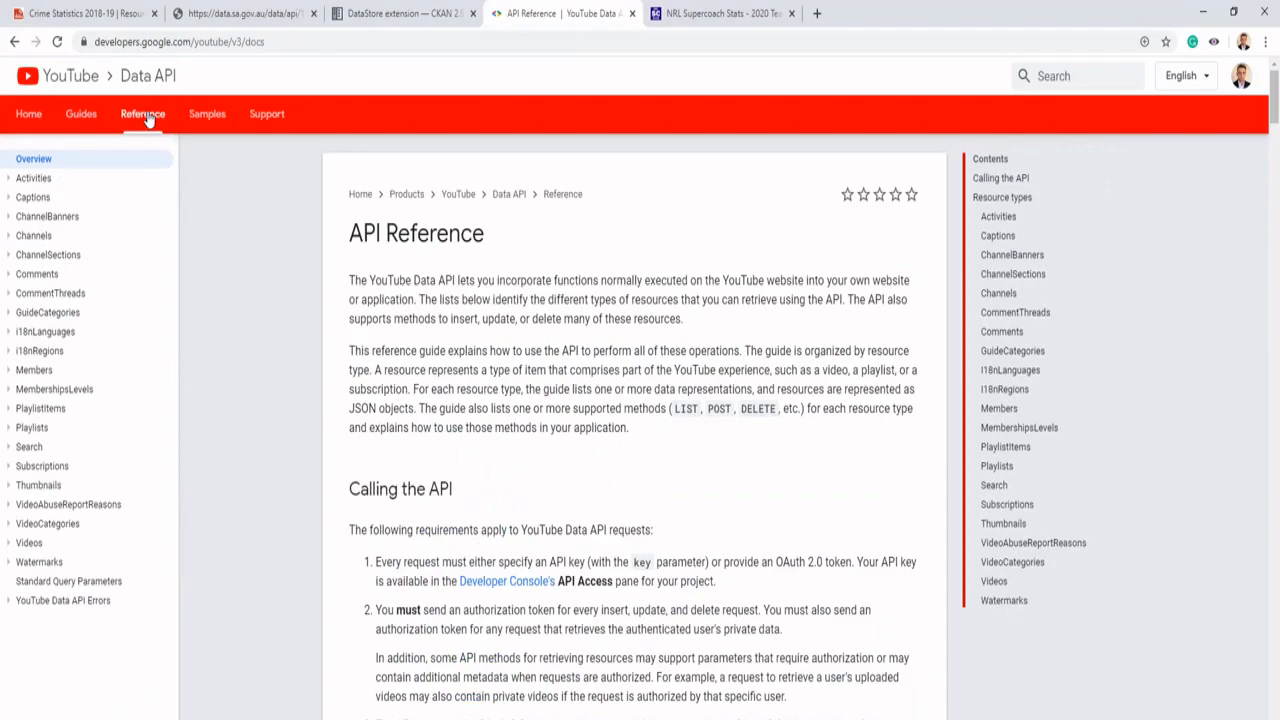
mouse_move(33, 197)
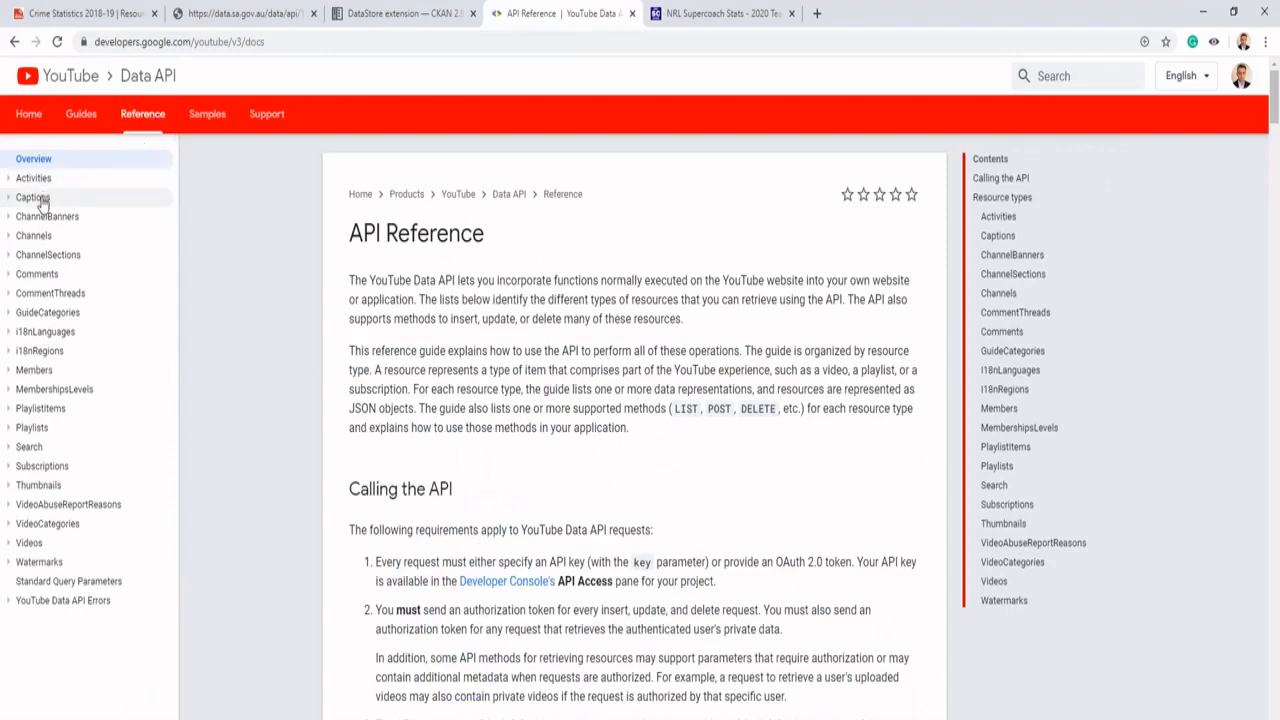
mouse_move(29, 447)
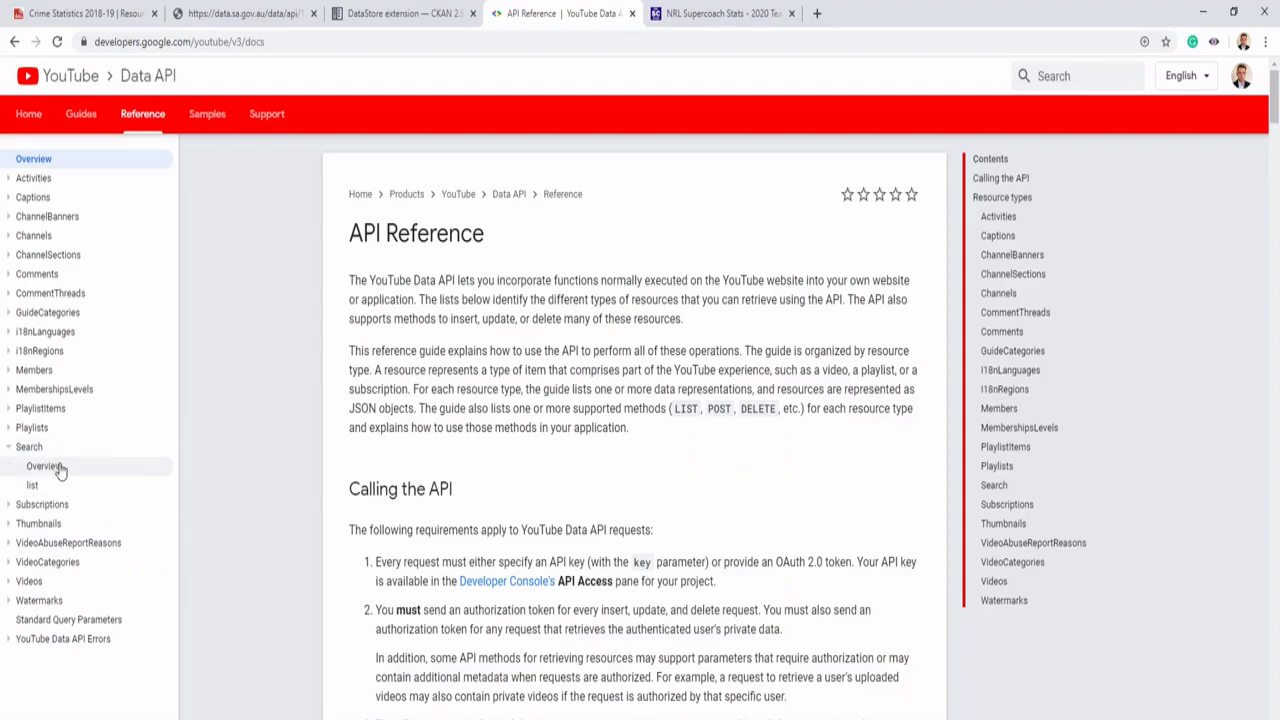
click(43, 466)
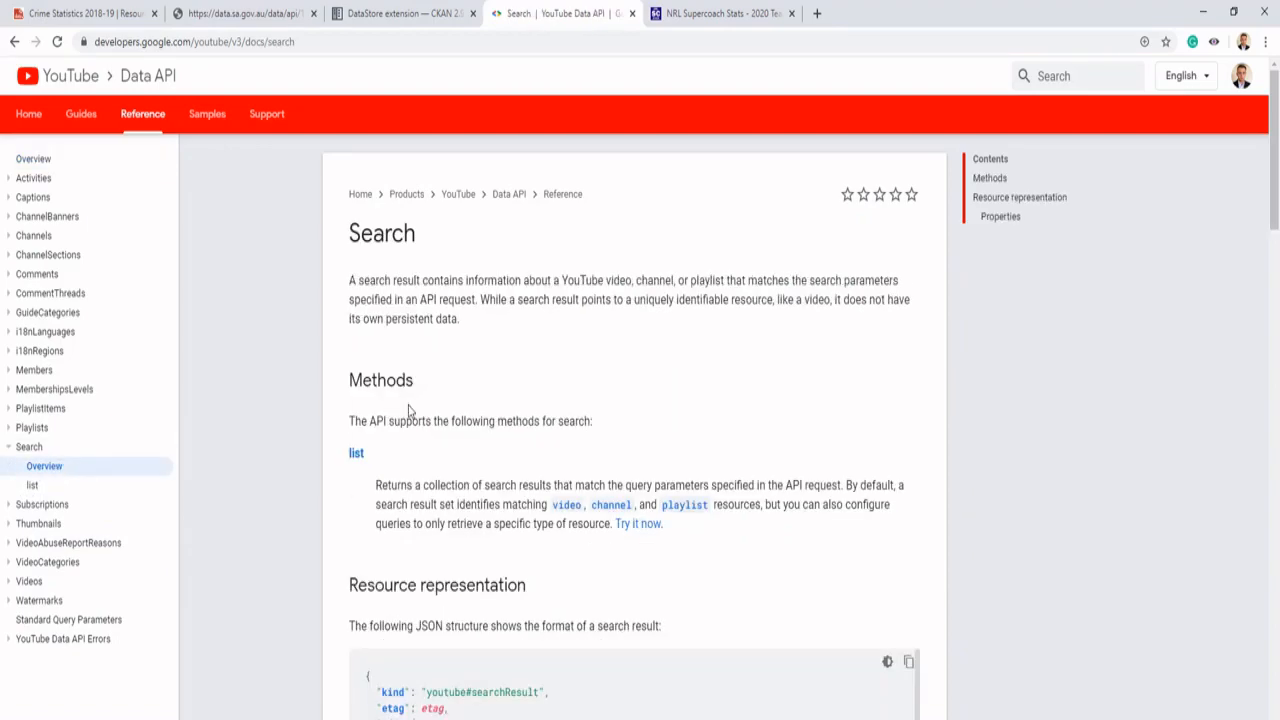
scroll(down, 3)
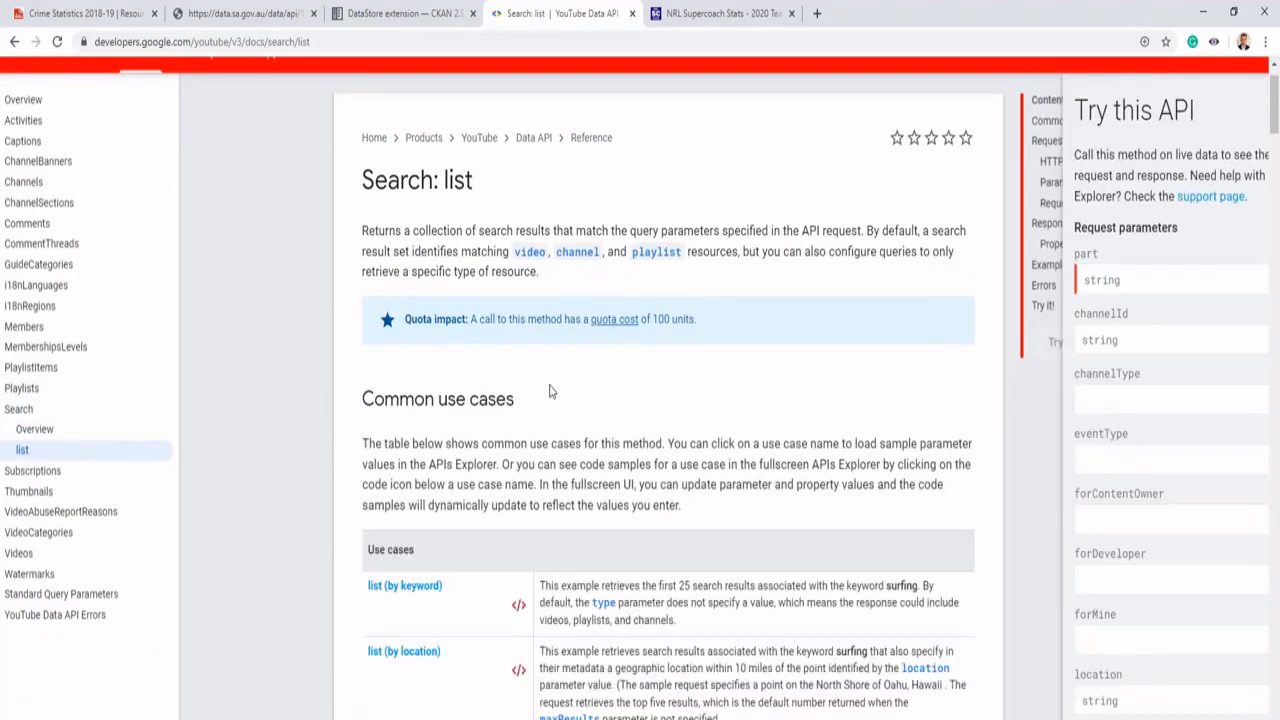
scroll(down, 3)
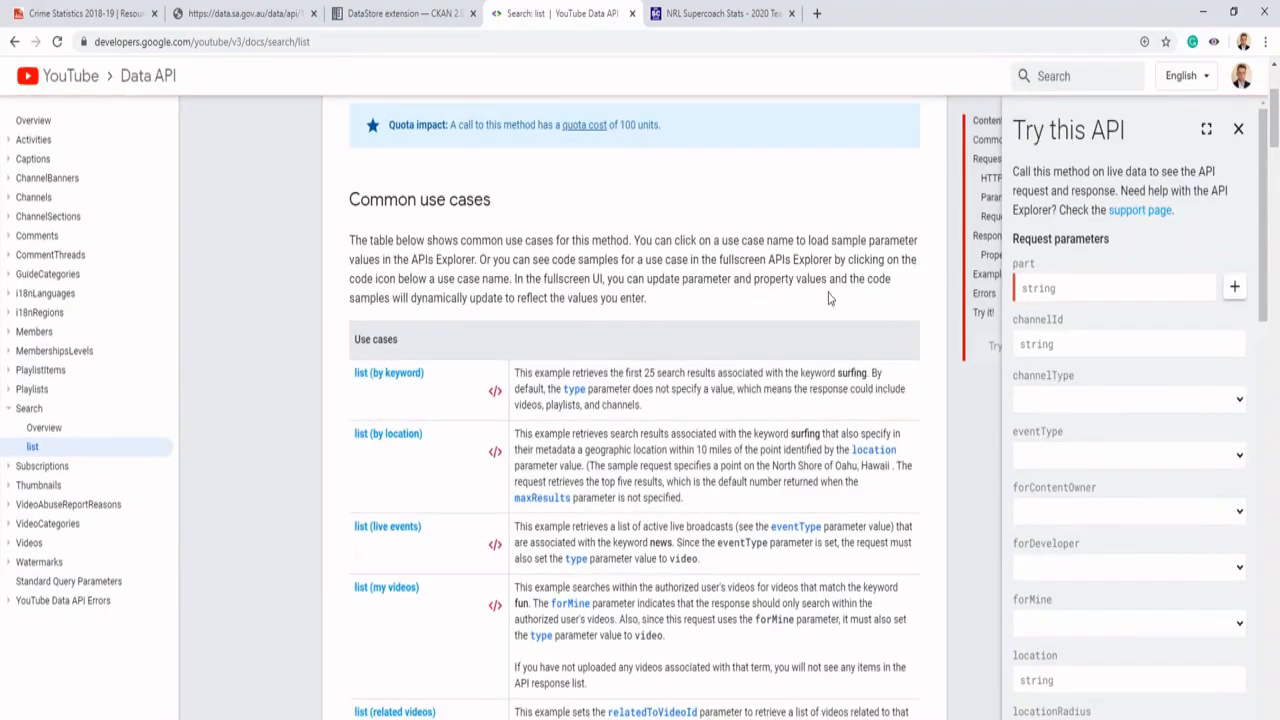
mouse_move(1150, 140)
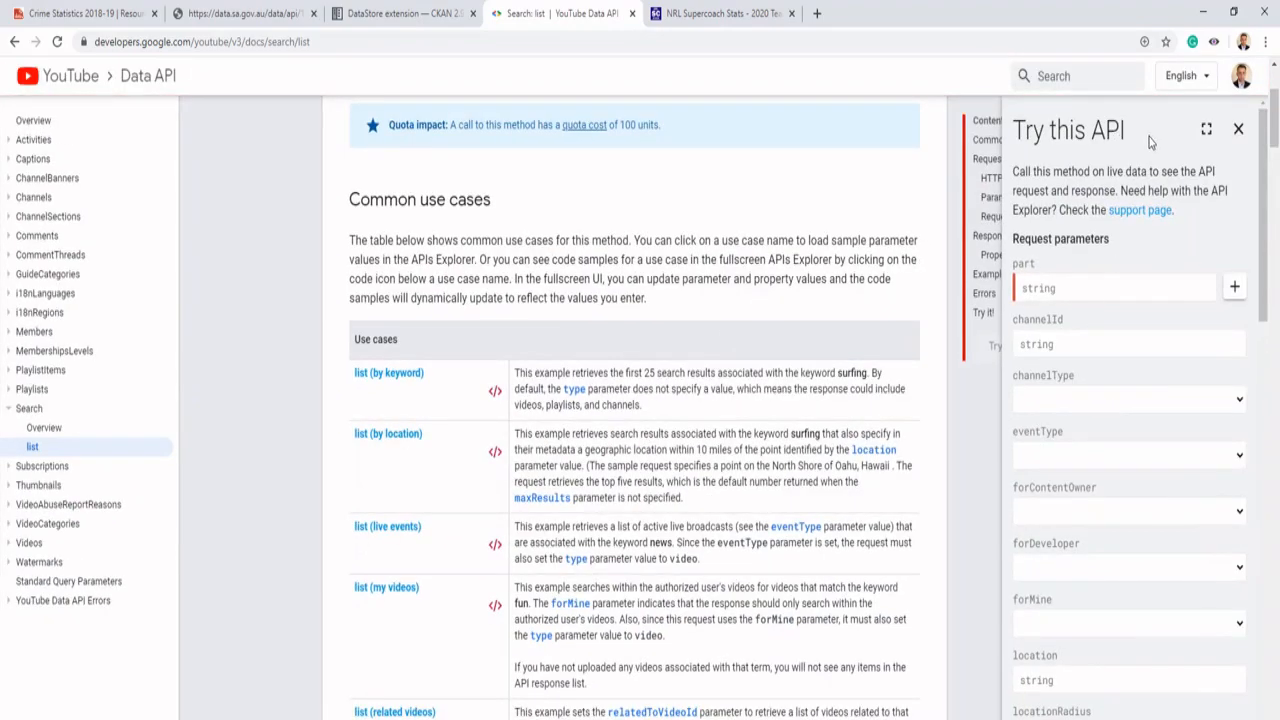
mouse_move(477, 406)
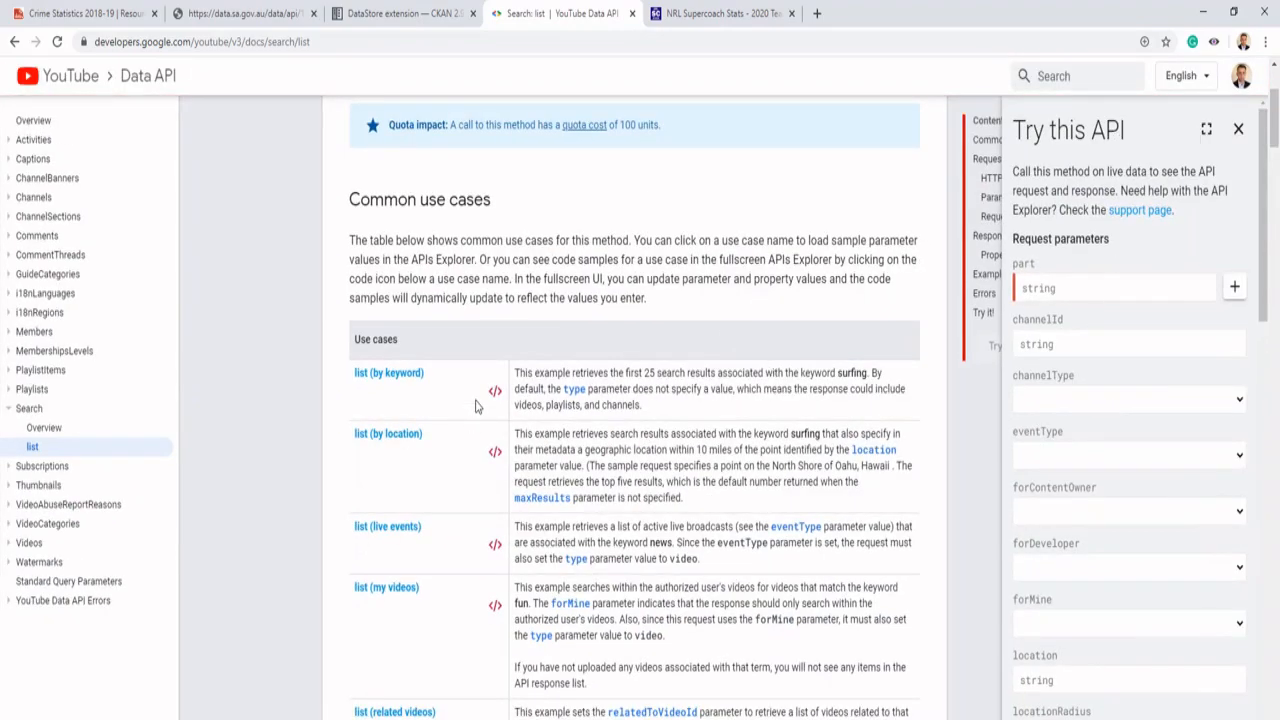
click(1206, 129)
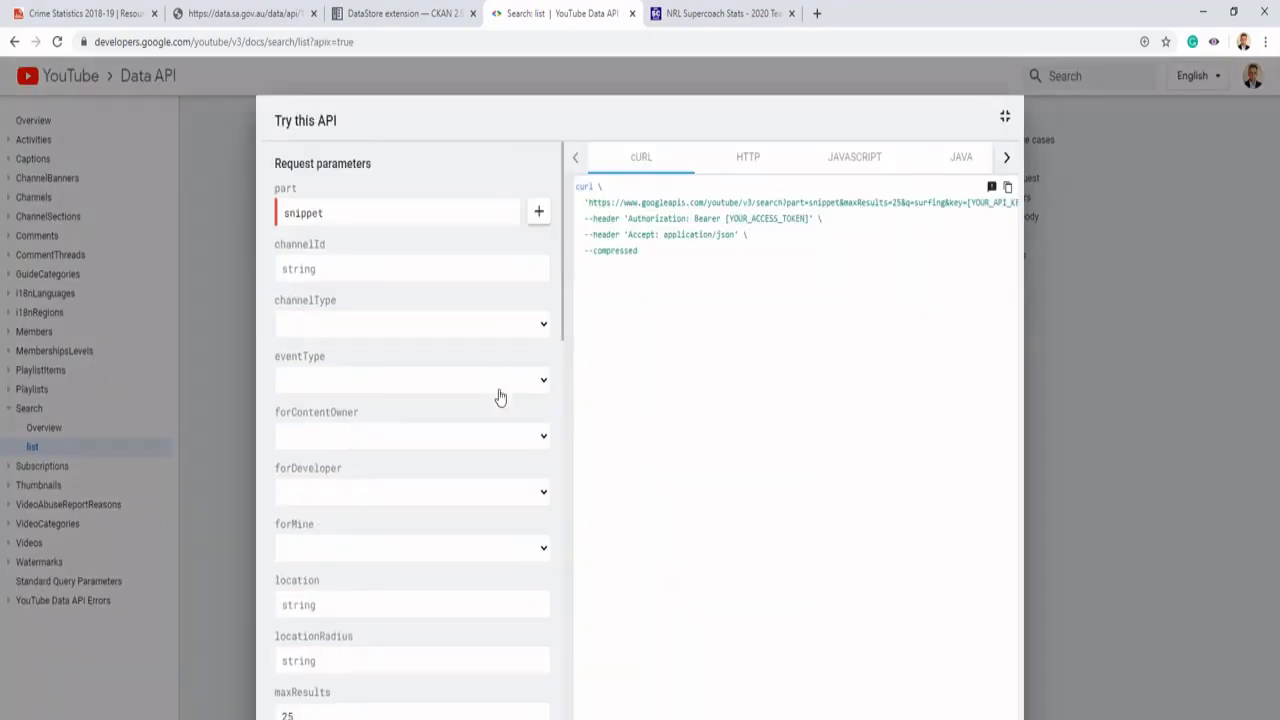
mouse_move(933, 200)
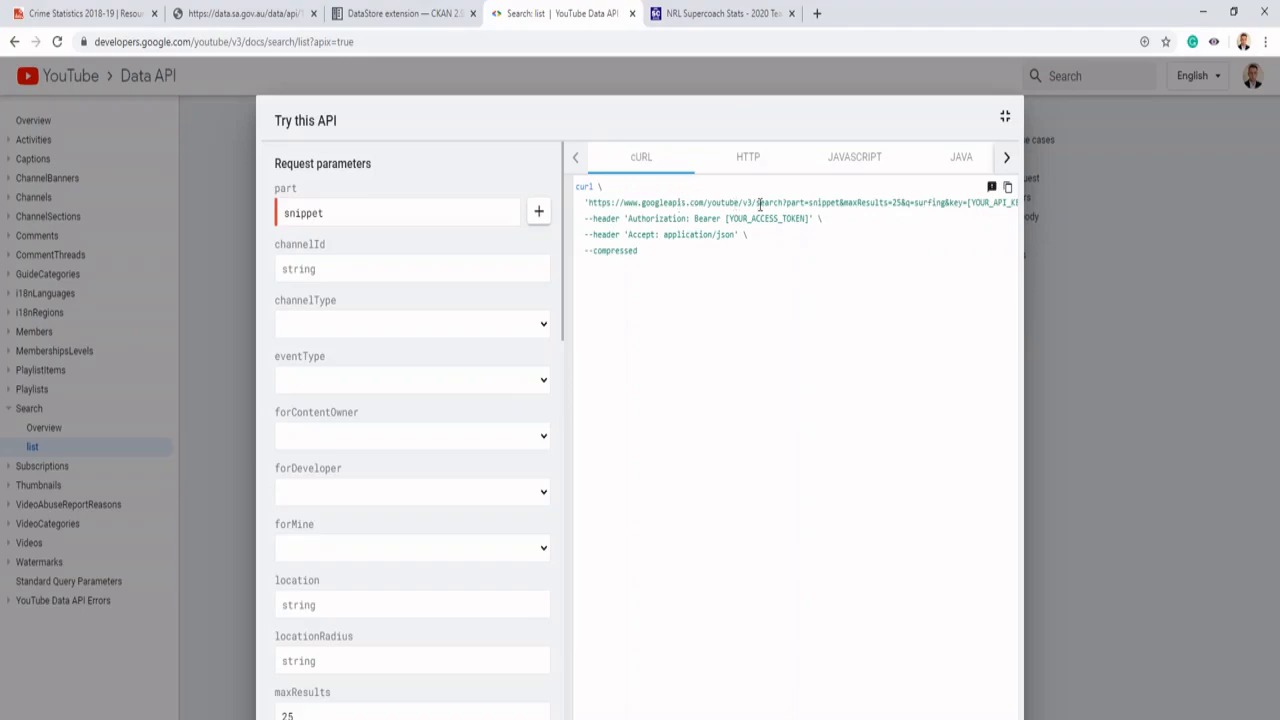
Scroll the explorer parameters to the q=surfing query and its curl request URL.
scroll(right, 3)
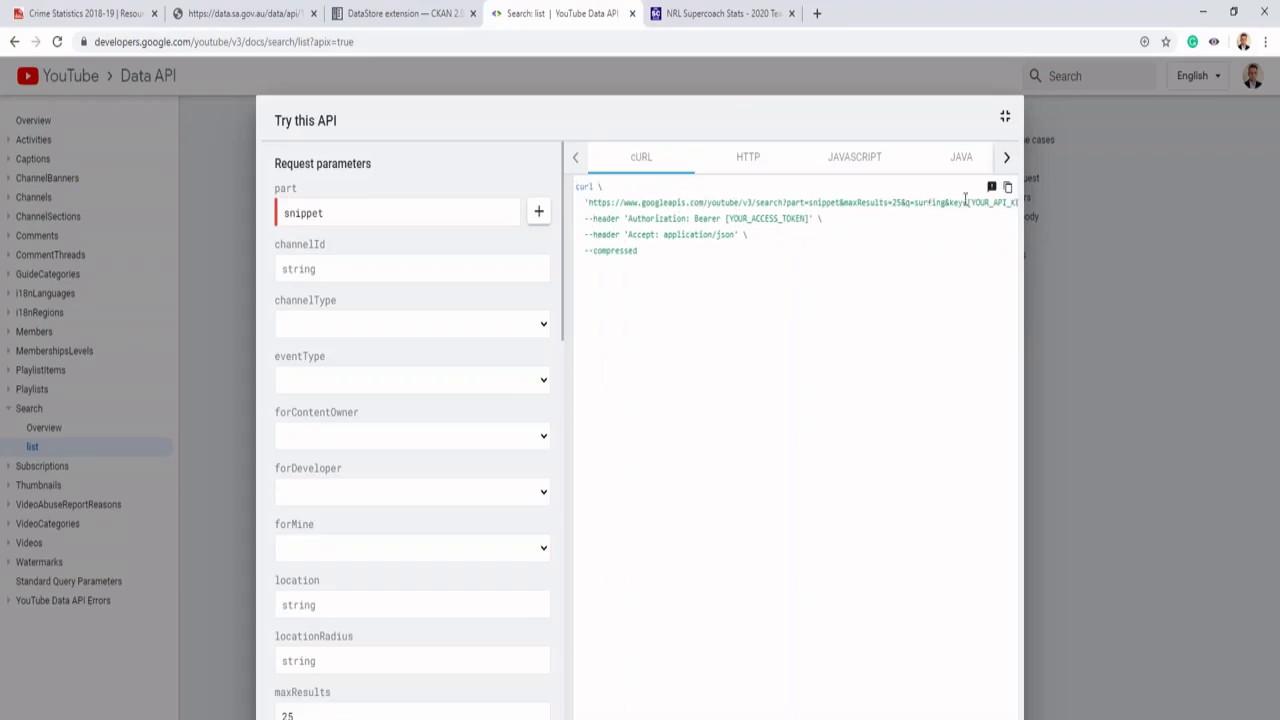
scroll(down, 3)
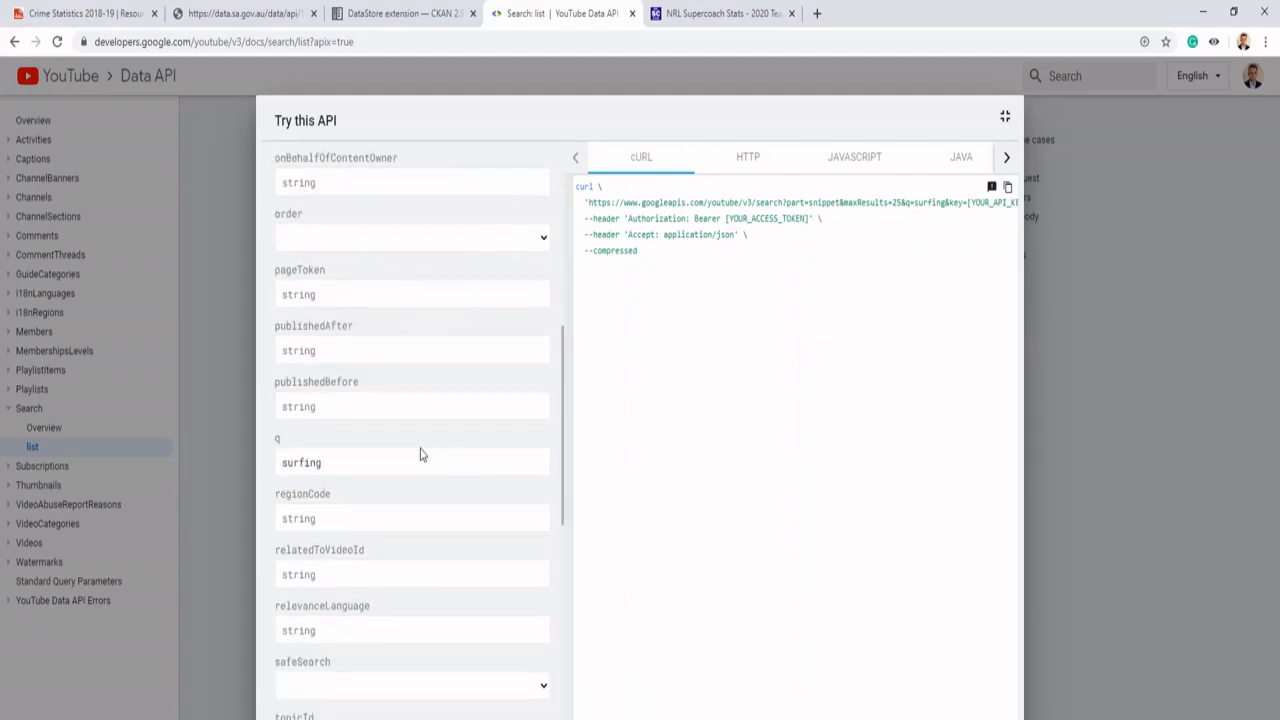
scroll(down, 3)
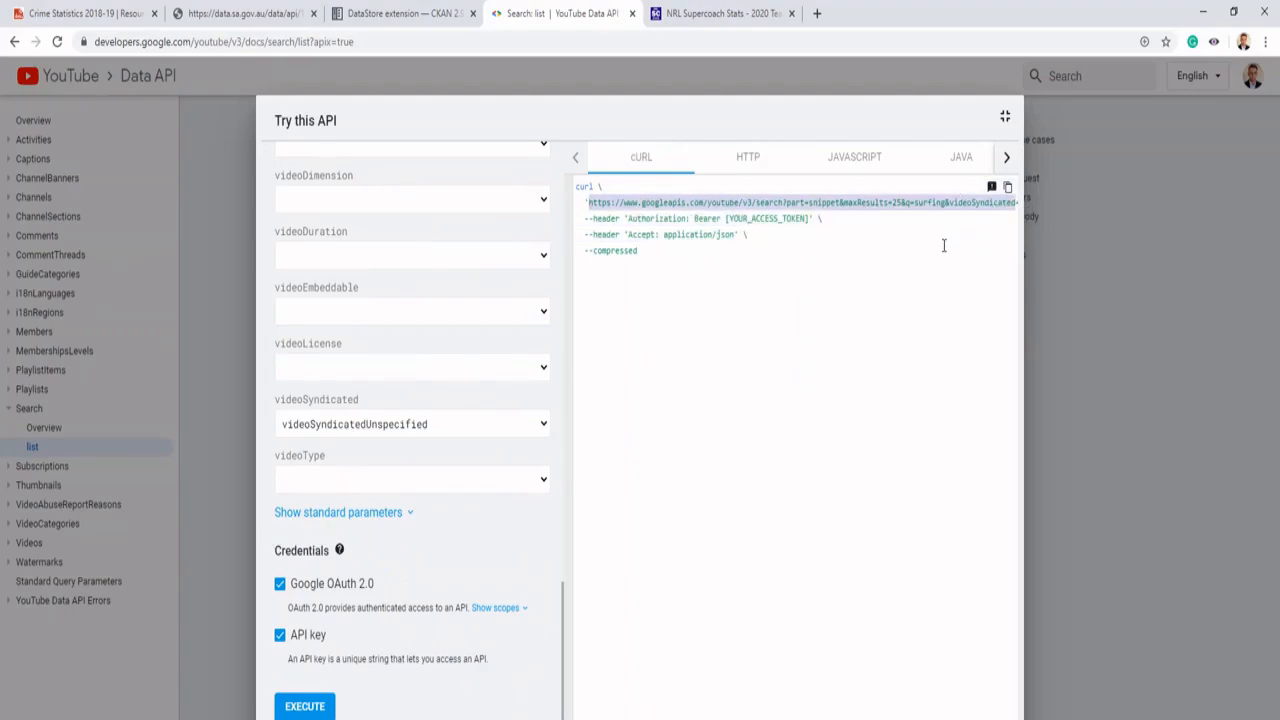
mouse_move(943, 246)
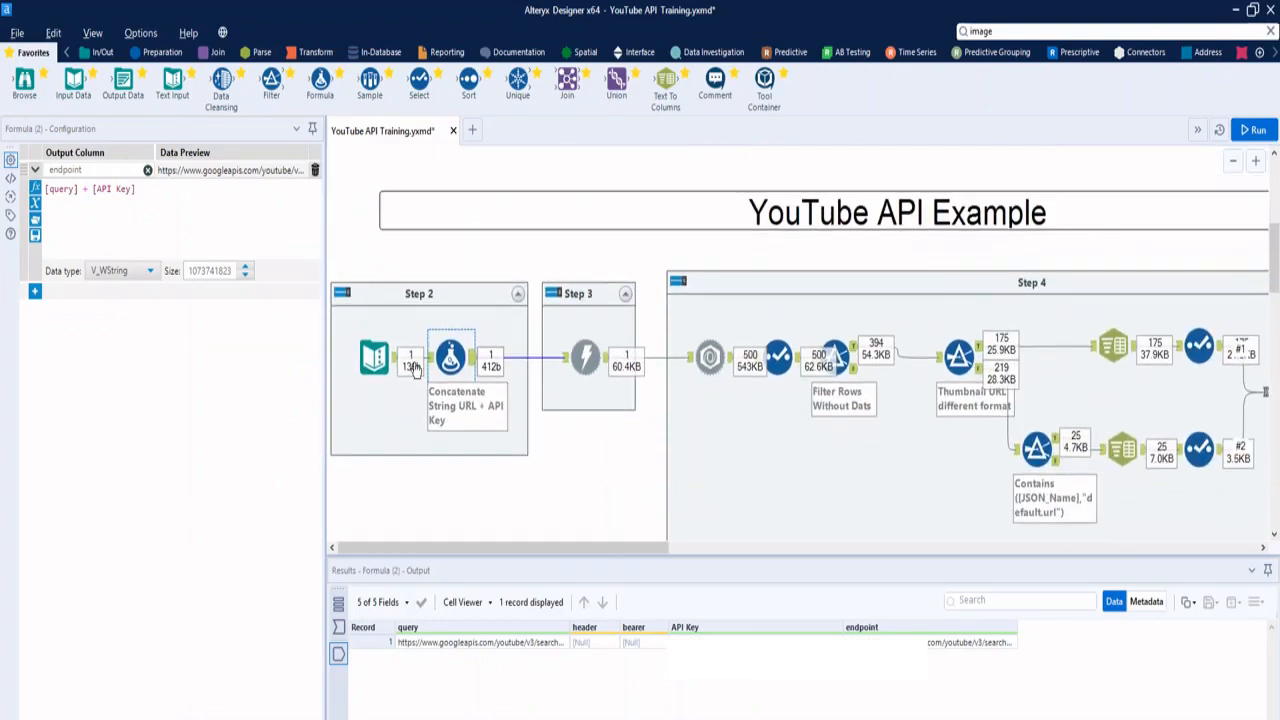
Review the query URL Text Input, the URL-plus-API-key Formula and the Step 3 Download tool.
click(373, 357)
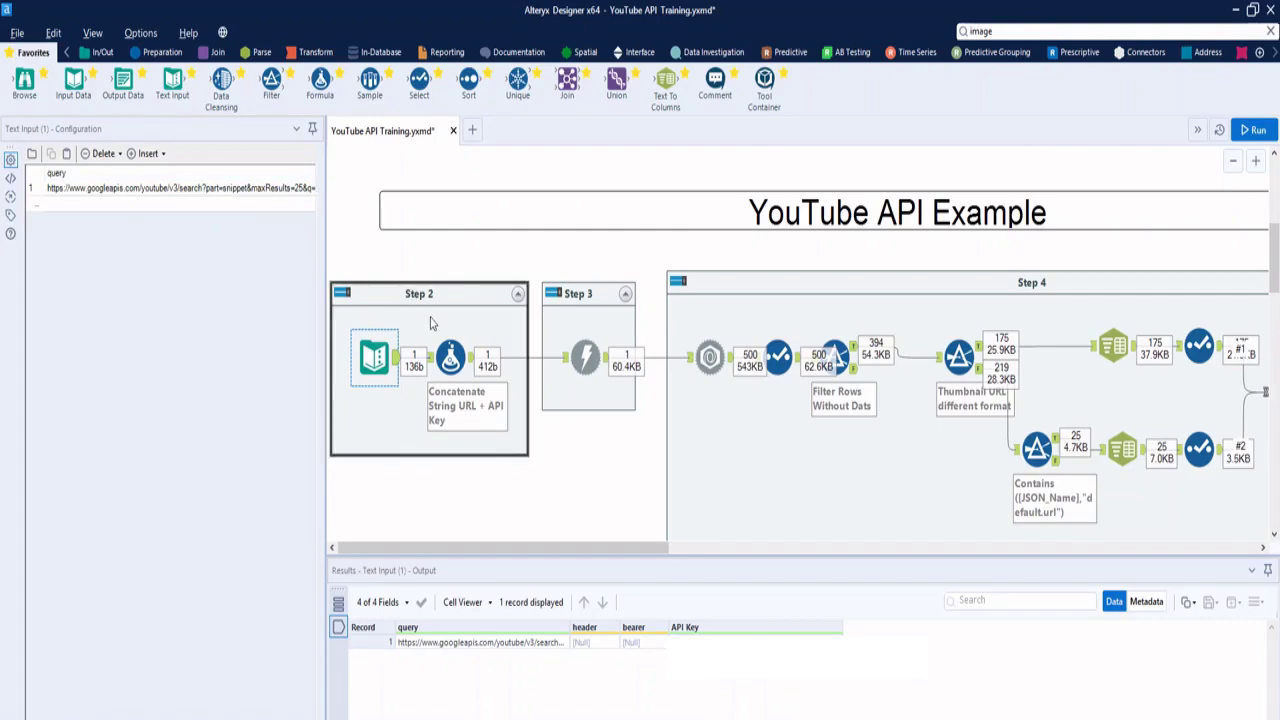
click(451, 357)
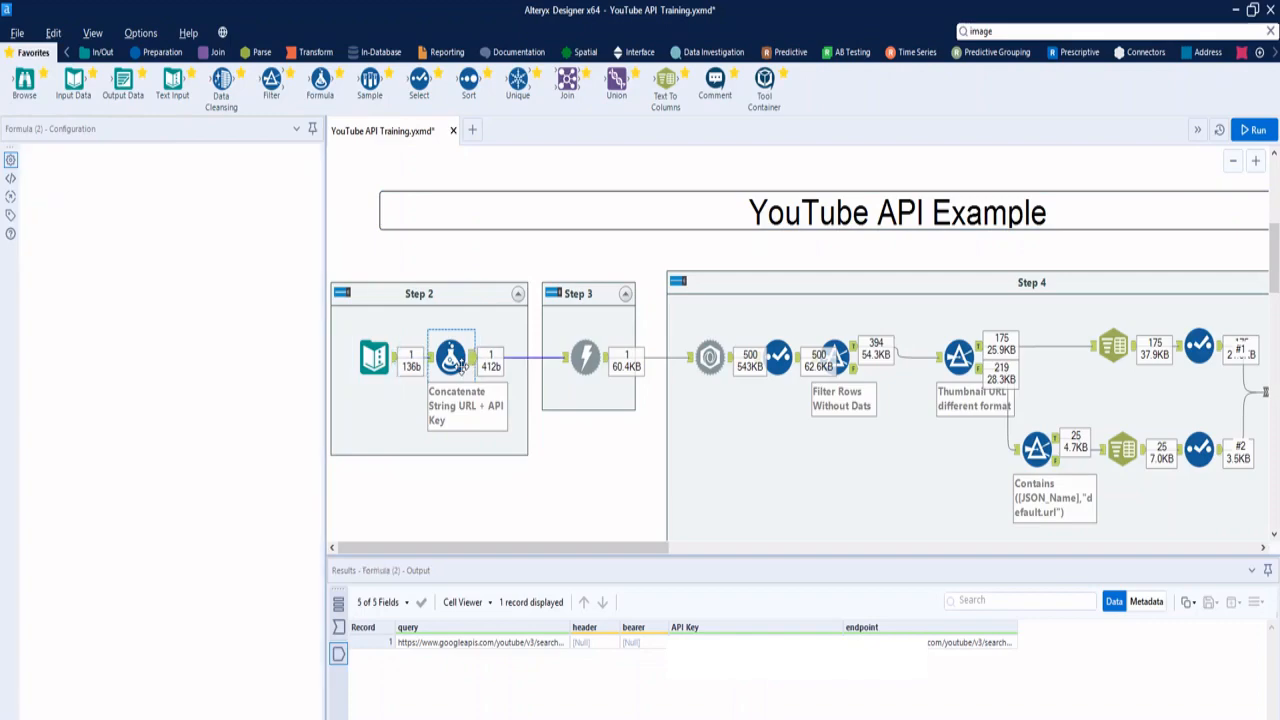
click(585, 357)
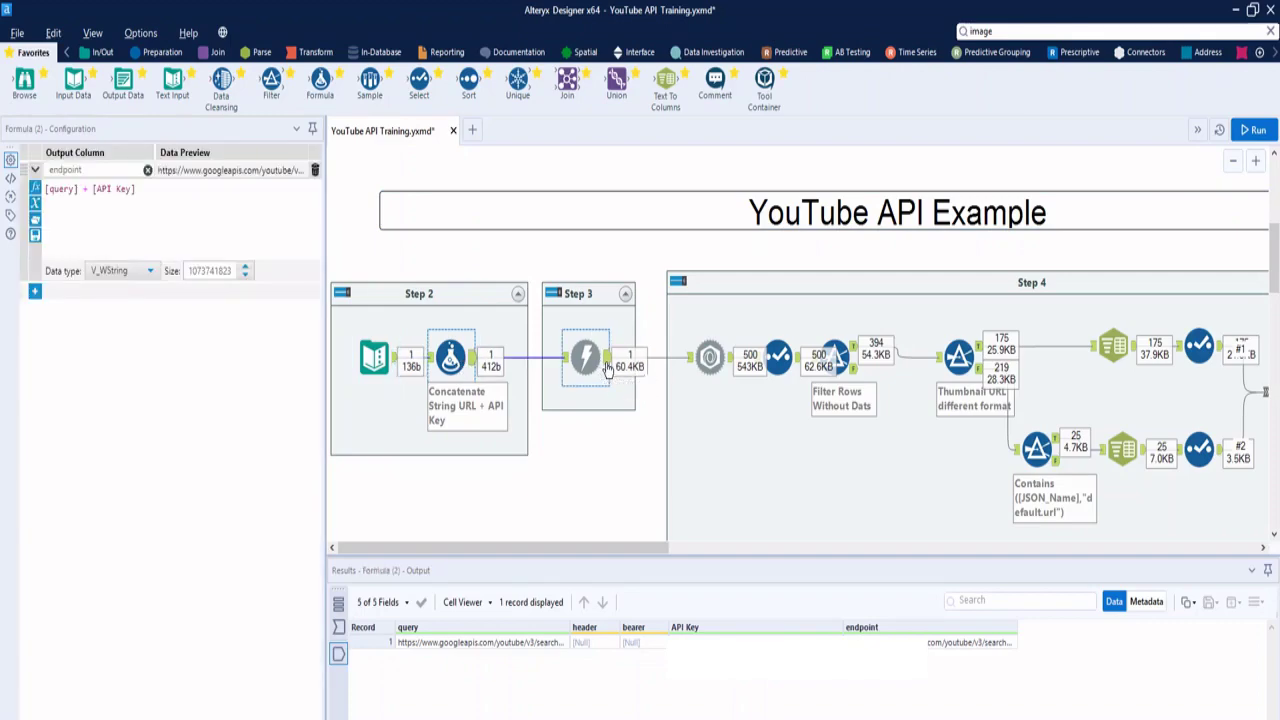
click(584, 357)
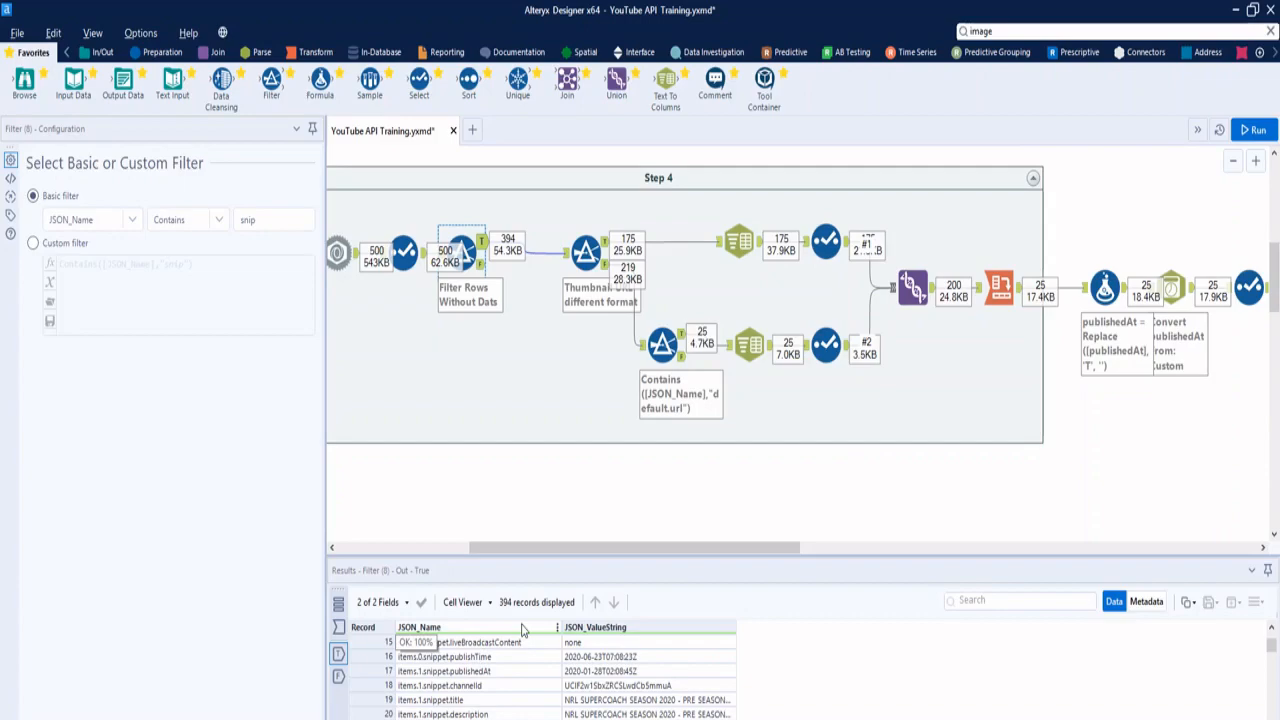
Check record 15's full JSON_Name, the thumbnail Union and the Publish Date descending Sort.
click(475, 642)
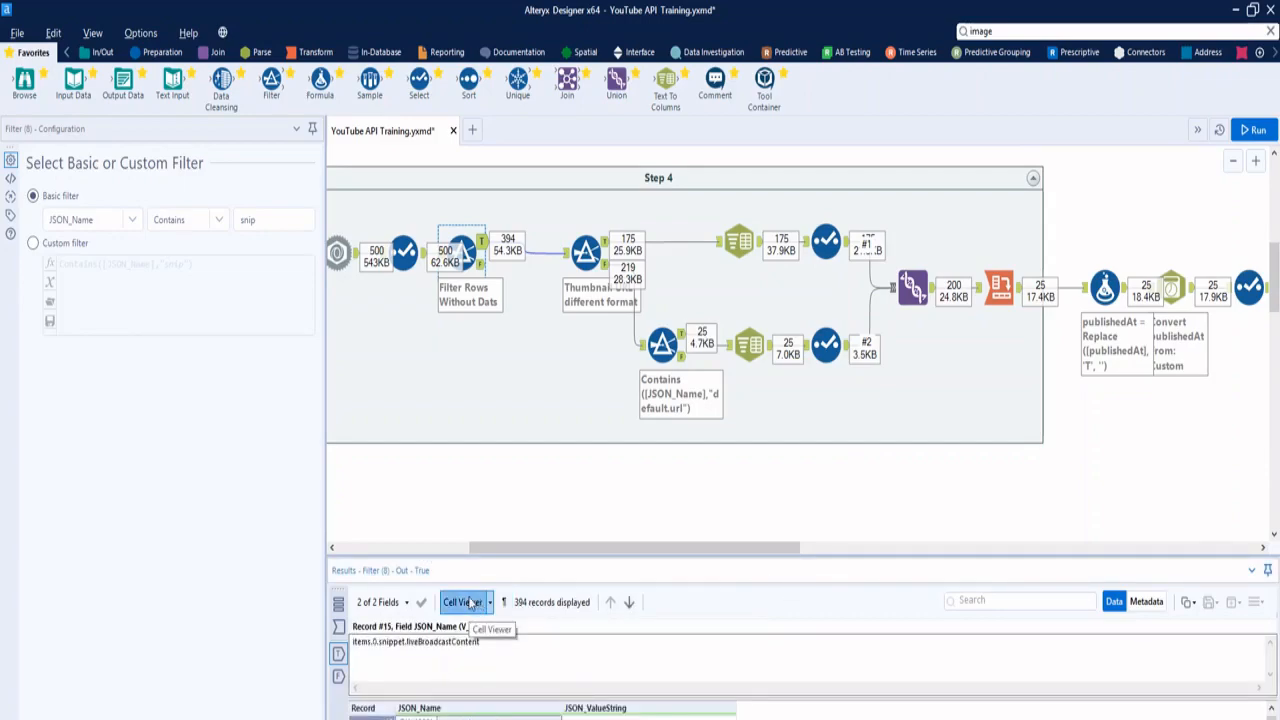
click(463, 601)
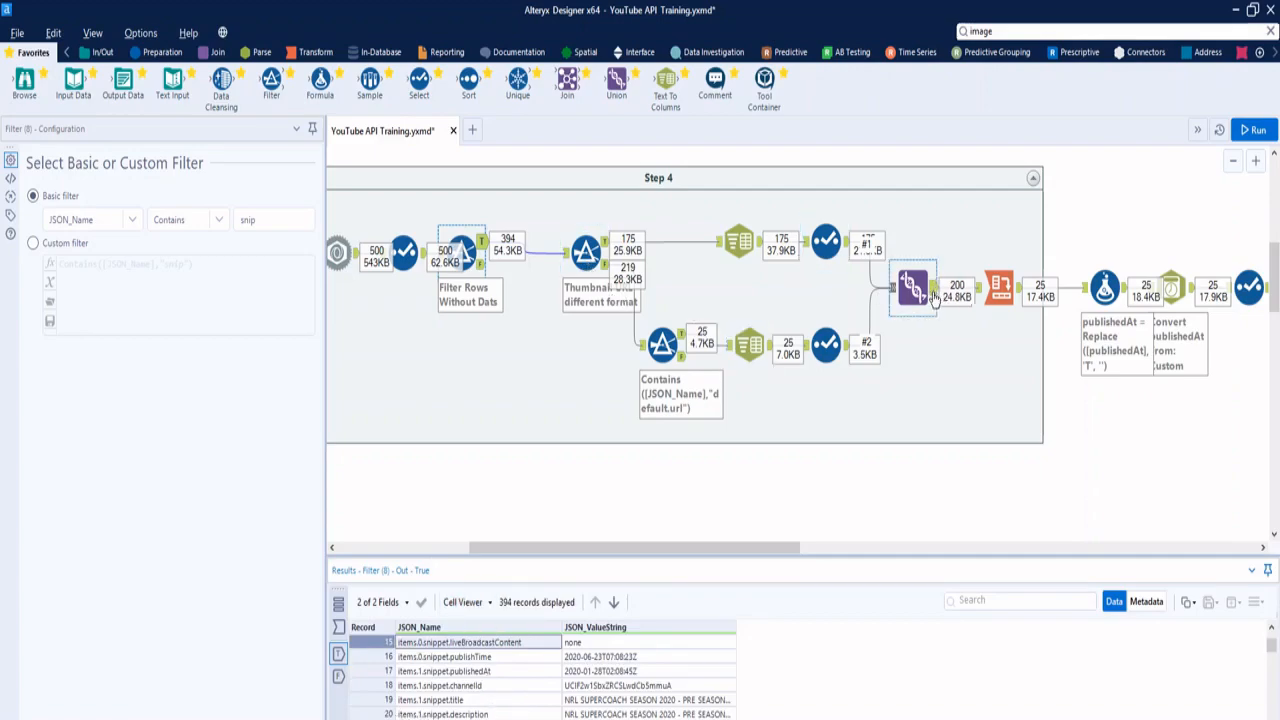
click(910, 288)
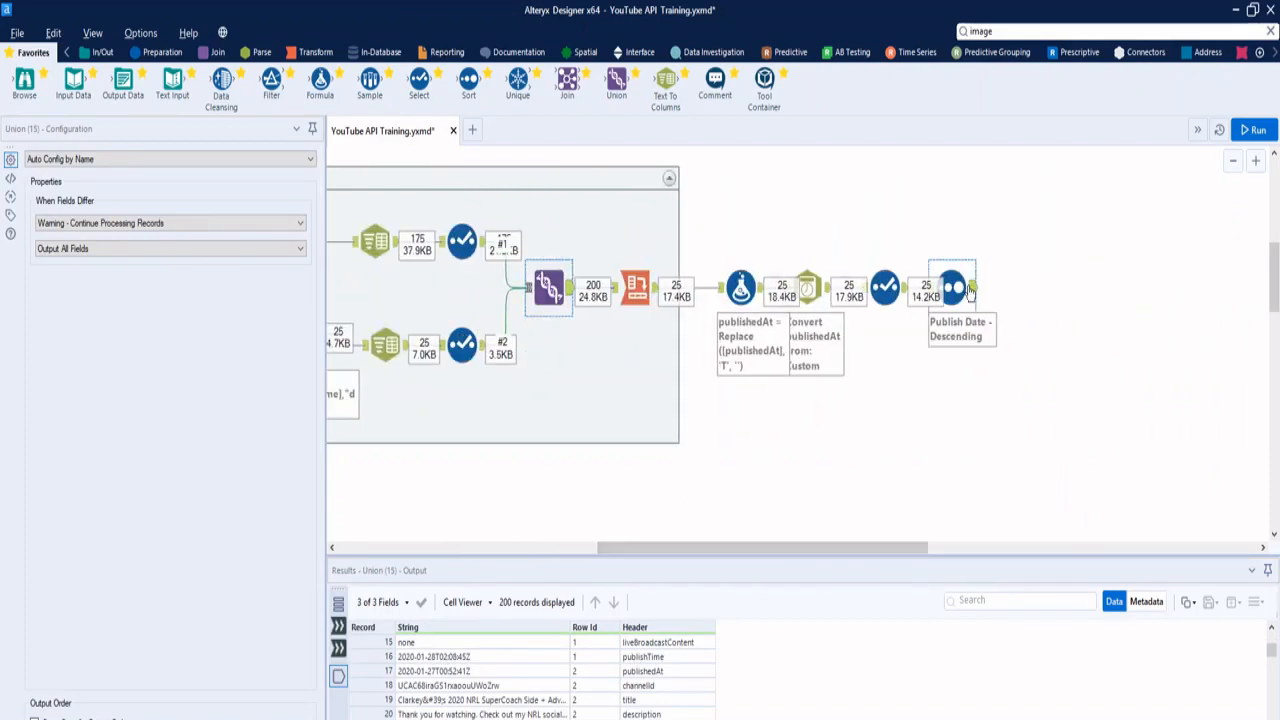
click(925, 287)
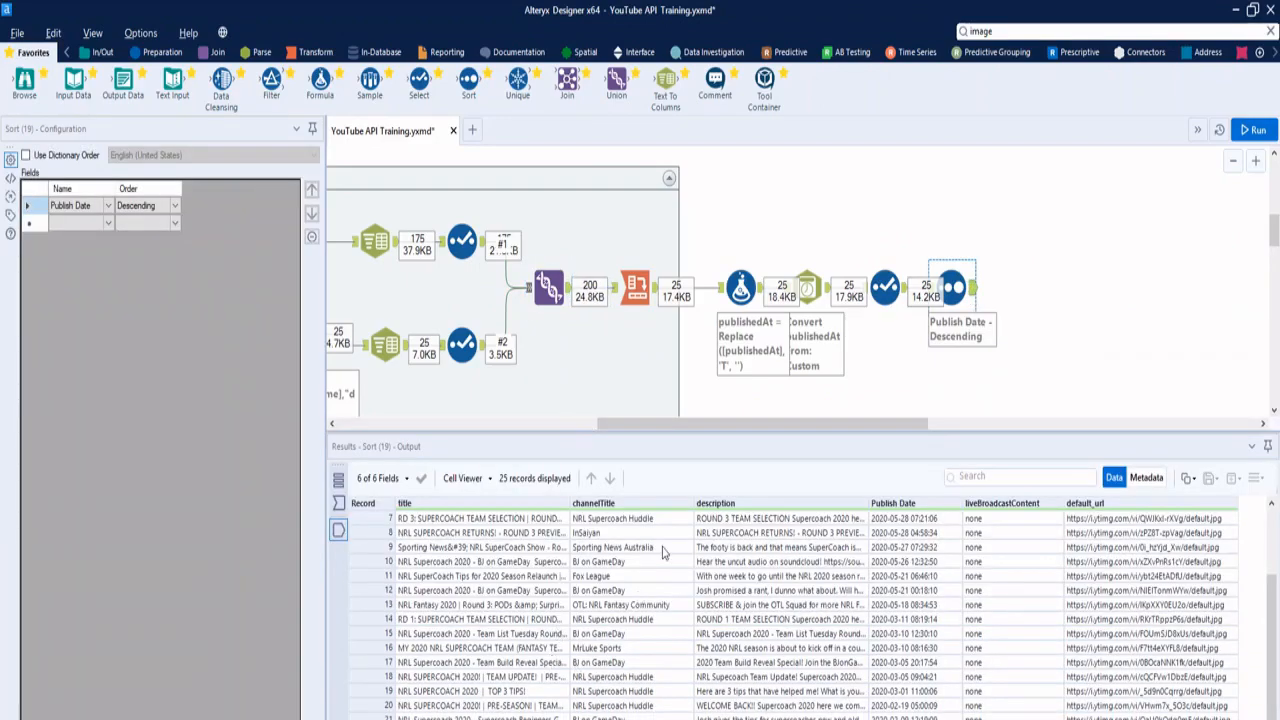
scroll(up, 3)
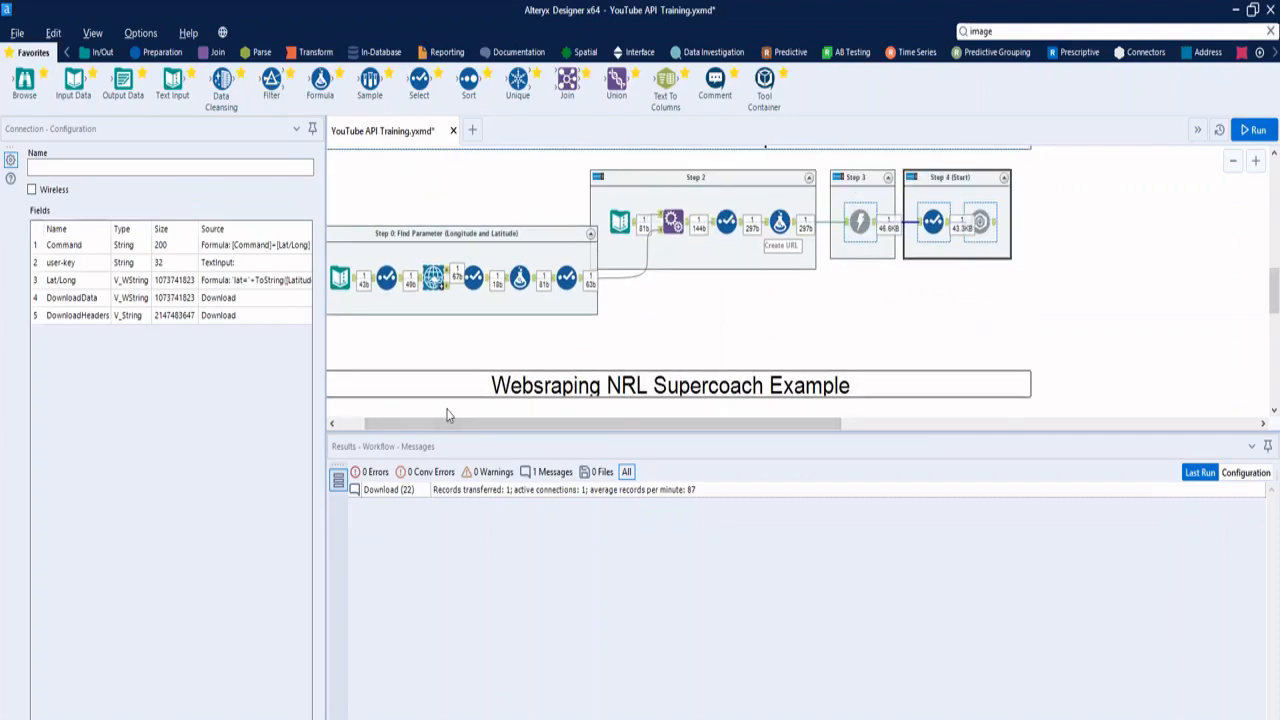
Show the workflow's run messages and inspect the Step 0 address input (100 Harris Street, Pyrmont).
scroll(up, 3)
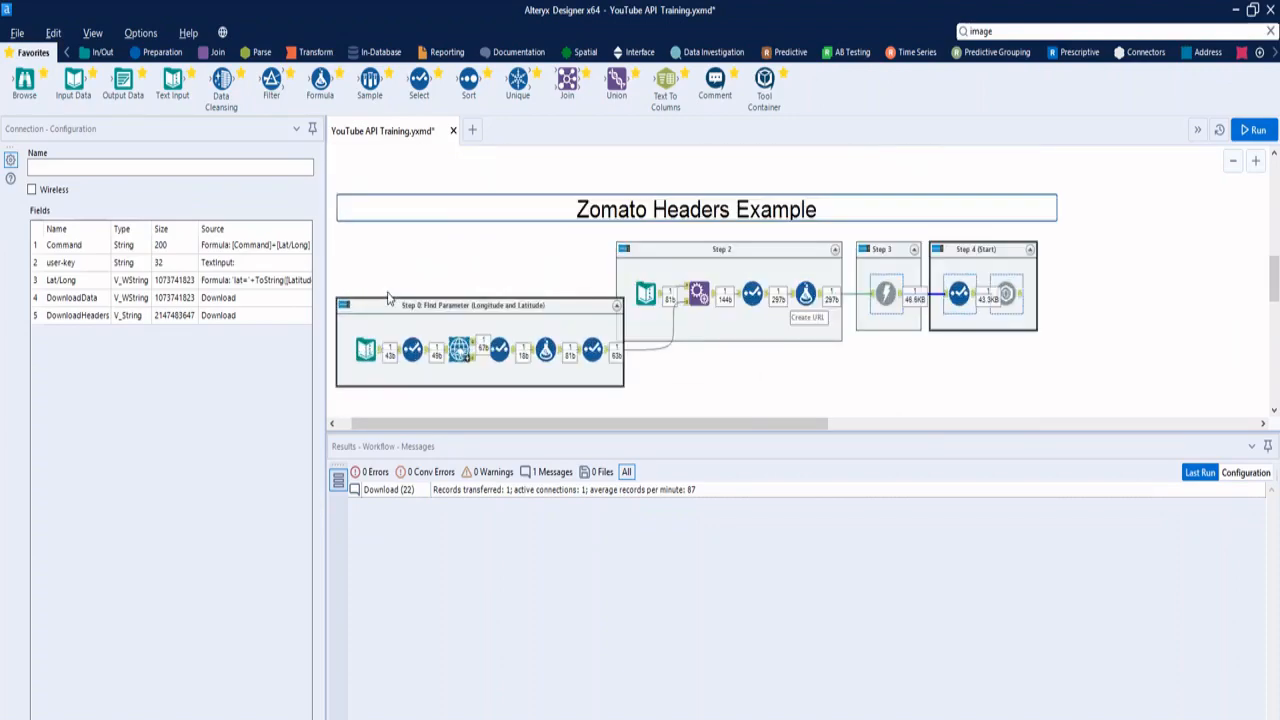
click(1255, 130)
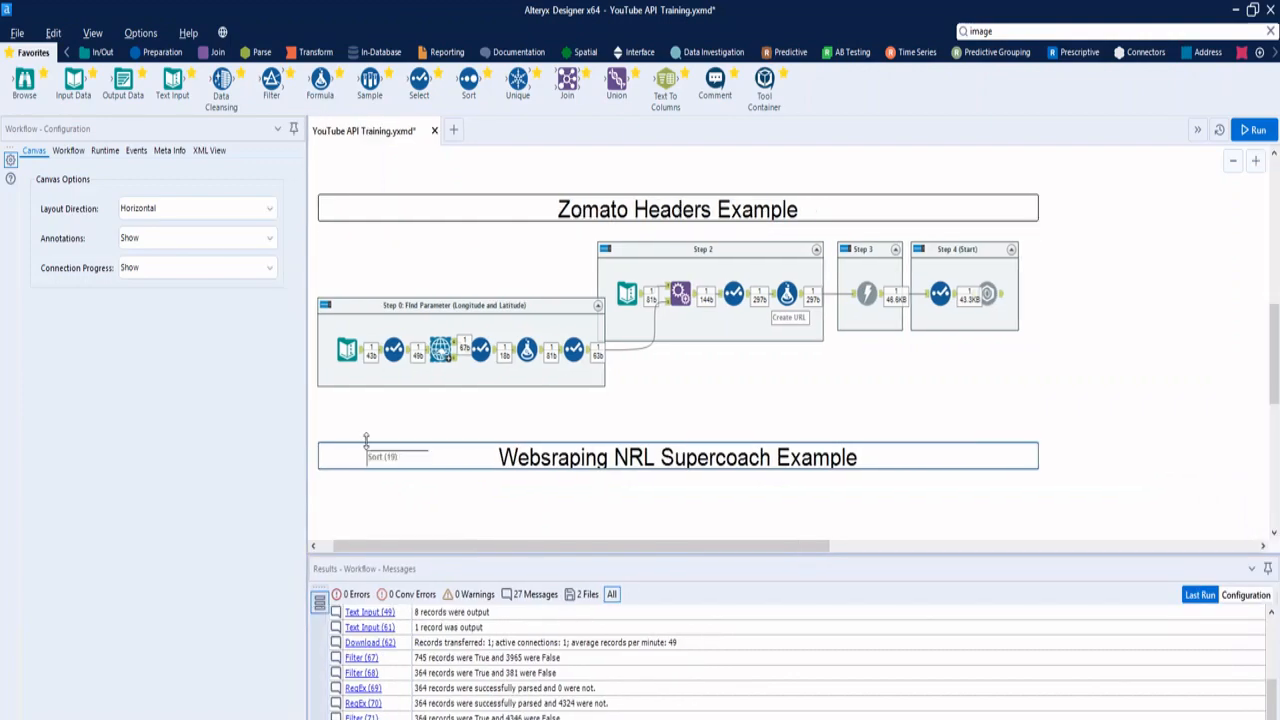
mouse_move(356, 390)
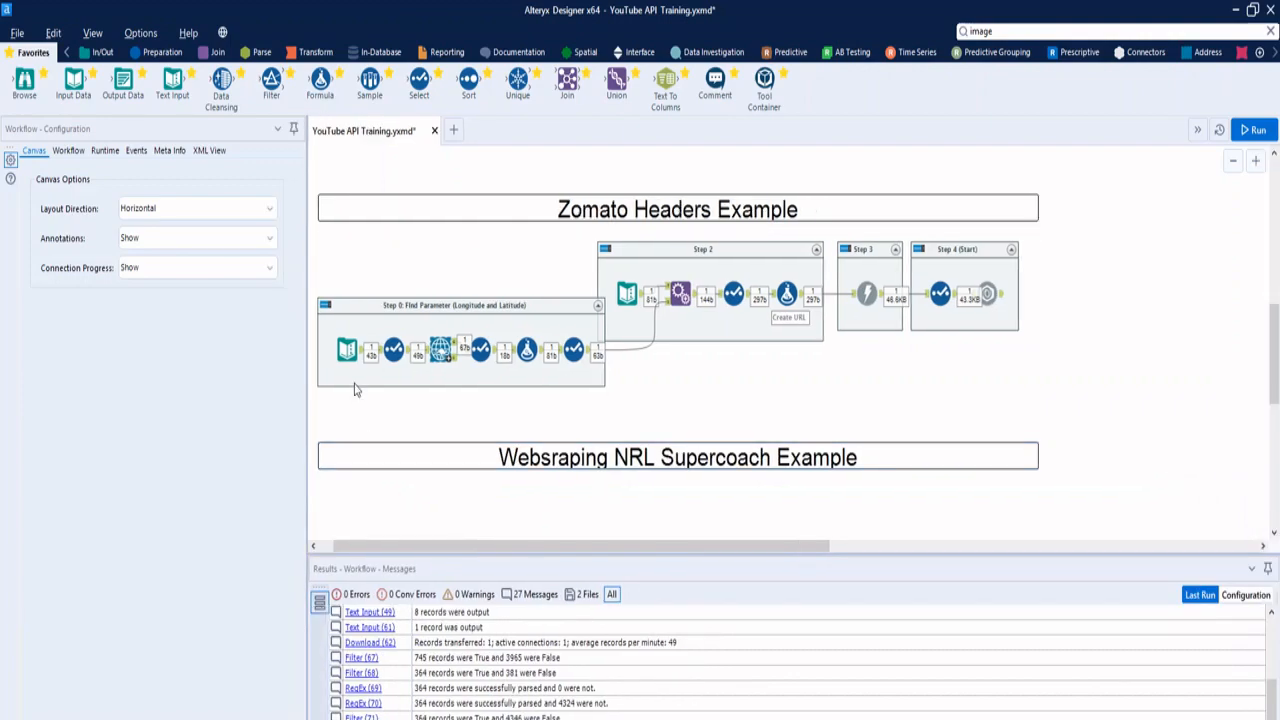
click(347, 349)
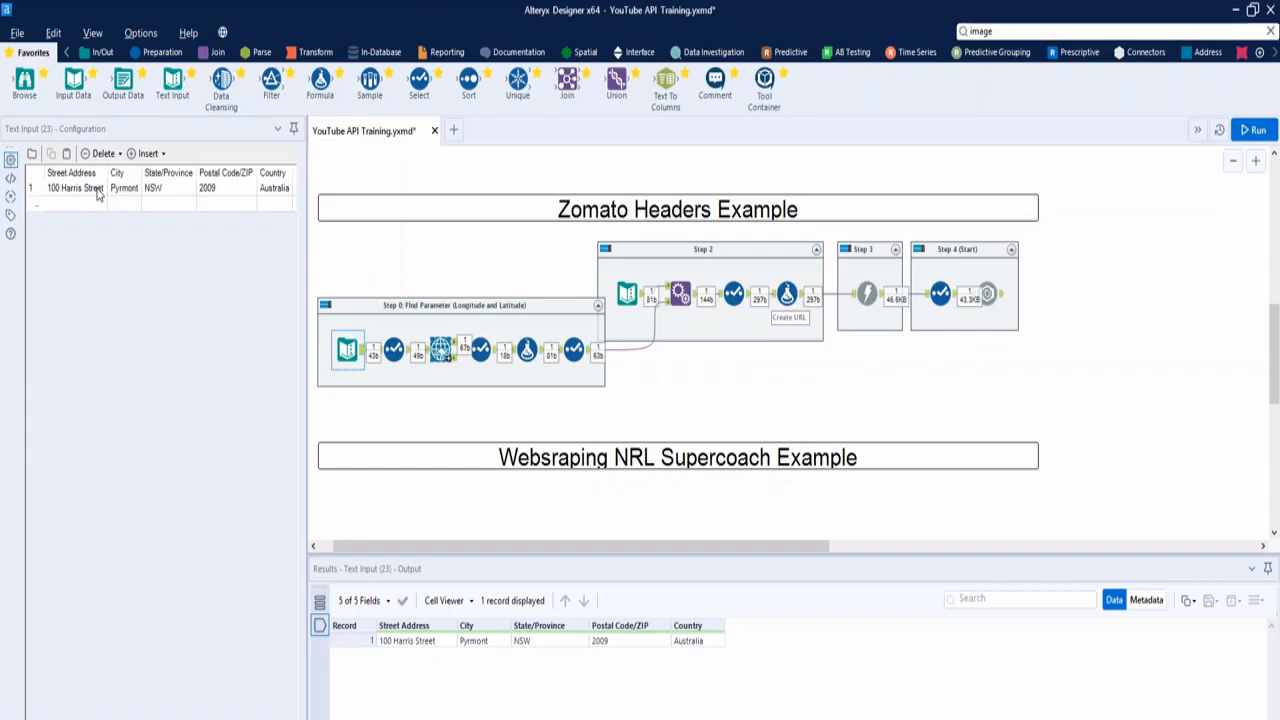
Inspect the Geocoder, the Zomato command and user-key input, and the [Command]+[Lat/Long] formula.
click(393, 350)
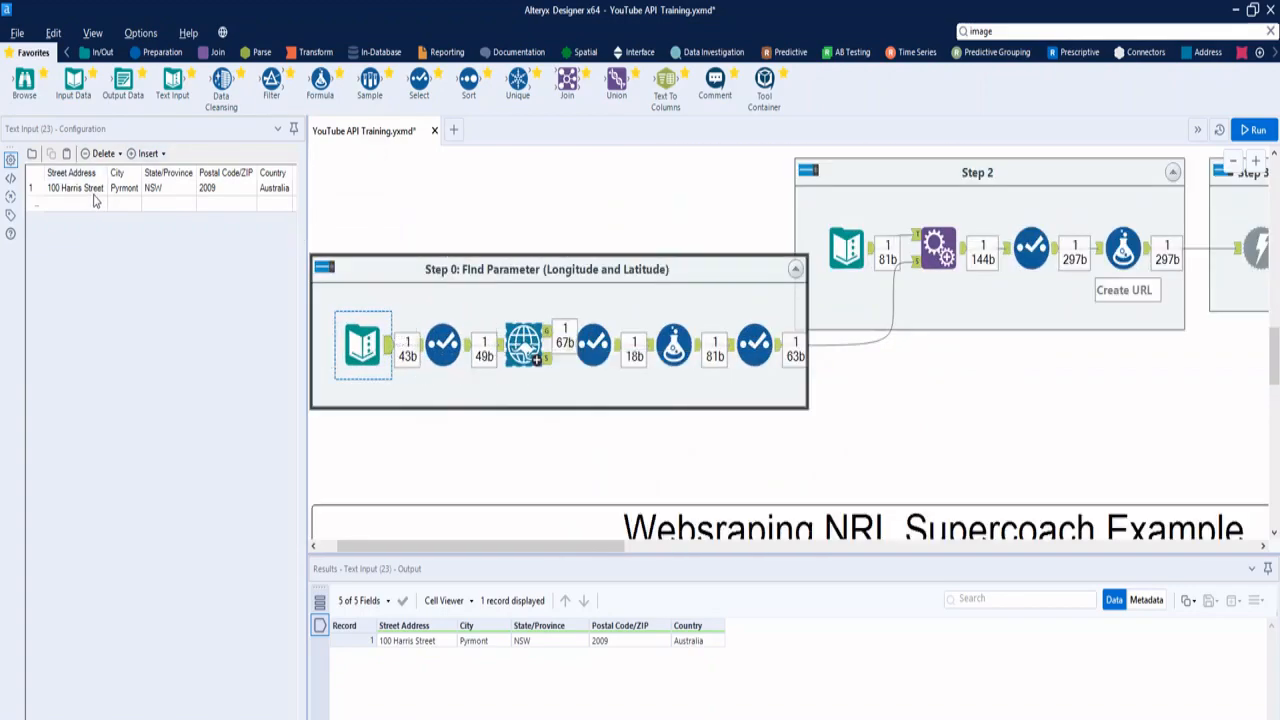
click(523, 345)
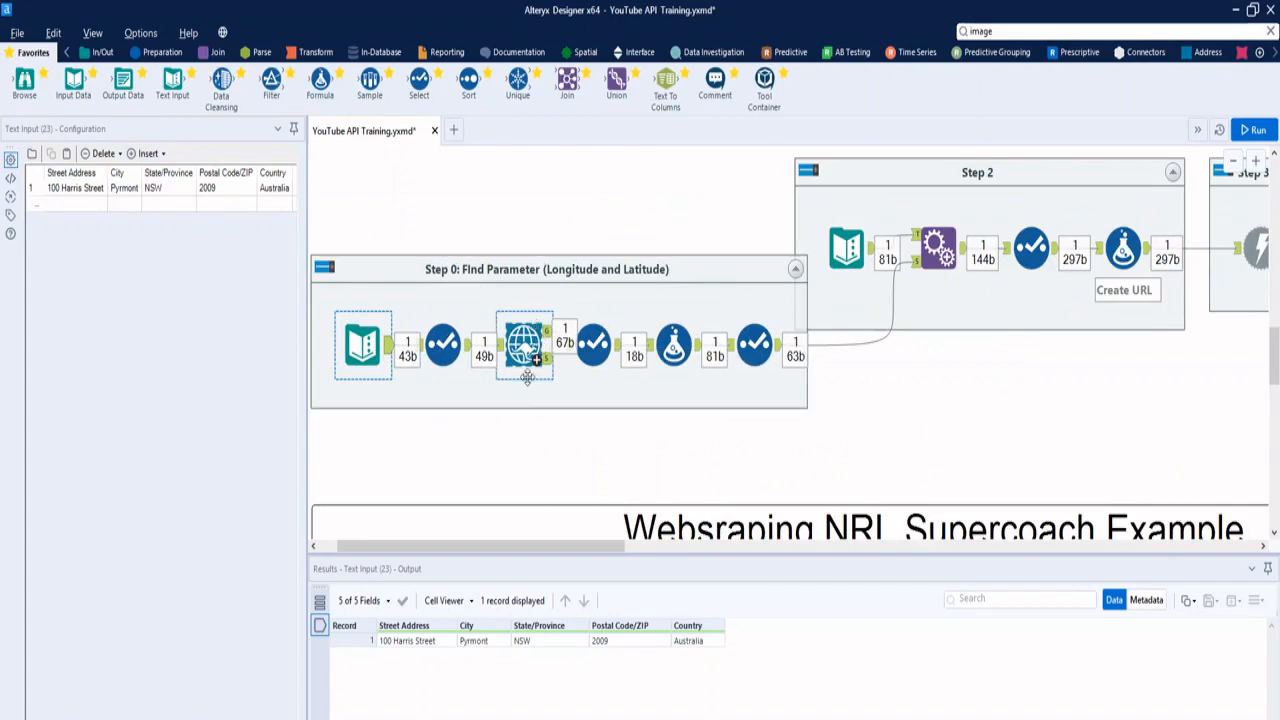
mouse_move(522, 345)
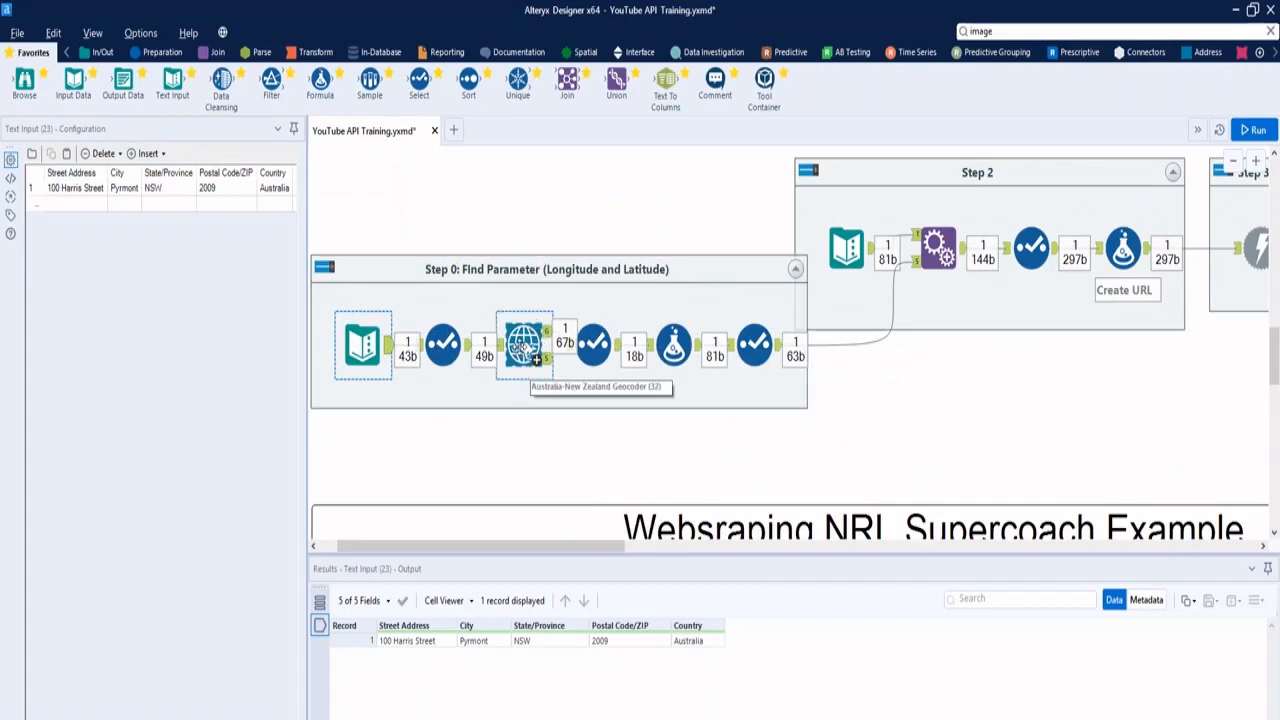
mouse_move(850, 302)
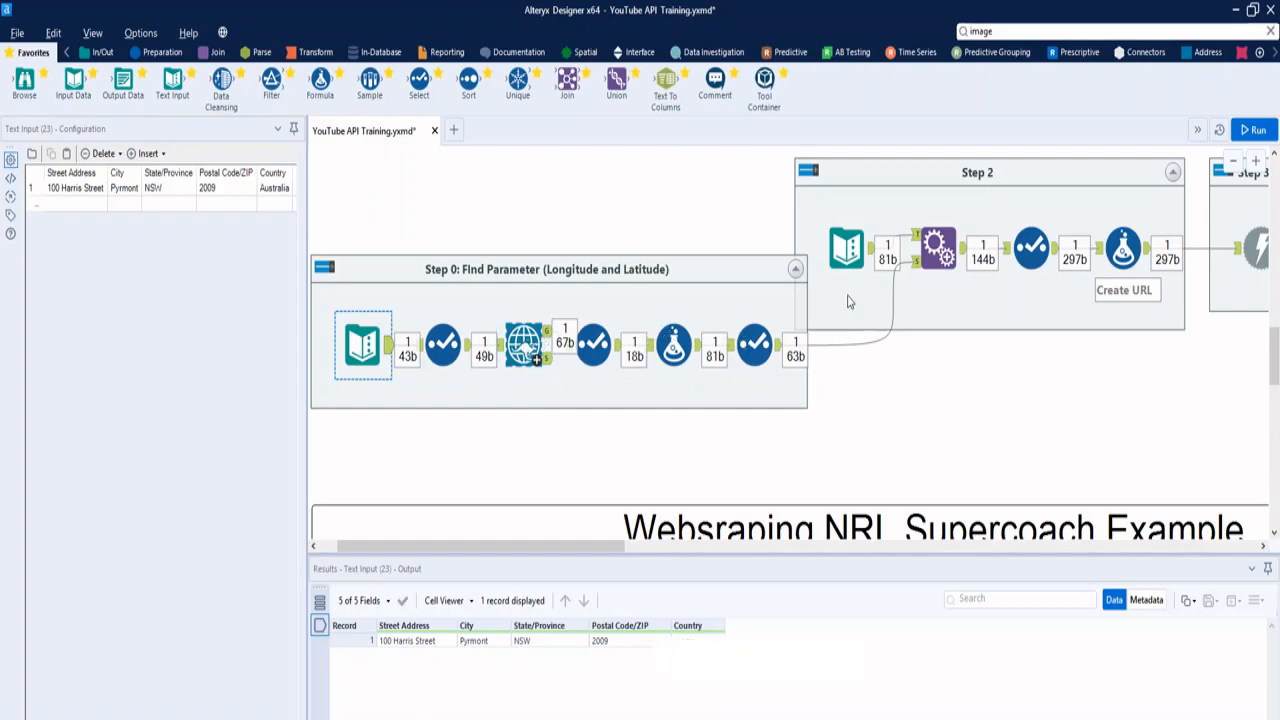
click(845, 248)
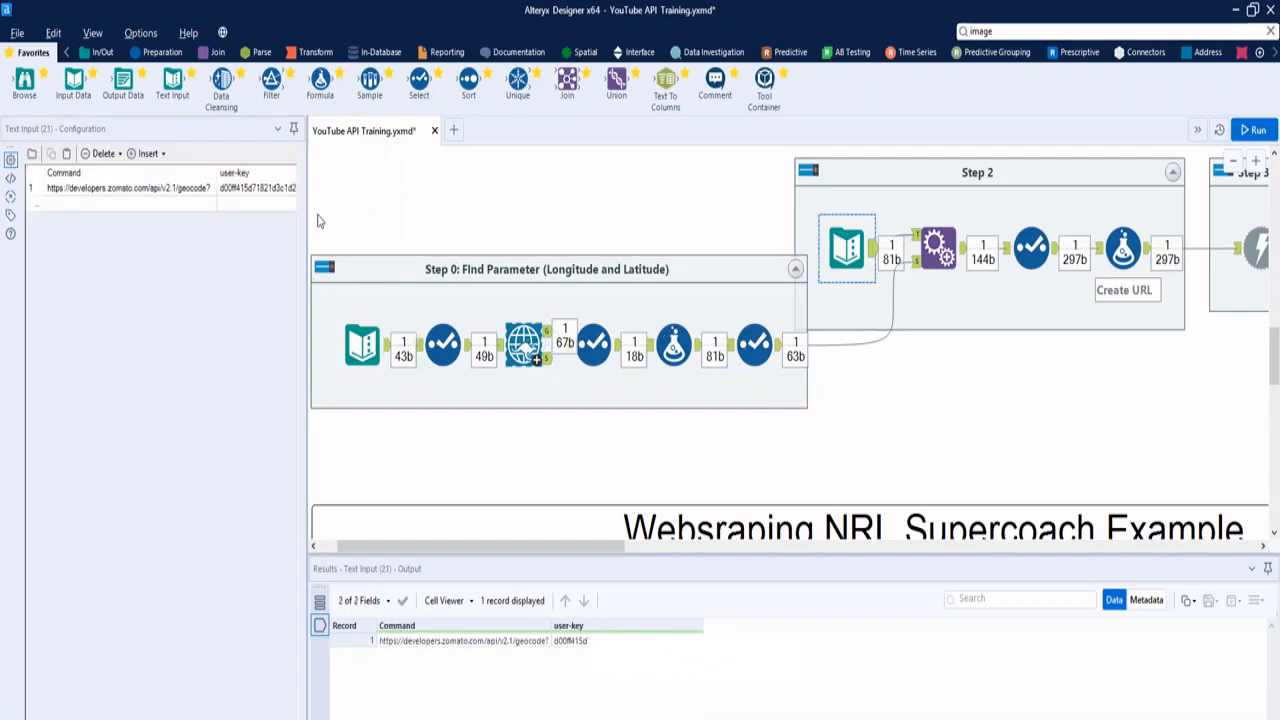
mouse_move(288, 219)
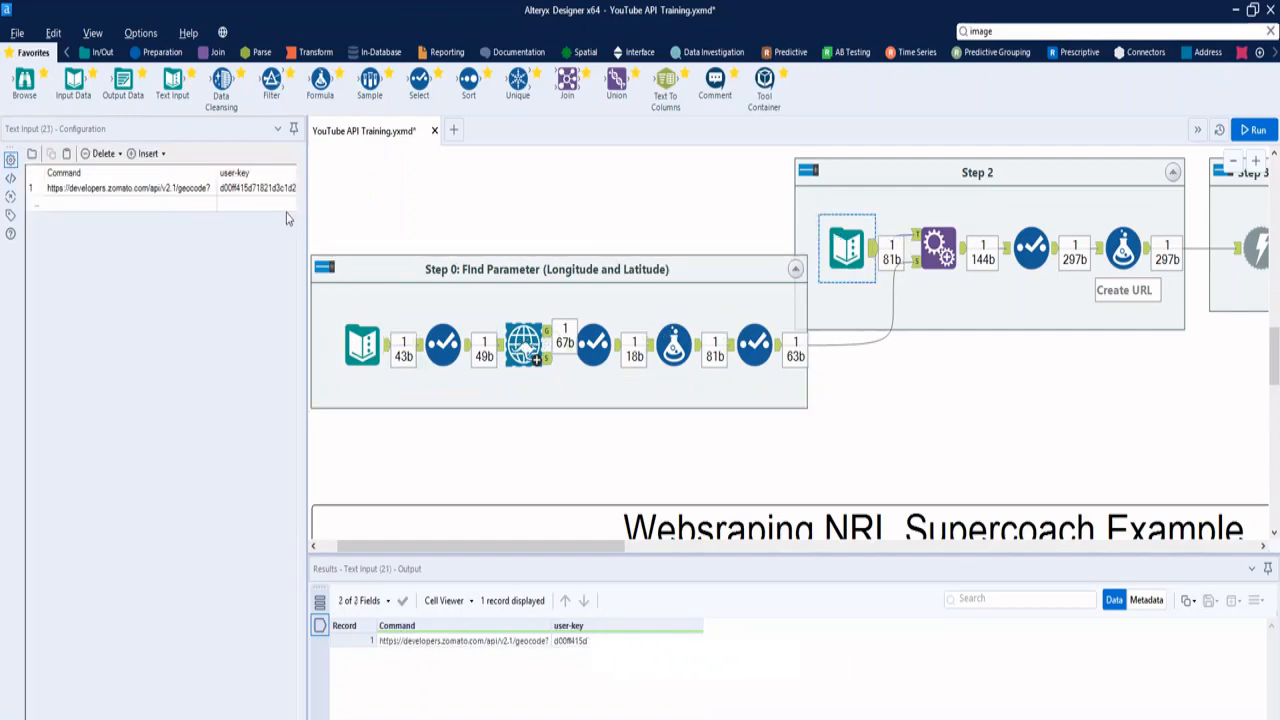
mouse_move(272, 195)
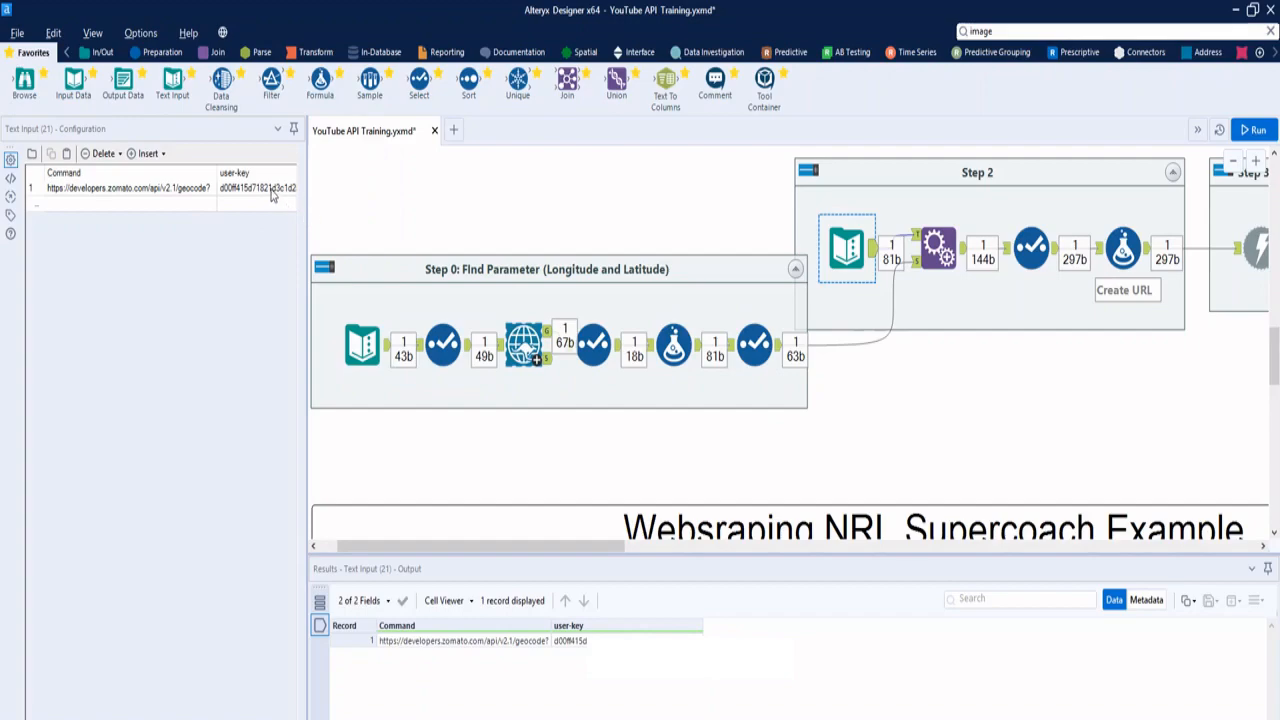
click(937, 248)
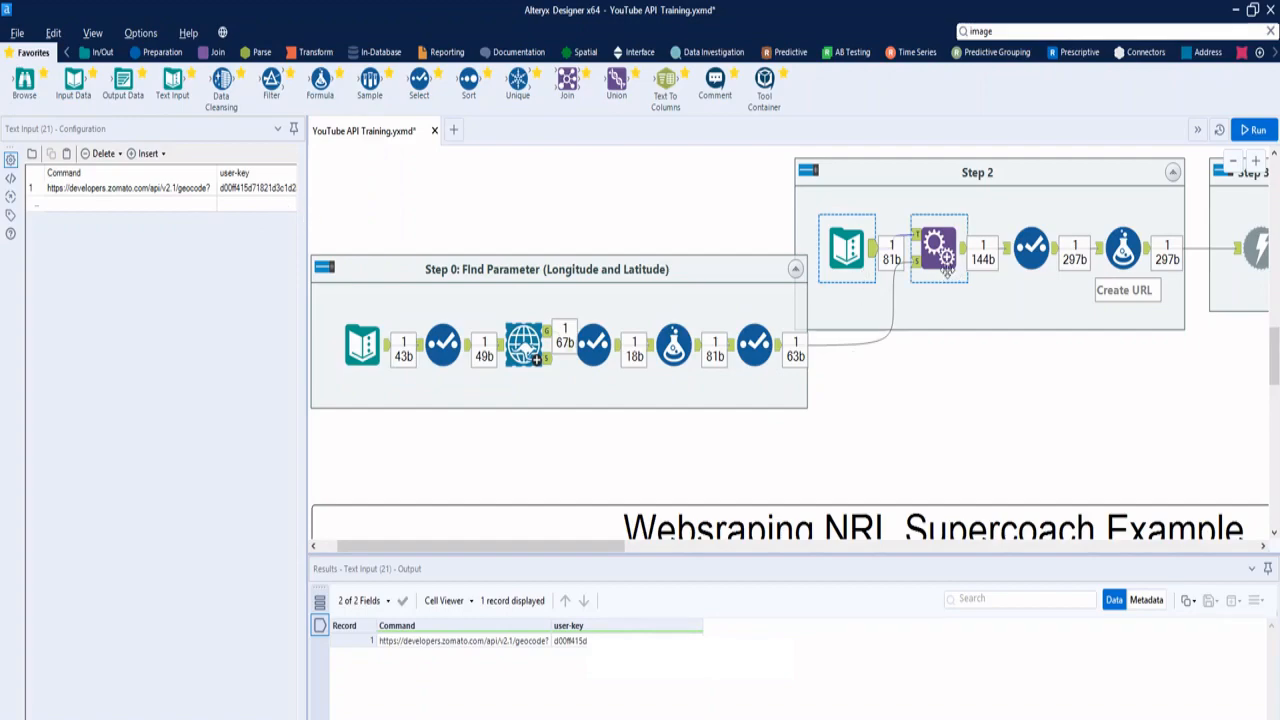
click(937, 247)
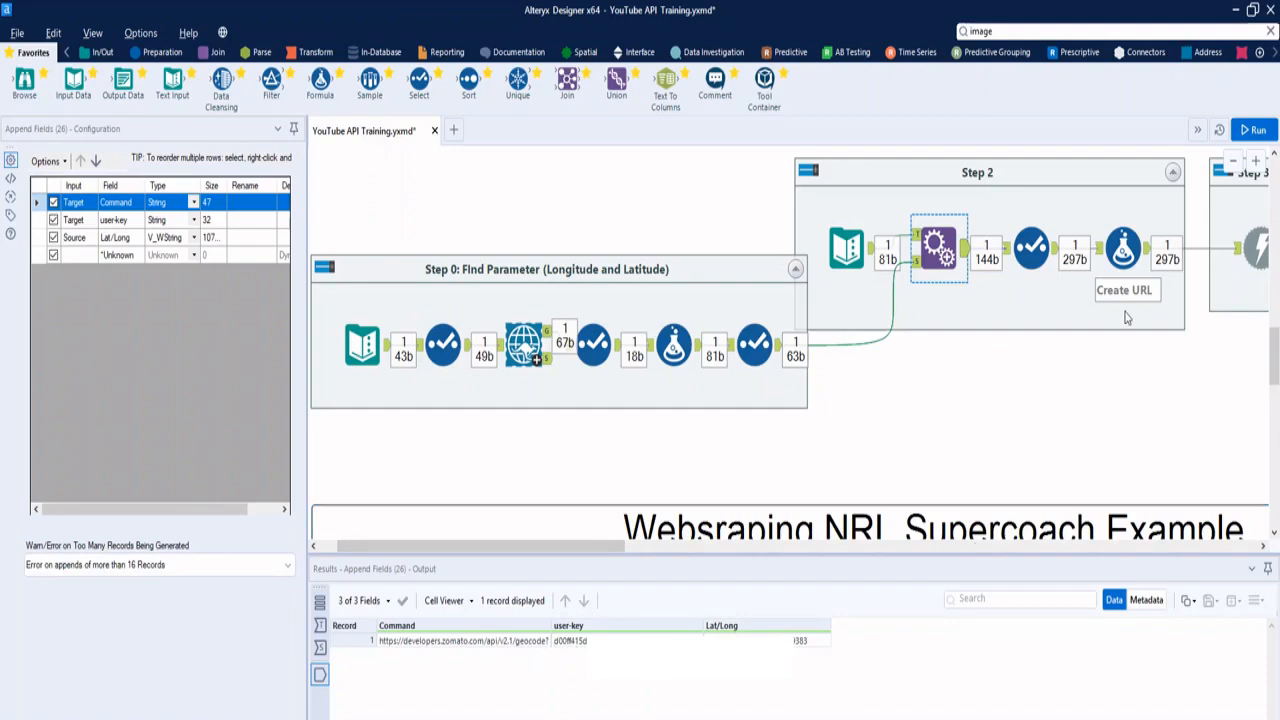
click(1120, 248)
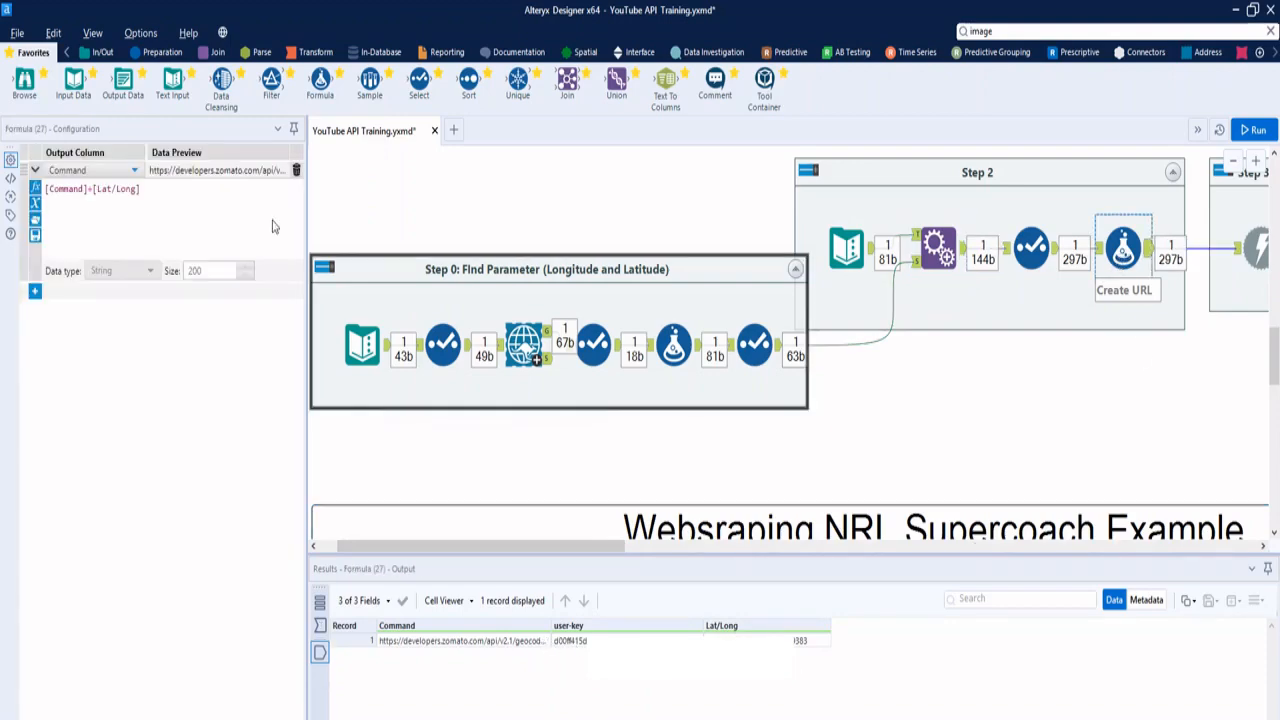
mouse_move(172, 223)
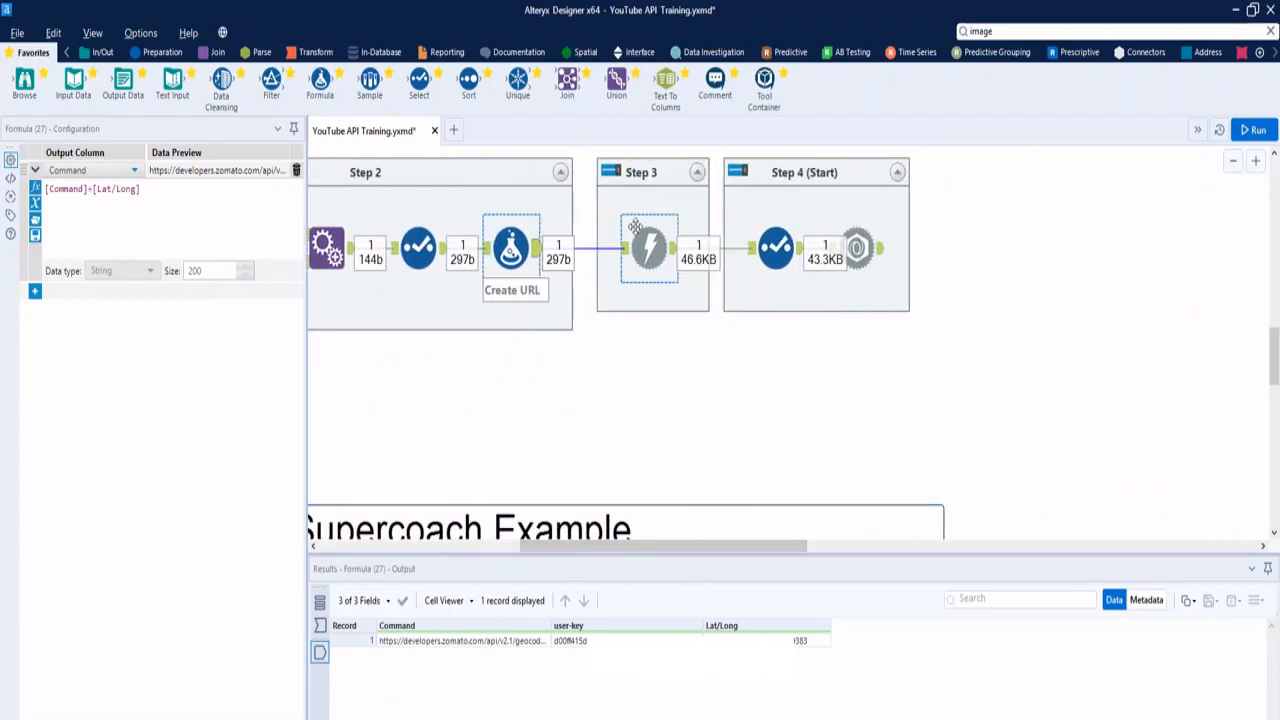
Check the Download tool's user-key header, then view the JSON Parse output of 510 records.
click(649, 247)
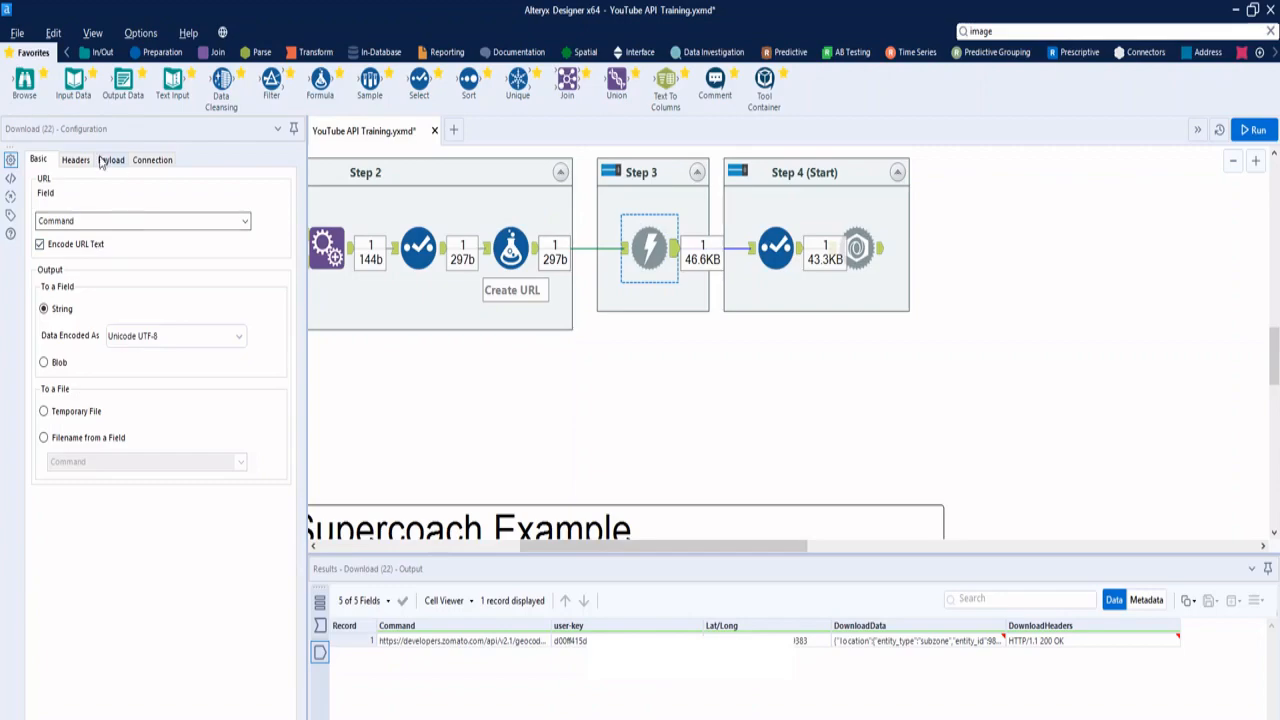
click(76, 160)
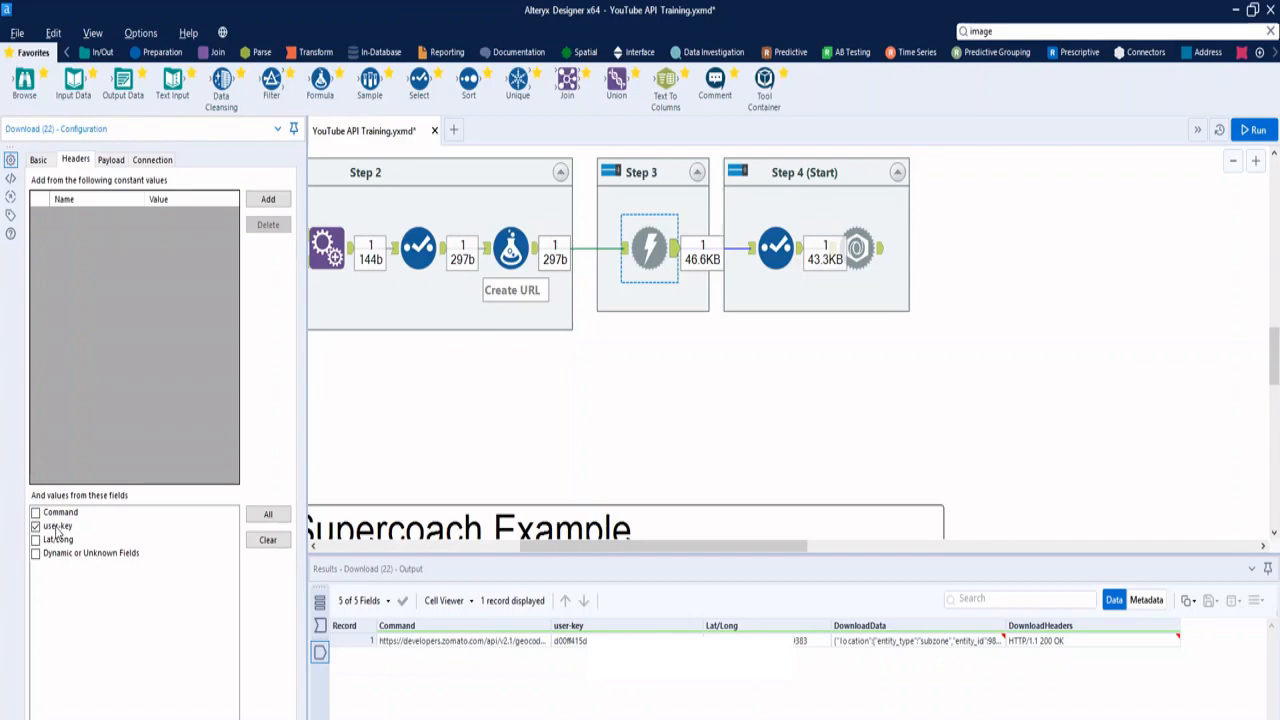
click(857, 248)
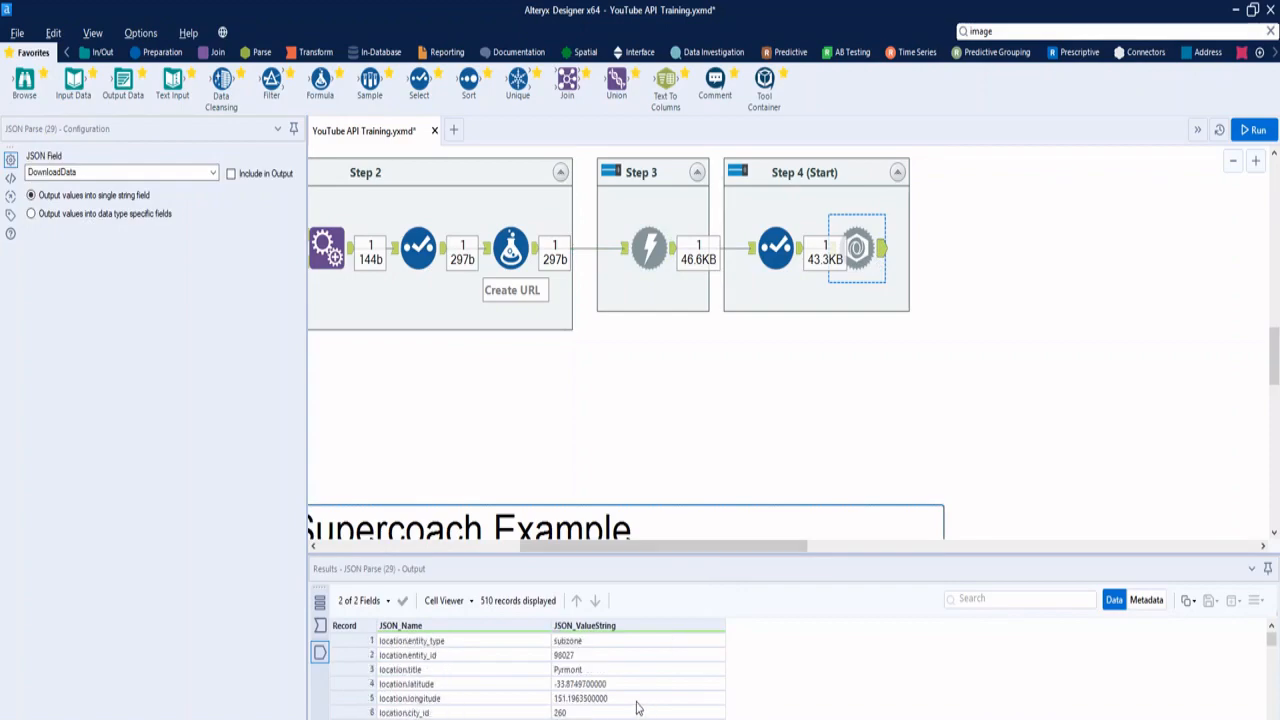
mouse_move(710, 483)
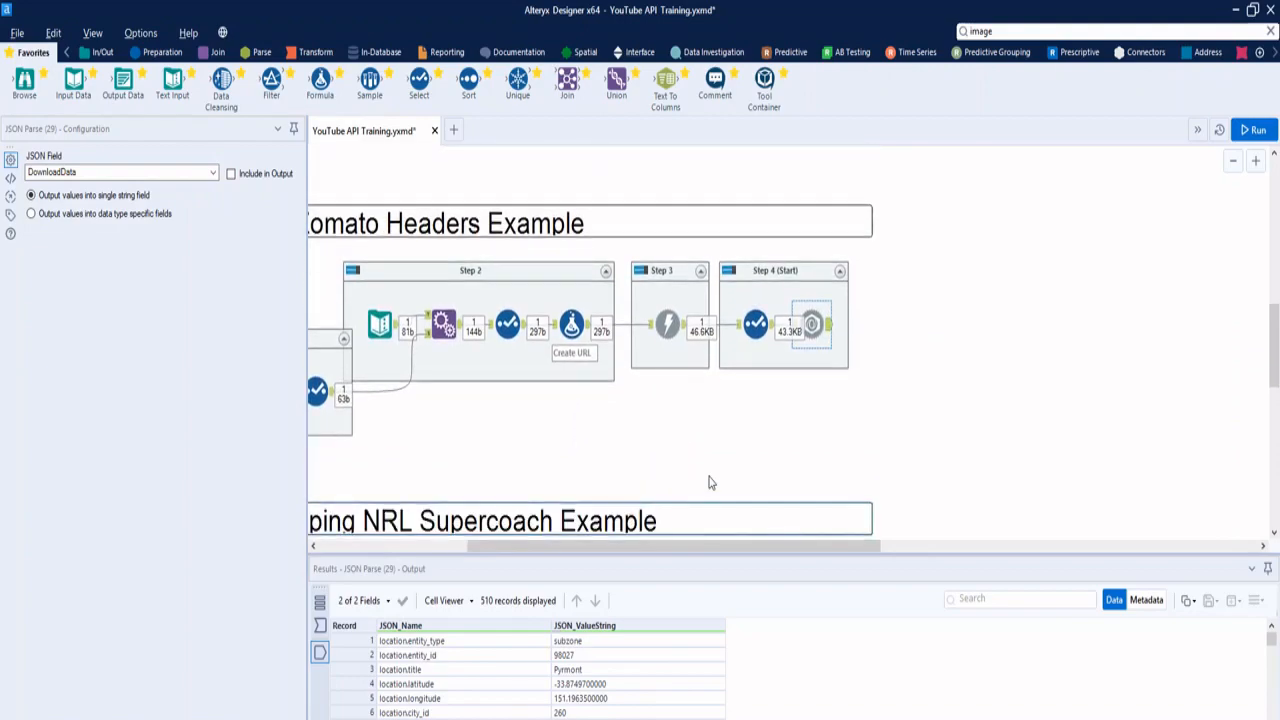
scroll(up, 3)
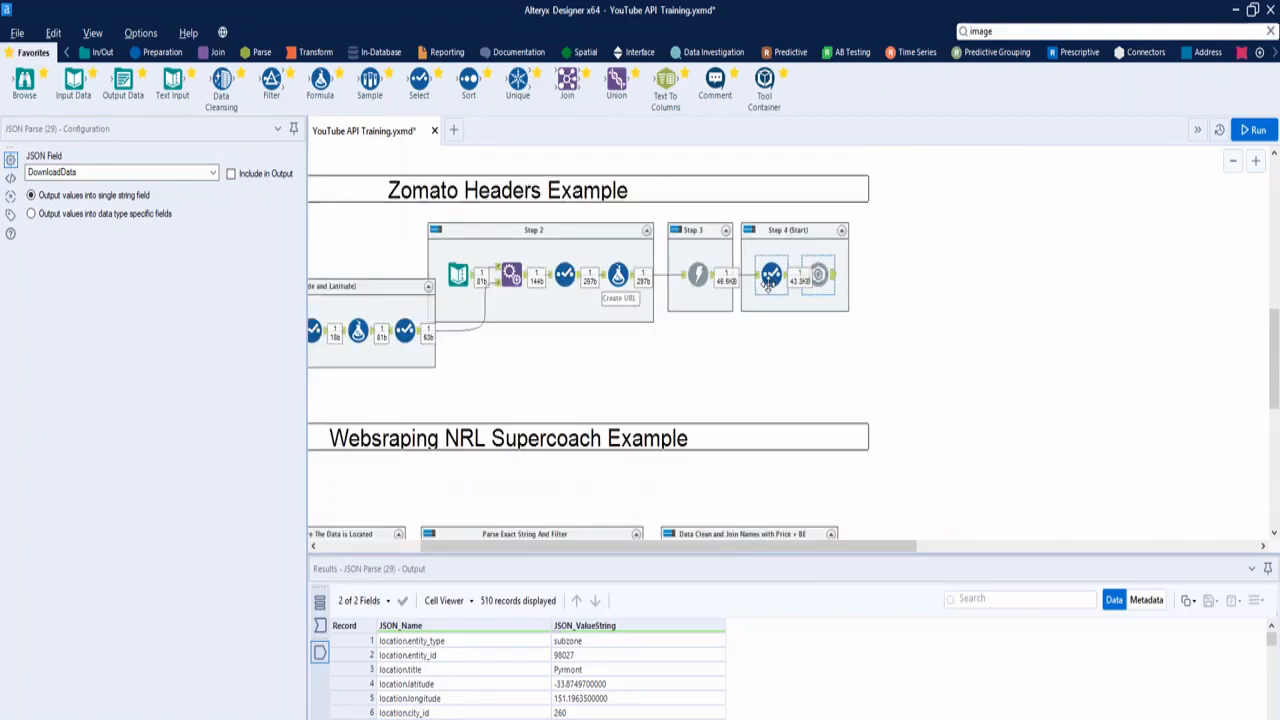
Scroll the canvas to the Websraping NRL Supercoach Example containers.
scroll(up, 3)
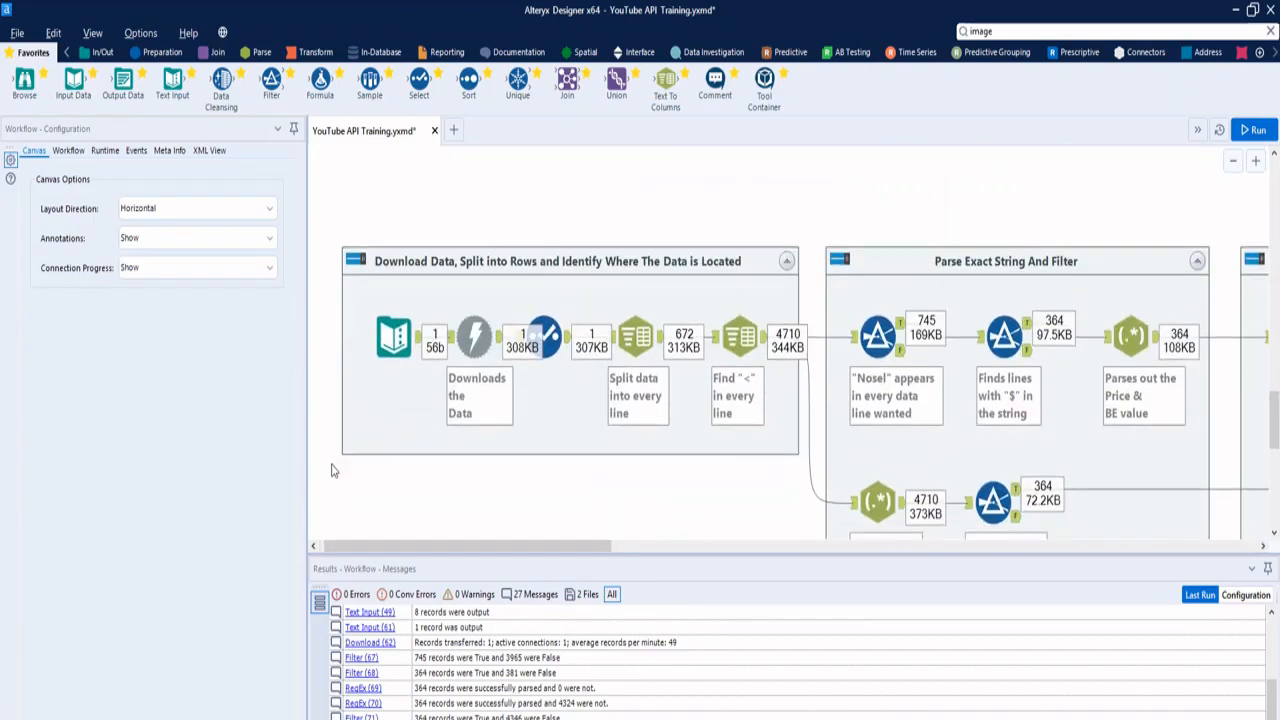
scroll(up, 3)
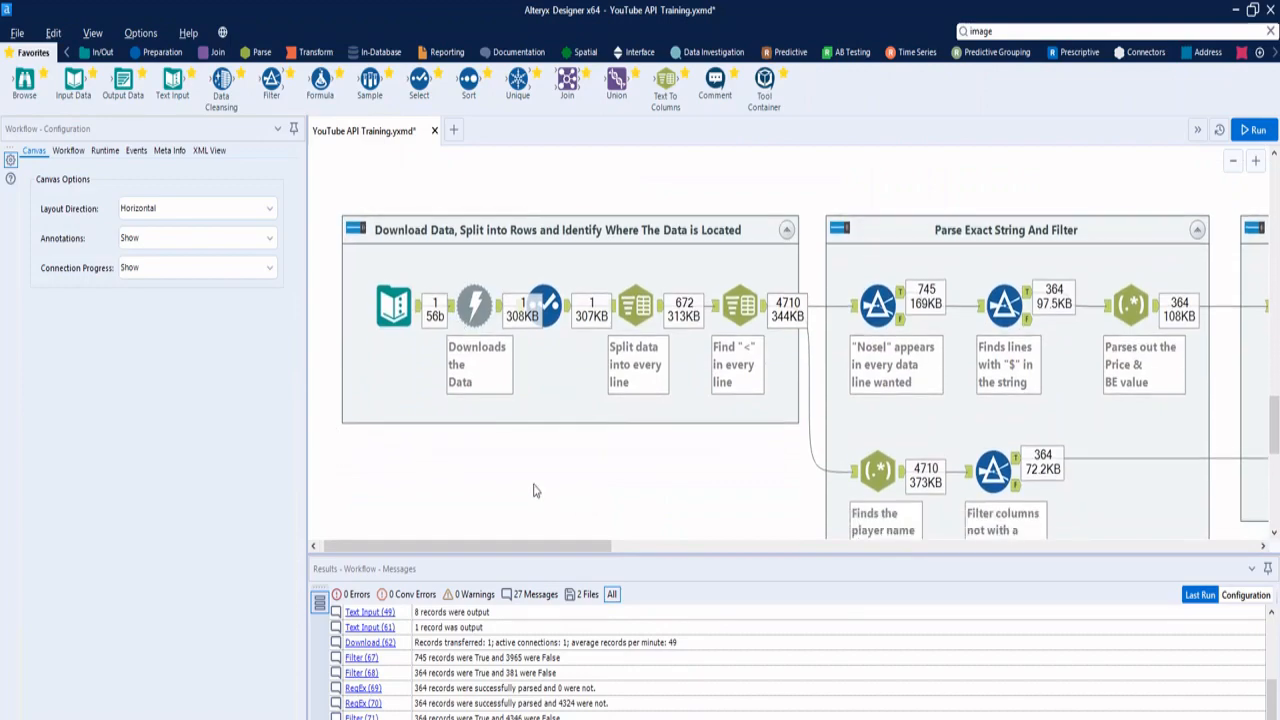
scroll(up, 3)
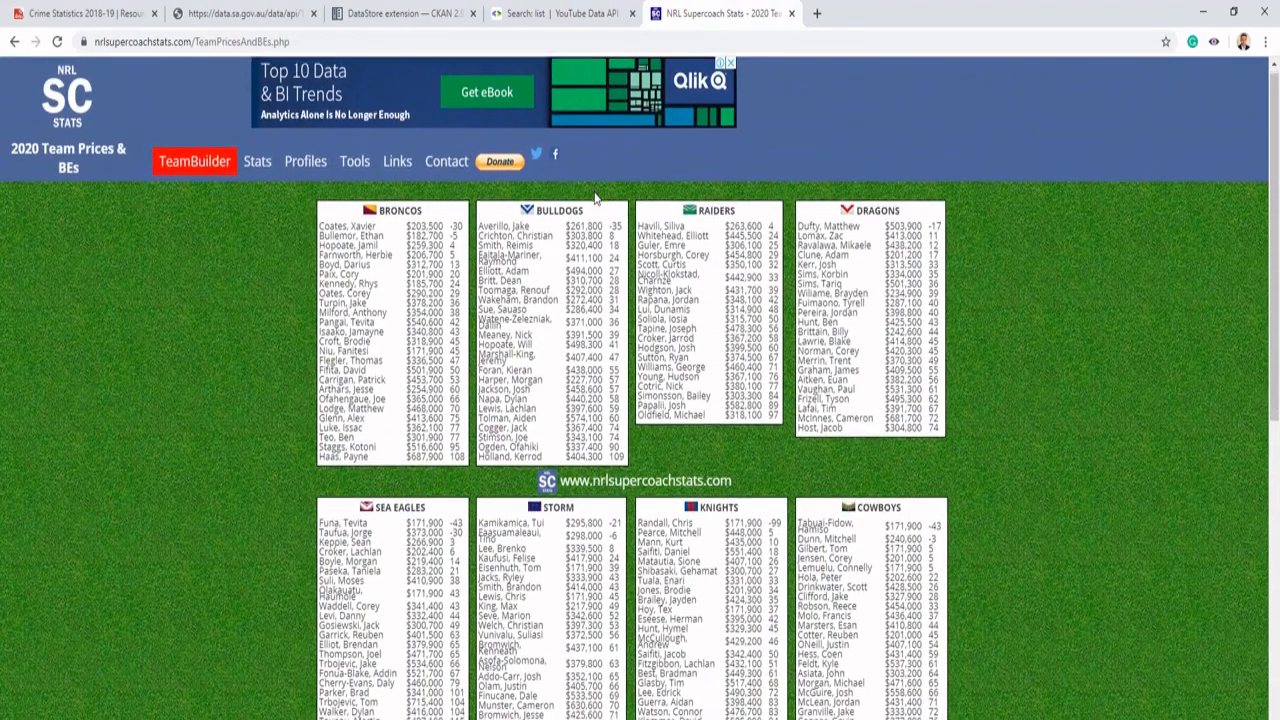
Scroll the team prices page and open Chrome's Developer tools from More tools.
scroll(down, 3)
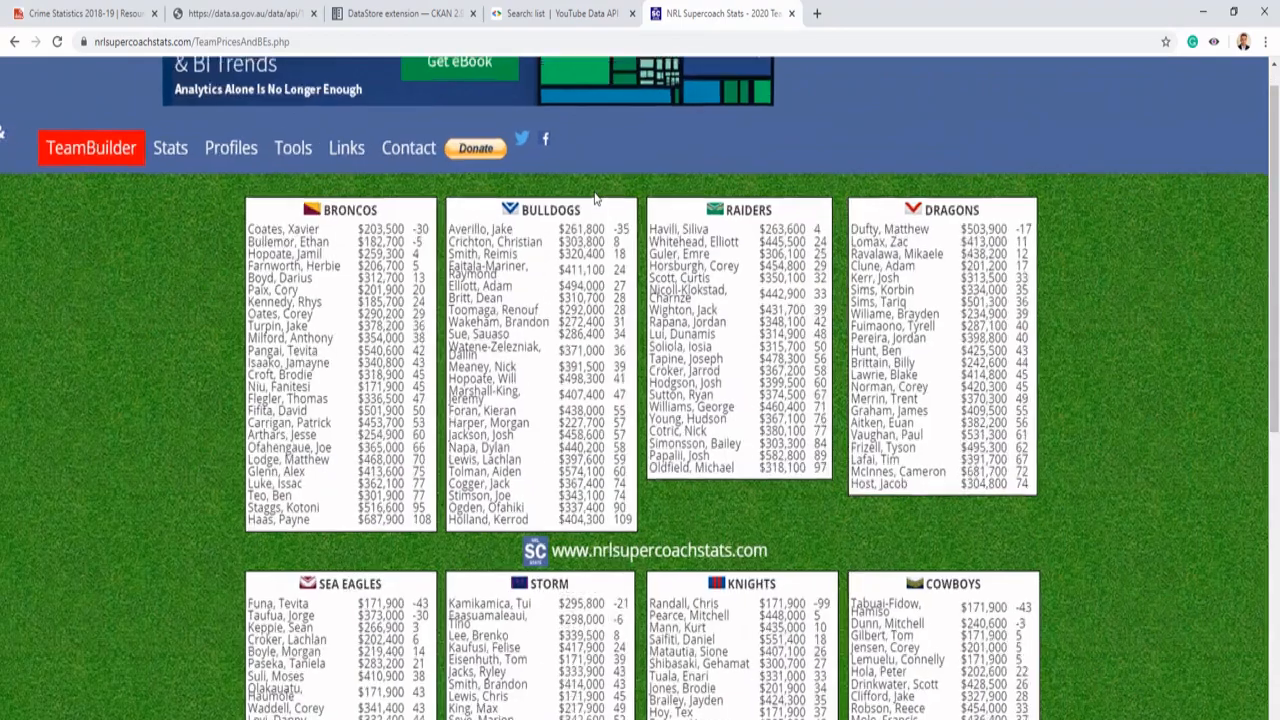
mouse_move(425, 215)
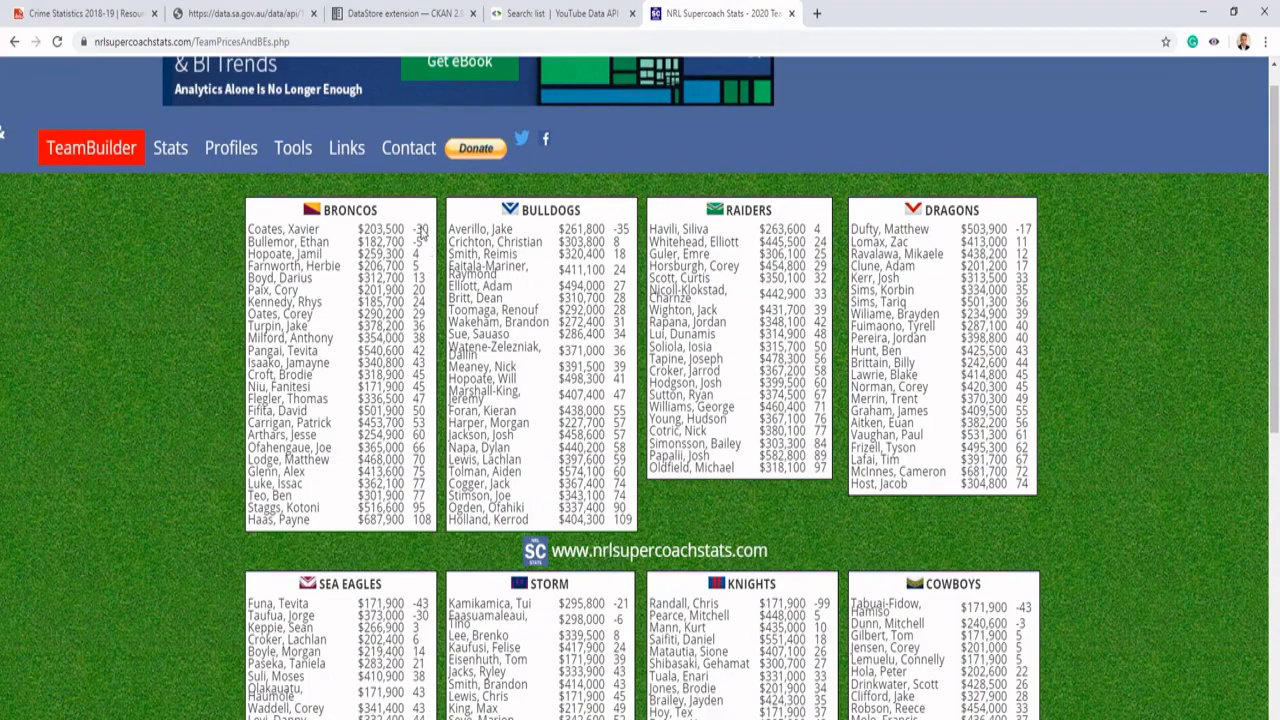
scroll(up, 3)
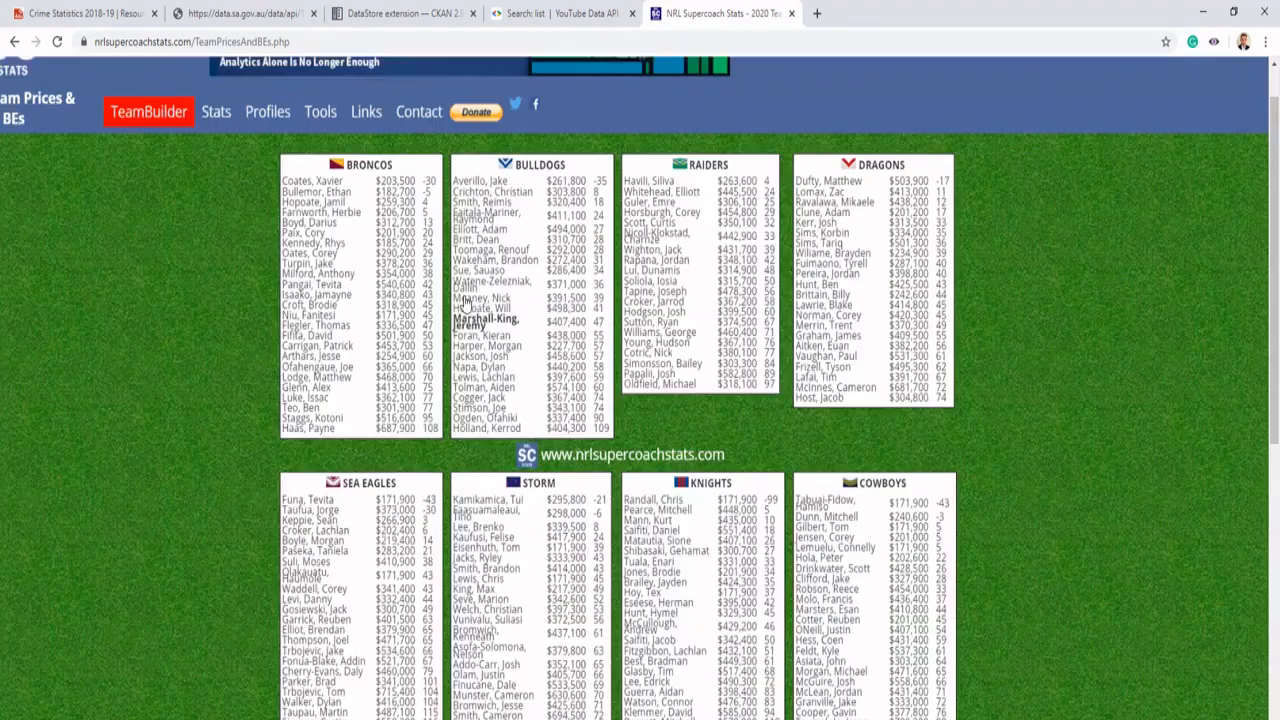
scroll(up, 3)
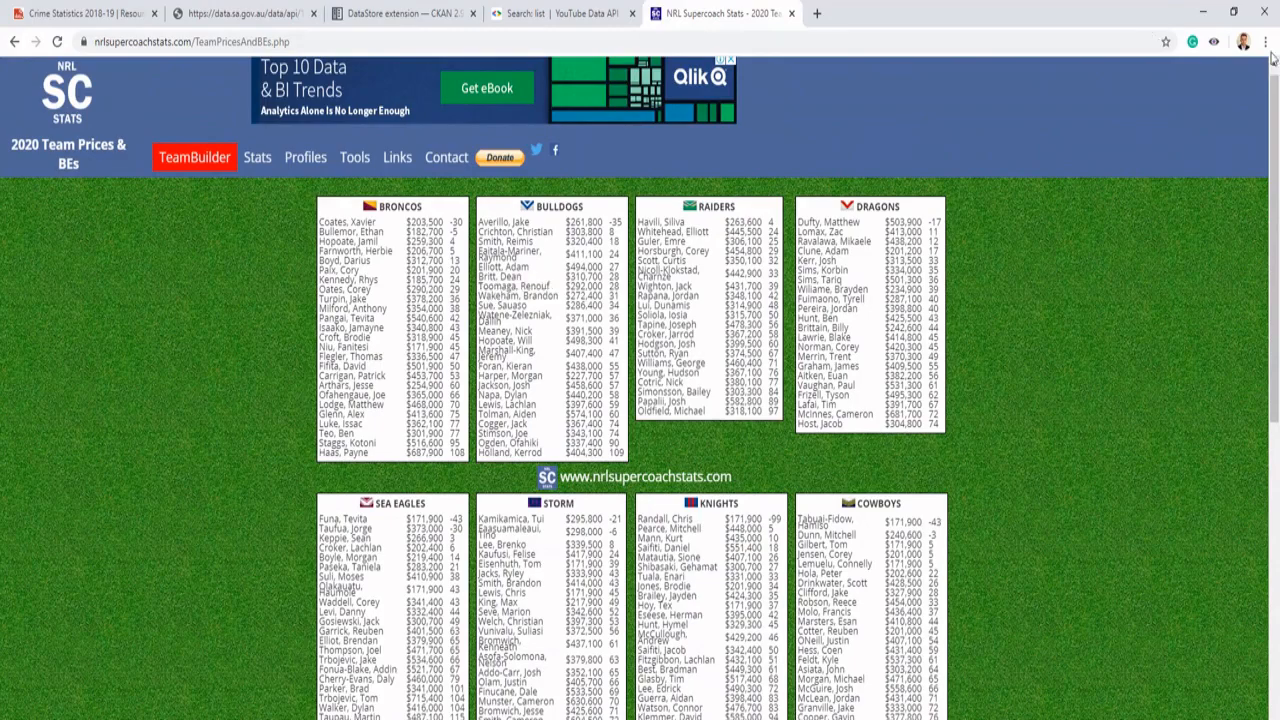
click(1266, 42)
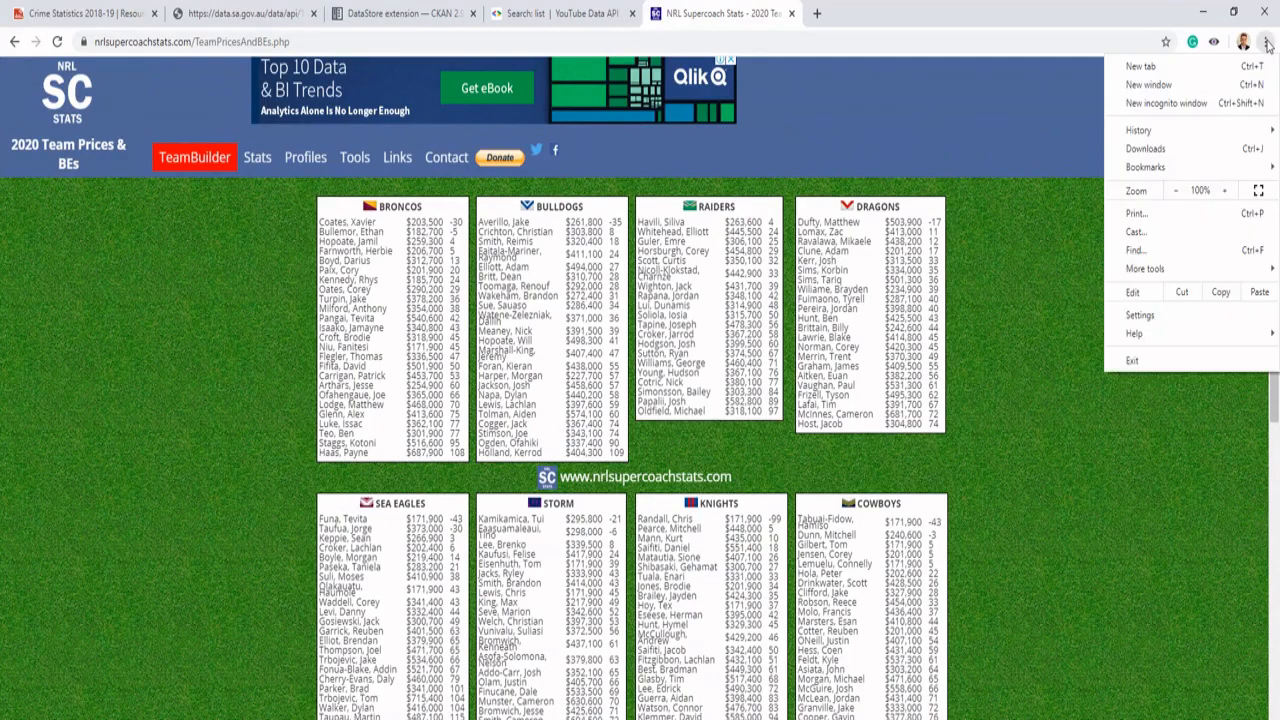
mouse_move(1145, 268)
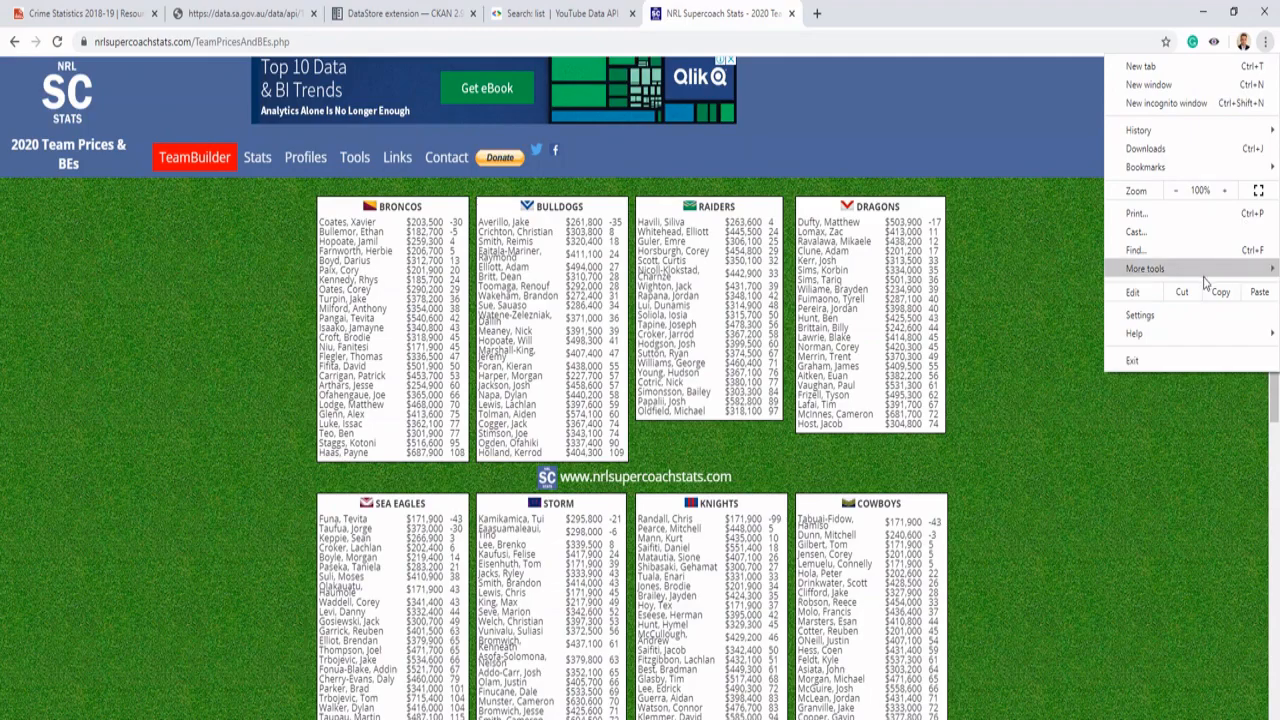
click(1146, 268)
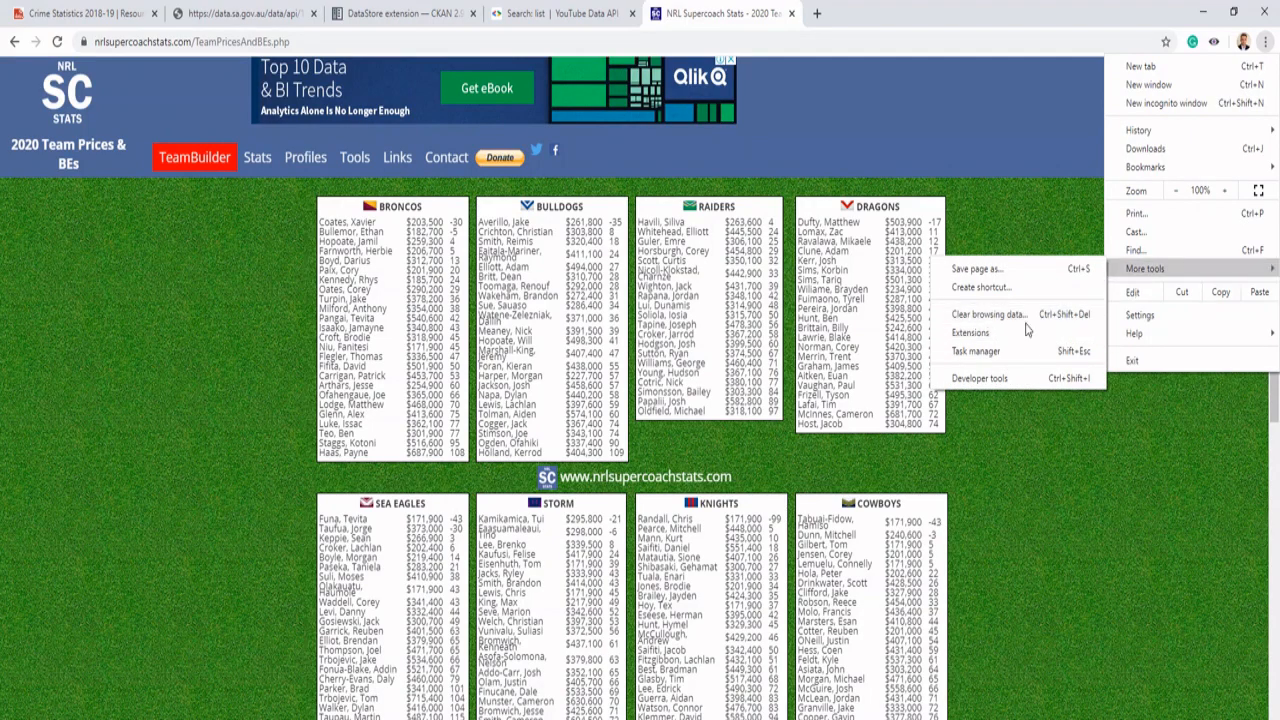
click(978, 377)
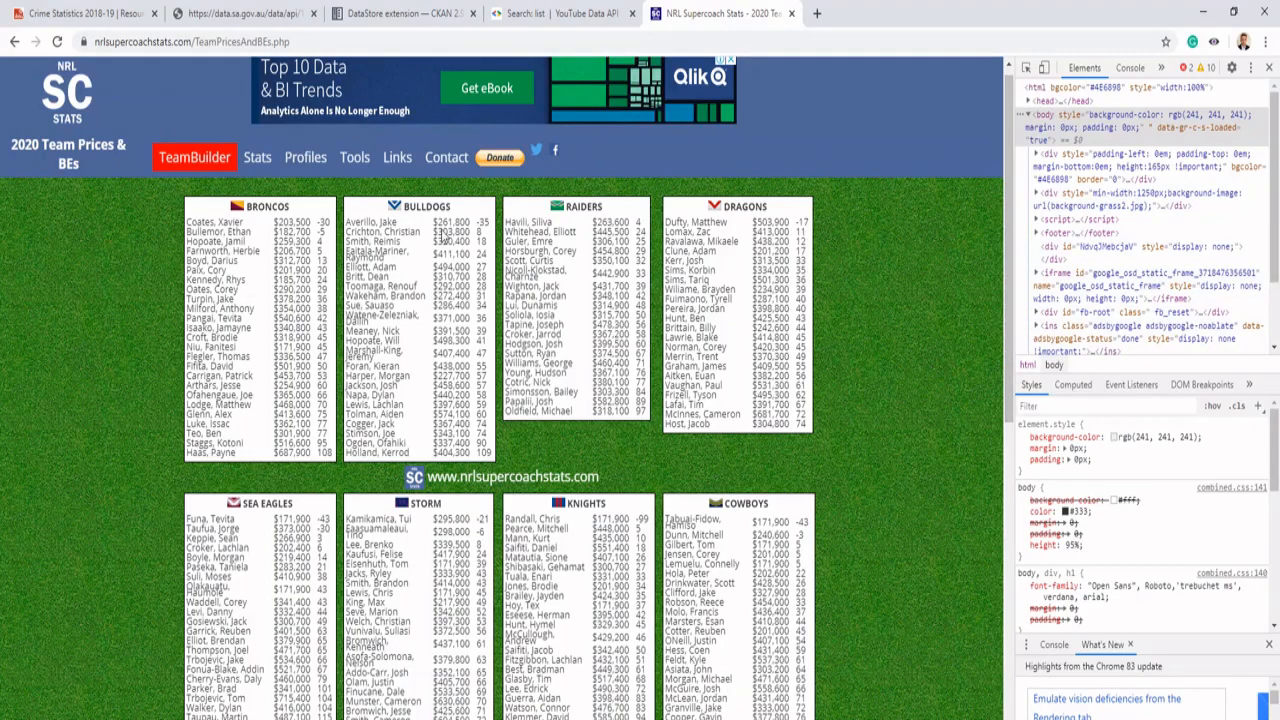
Expand the container, teams layout table and Broncos cell nodes down to the first row.
click(257, 157)
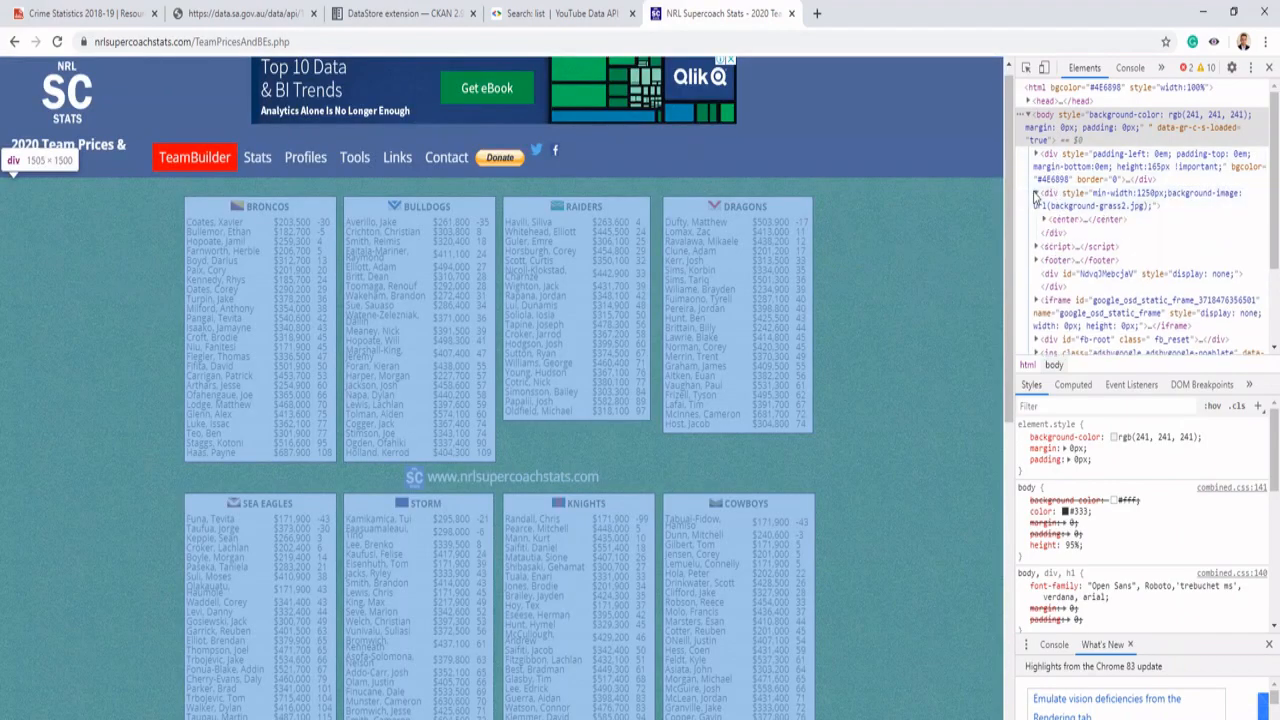
click(1045, 195)
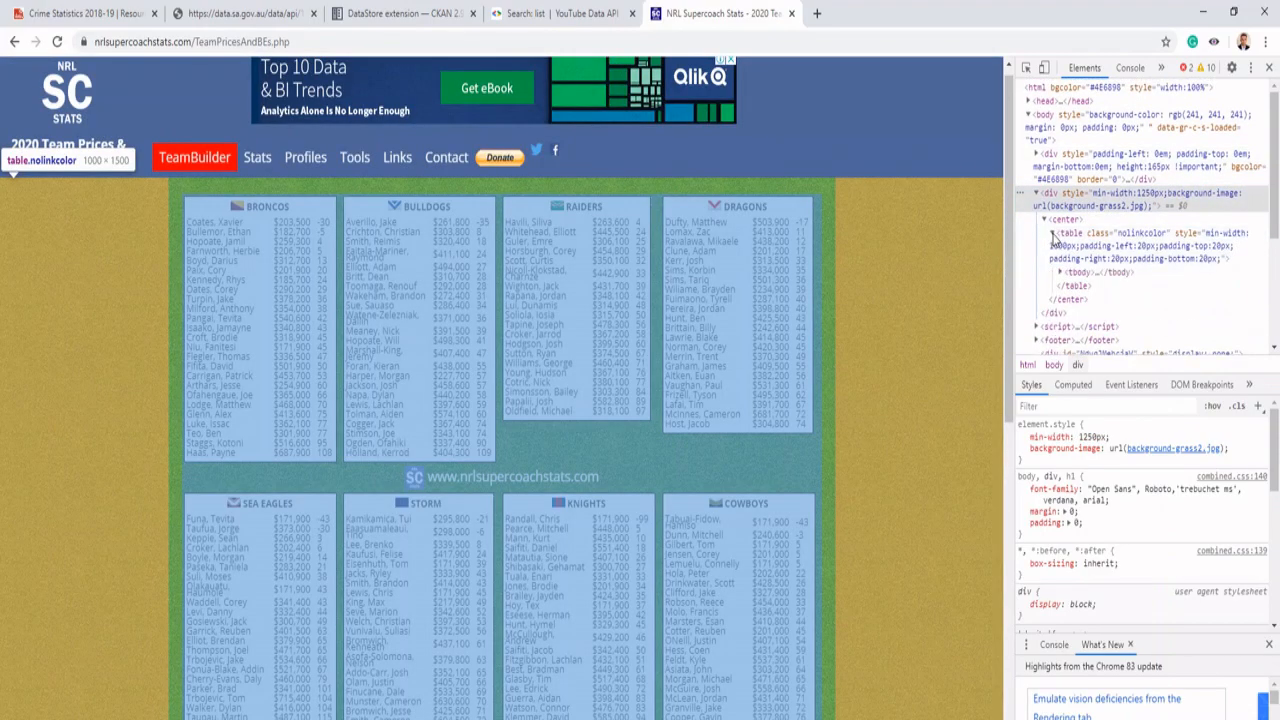
click(1062, 238)
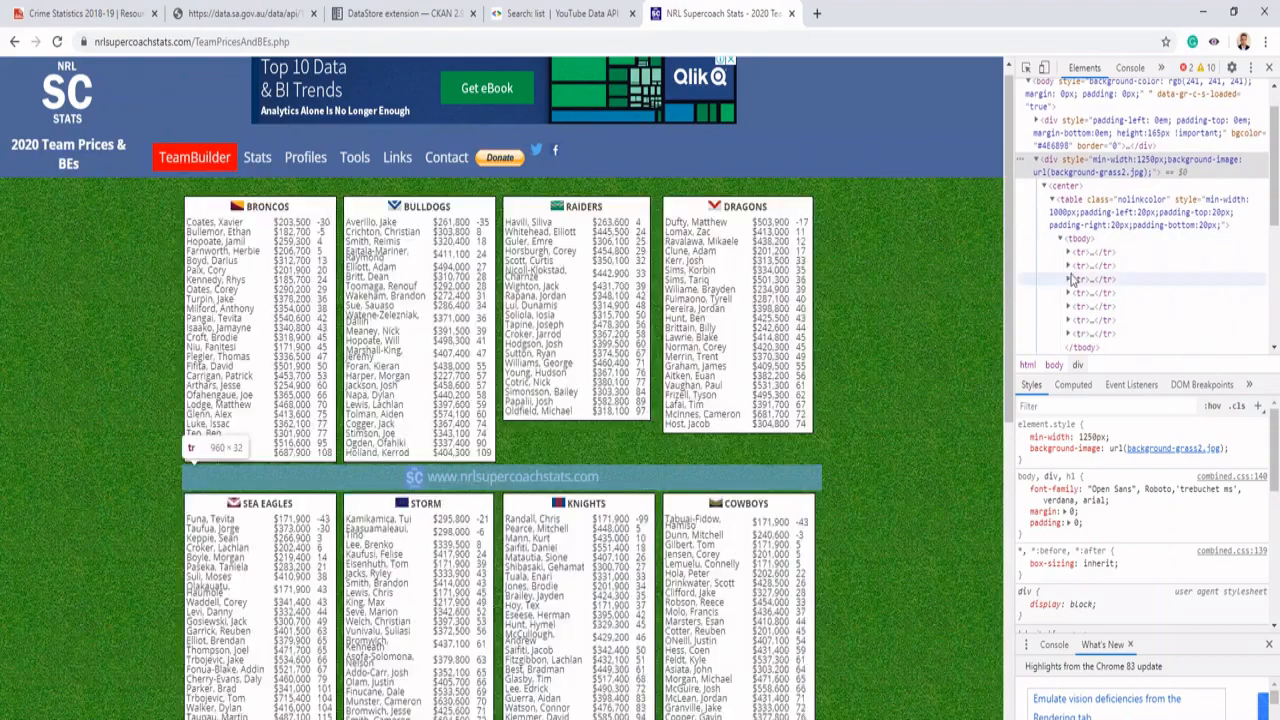
scroll(down, 3)
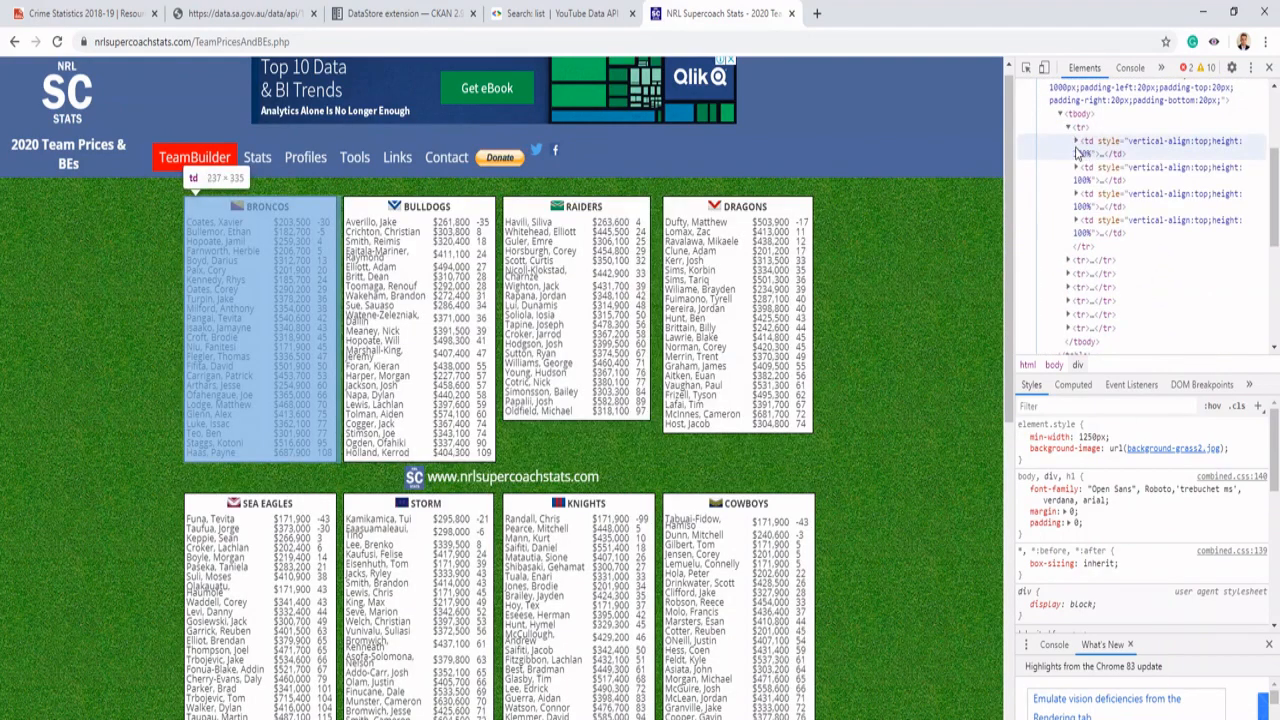
click(1095, 141)
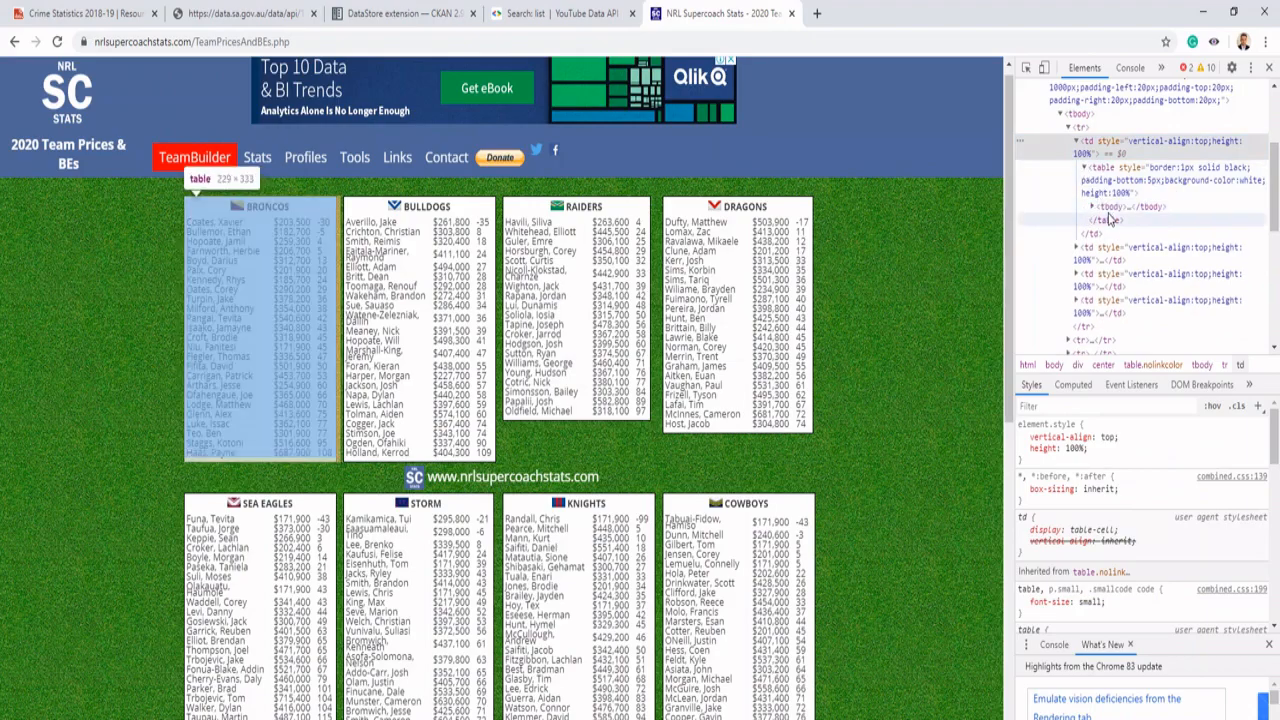
click(1089, 206)
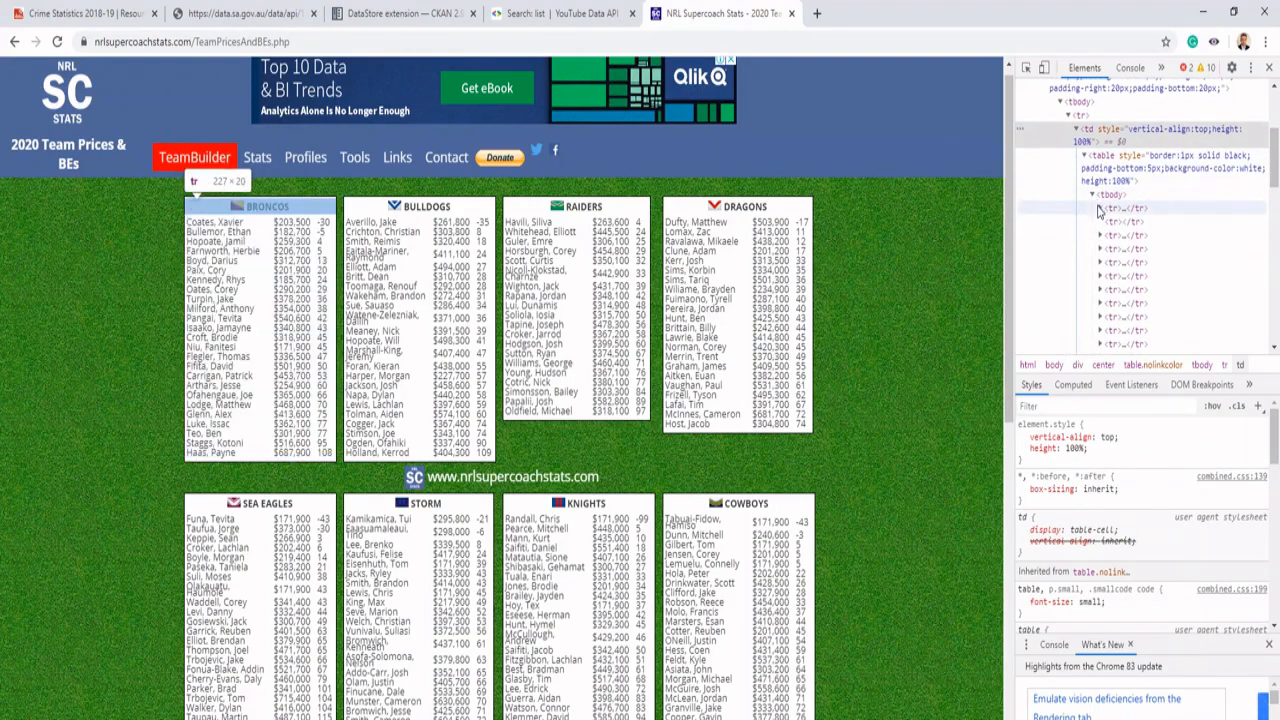
click(1110, 235)
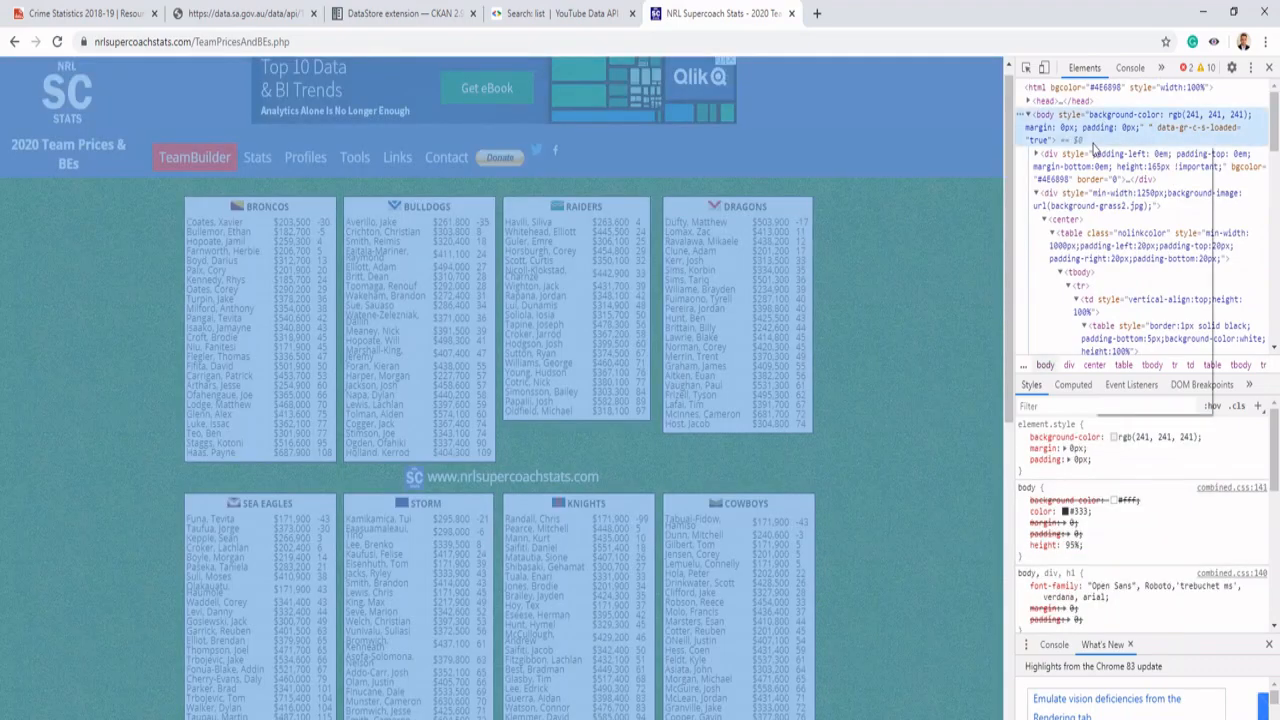
Right-click a row node in the Elements tree before returning to Alteryx.
right_click(1100, 150)
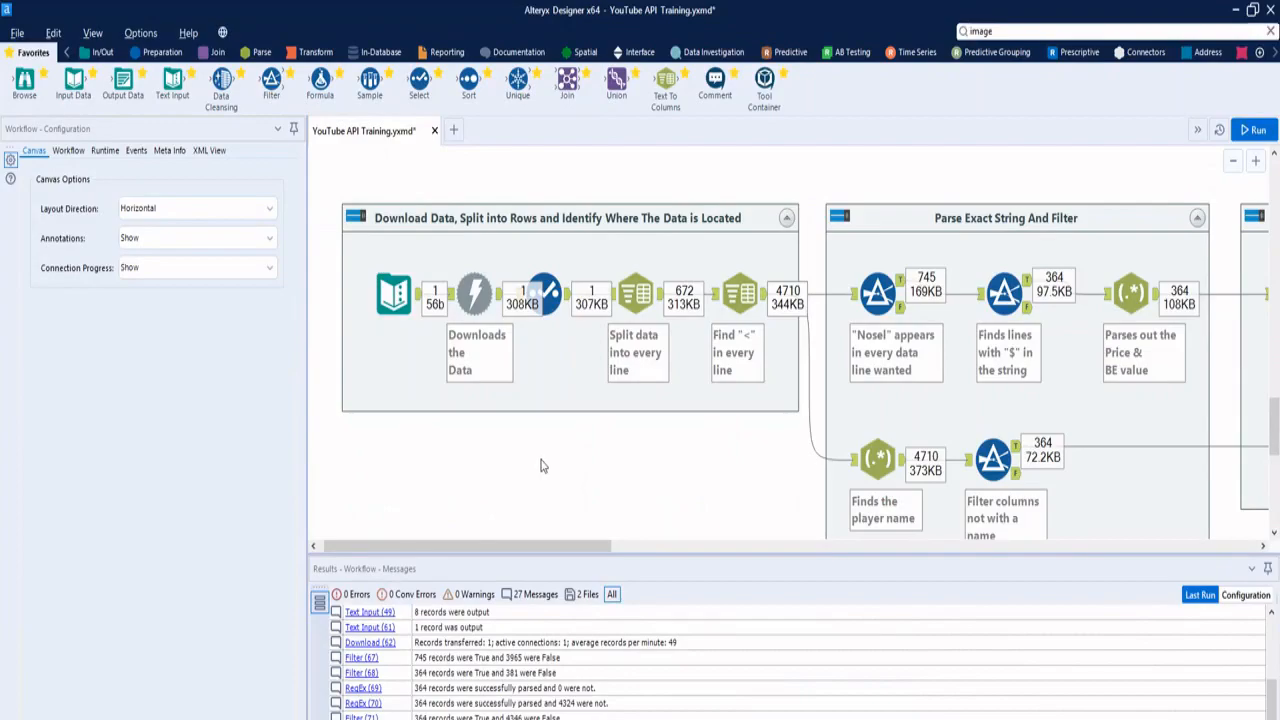
Review the page URL input, the Download tool and the downloaded page data record.
click(394, 293)
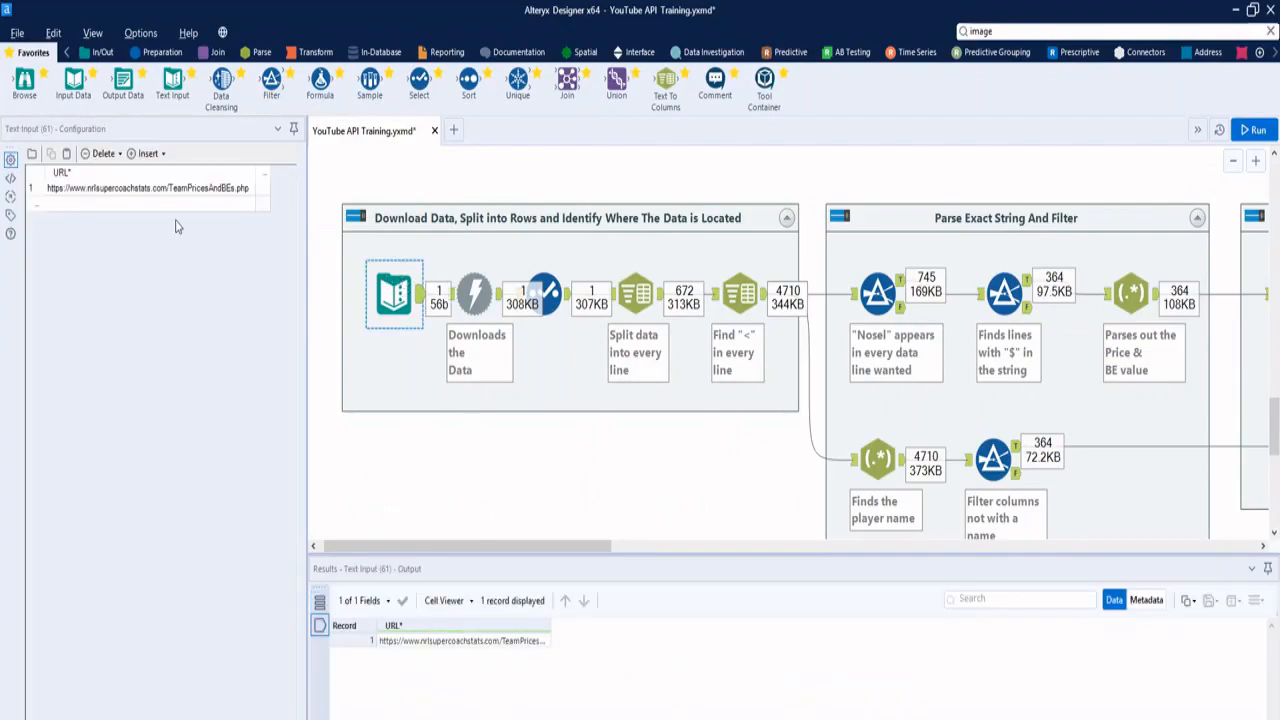
mouse_move(178, 195)
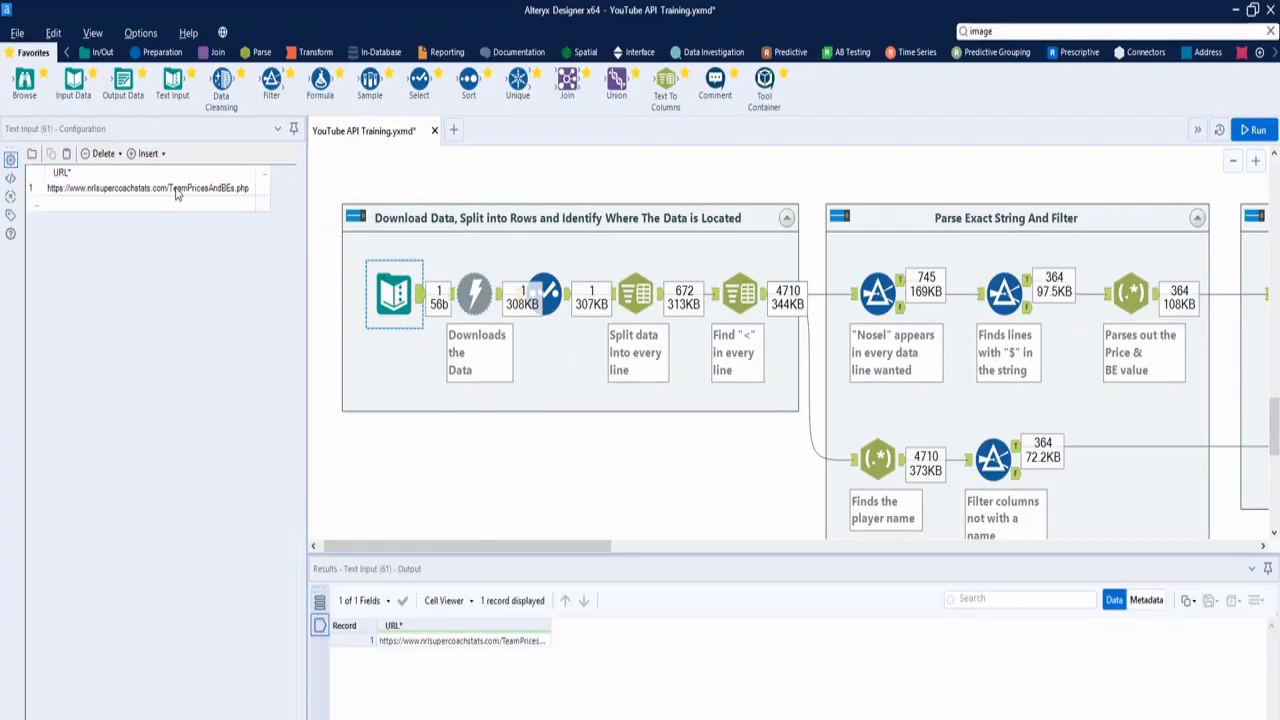
click(475, 293)
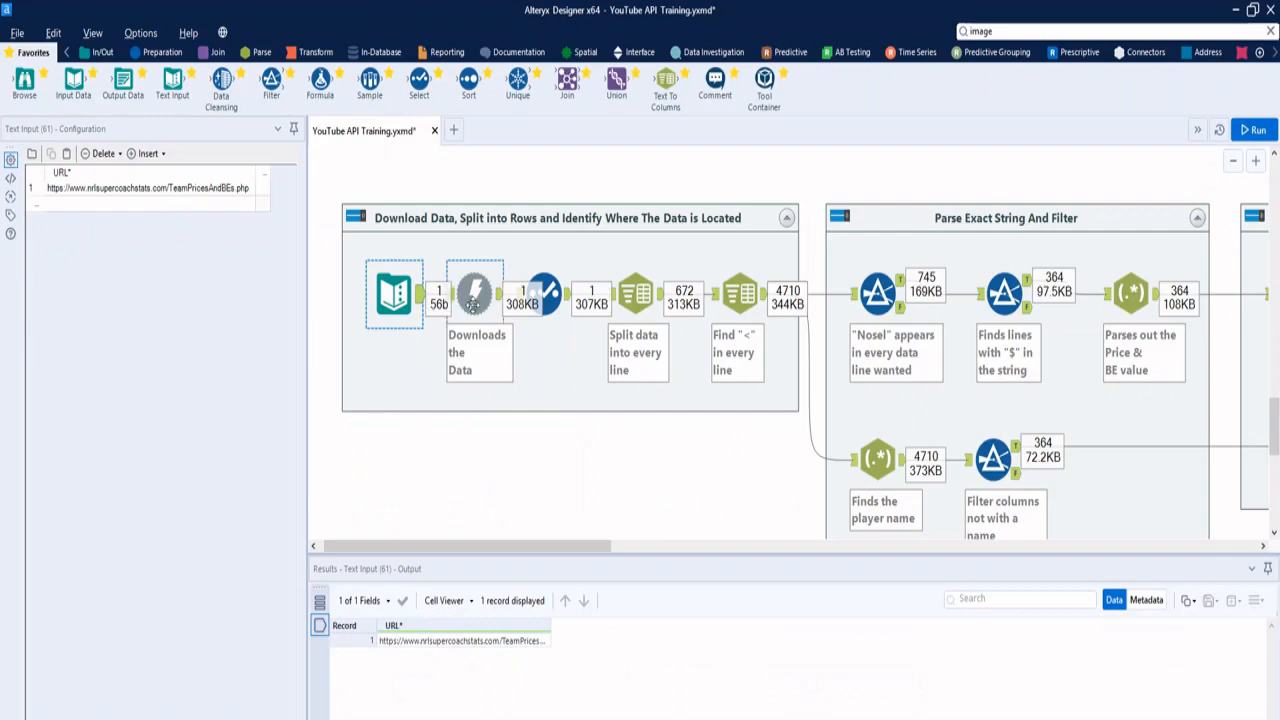
click(475, 293)
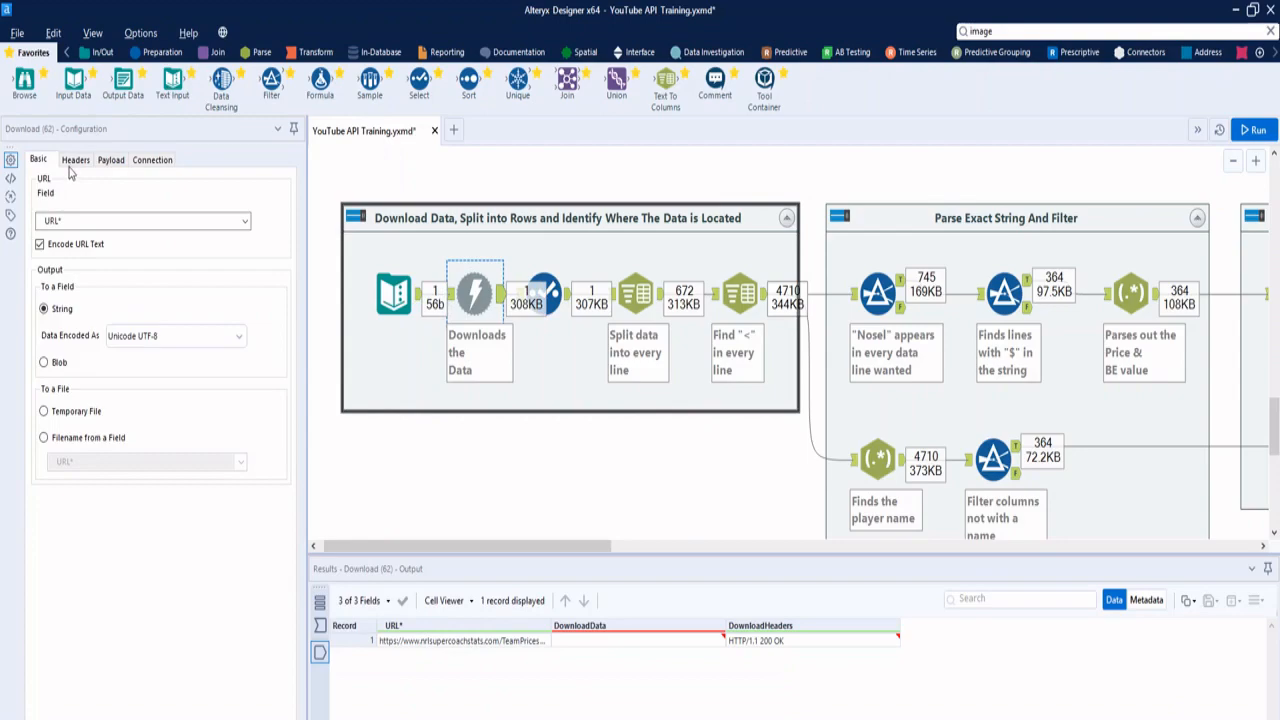
mouse_move(96, 238)
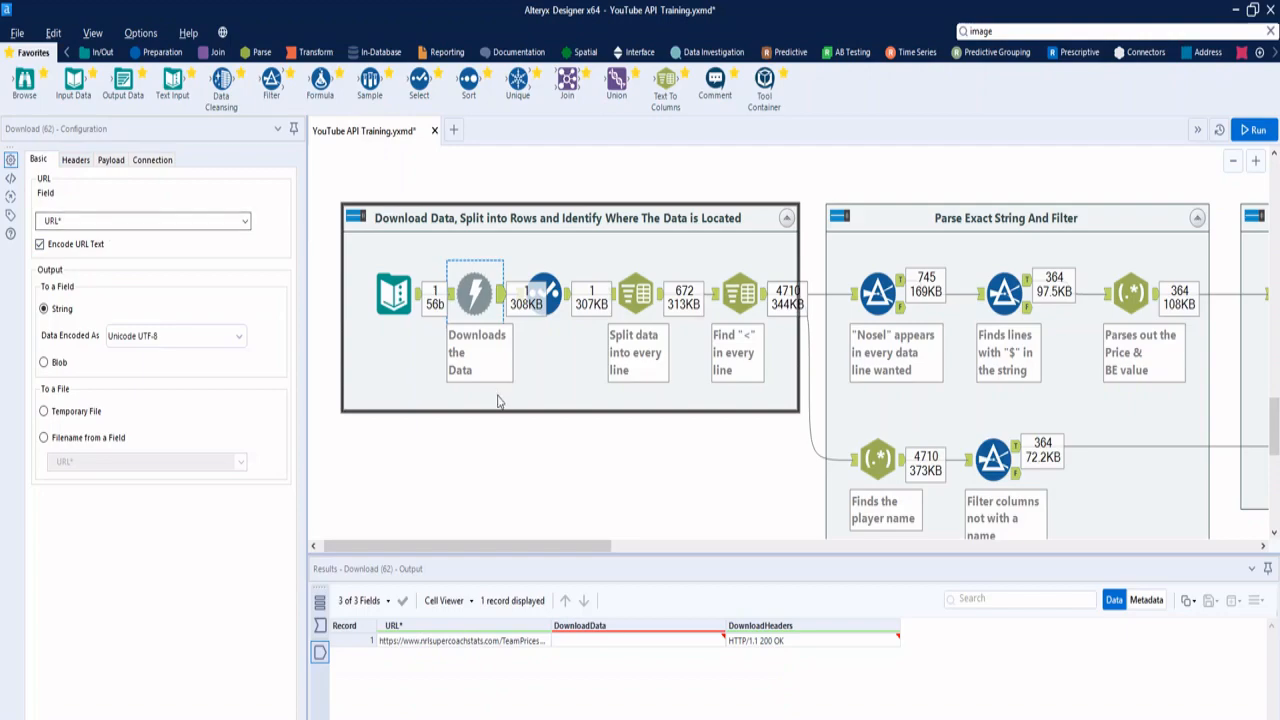
click(636, 291)
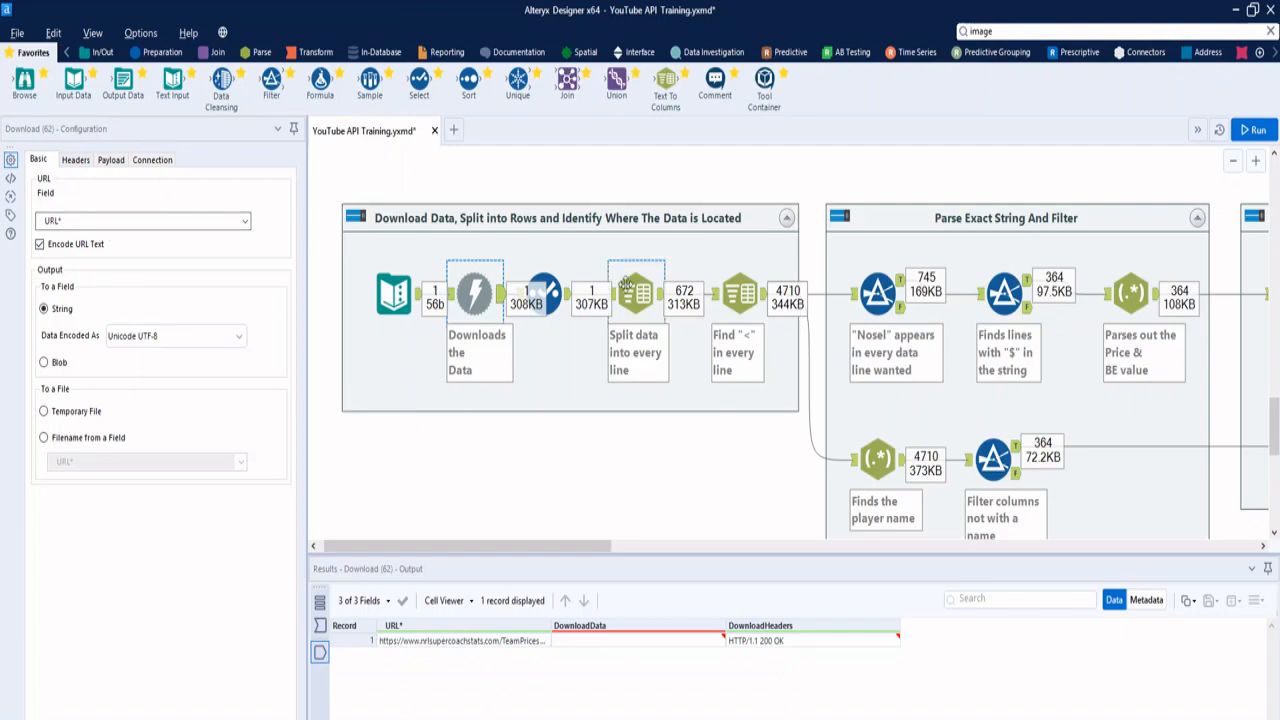
click(637, 292)
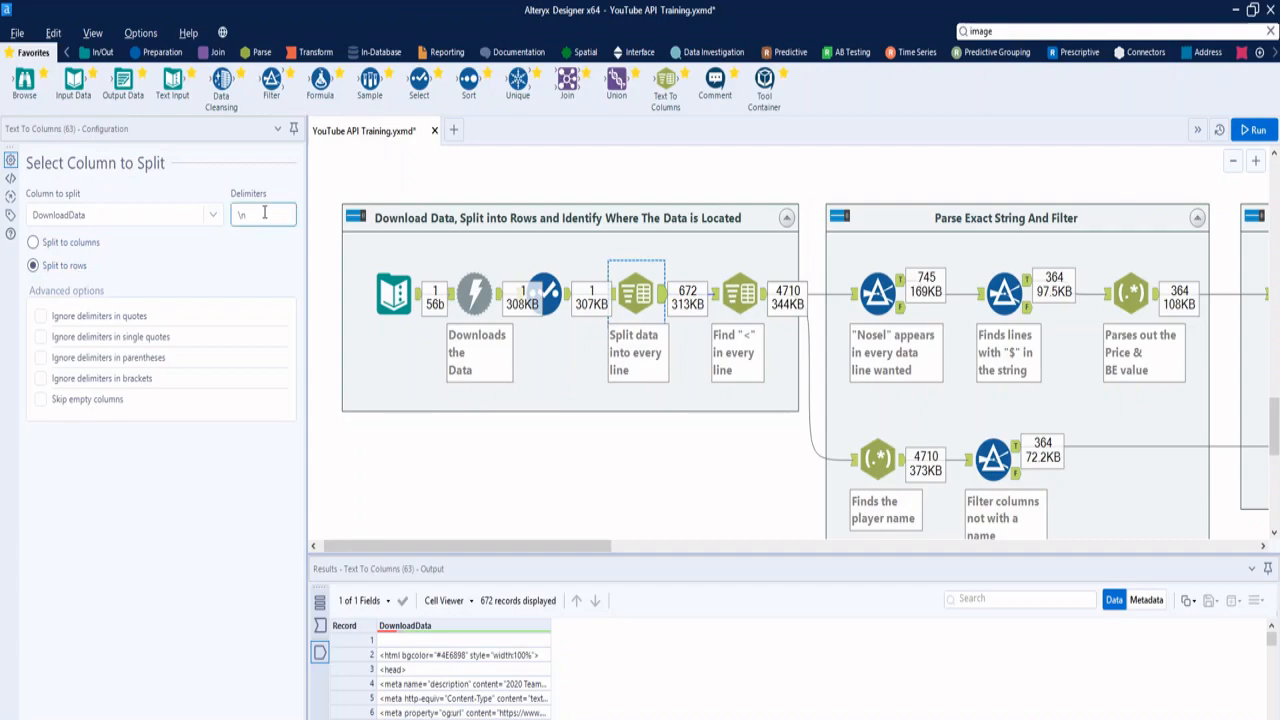
Compare the newline split with the second split on '<' into rows, yielding 4,710 records.
click(263, 214)
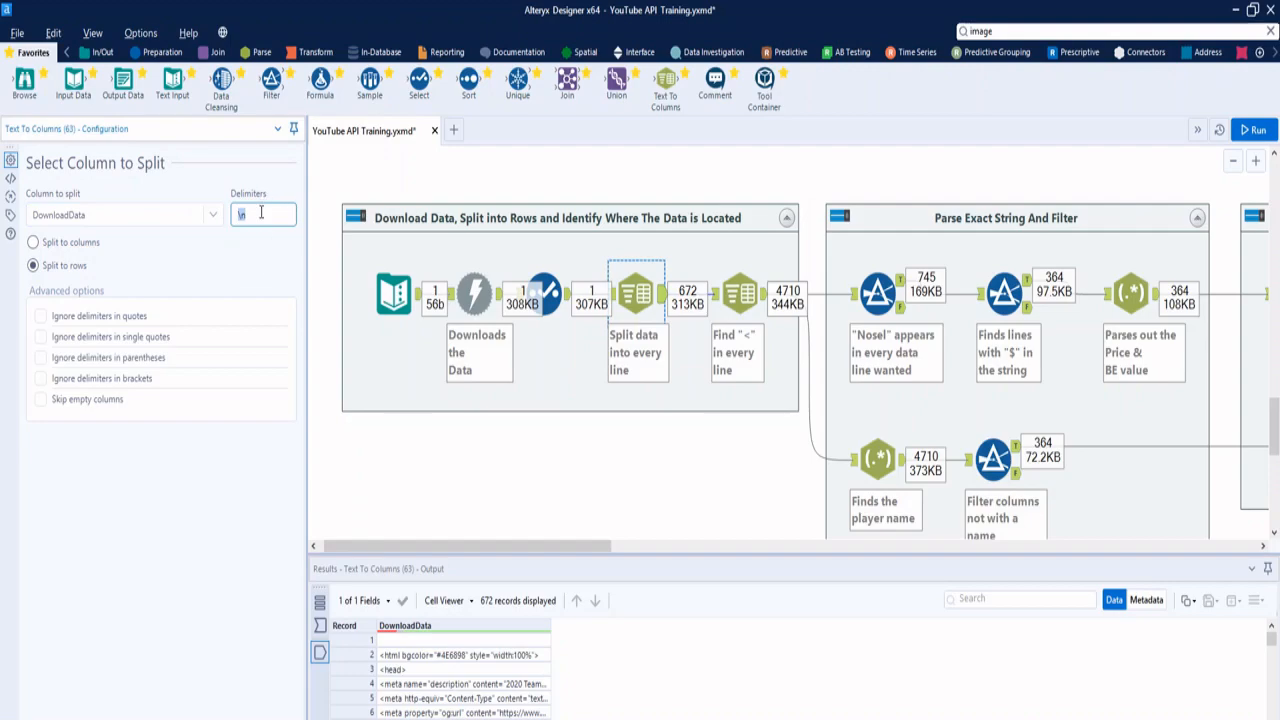
mouse_move(537, 546)
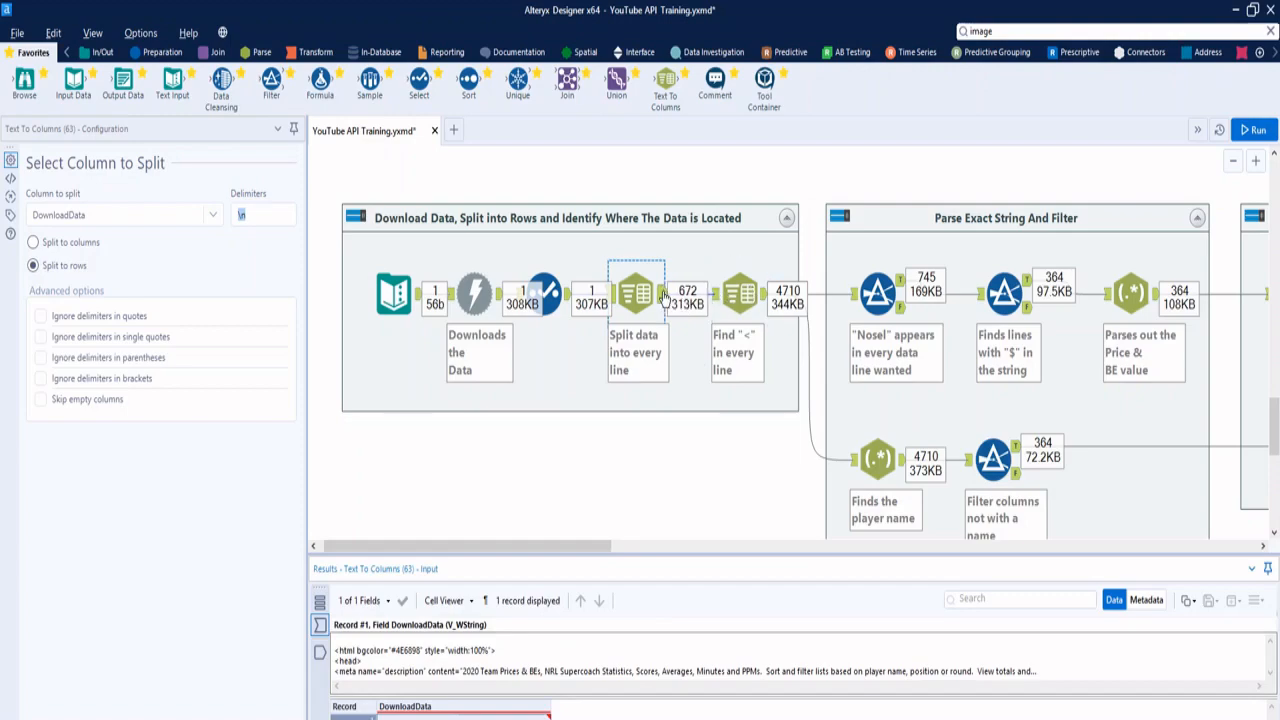
click(637, 293)
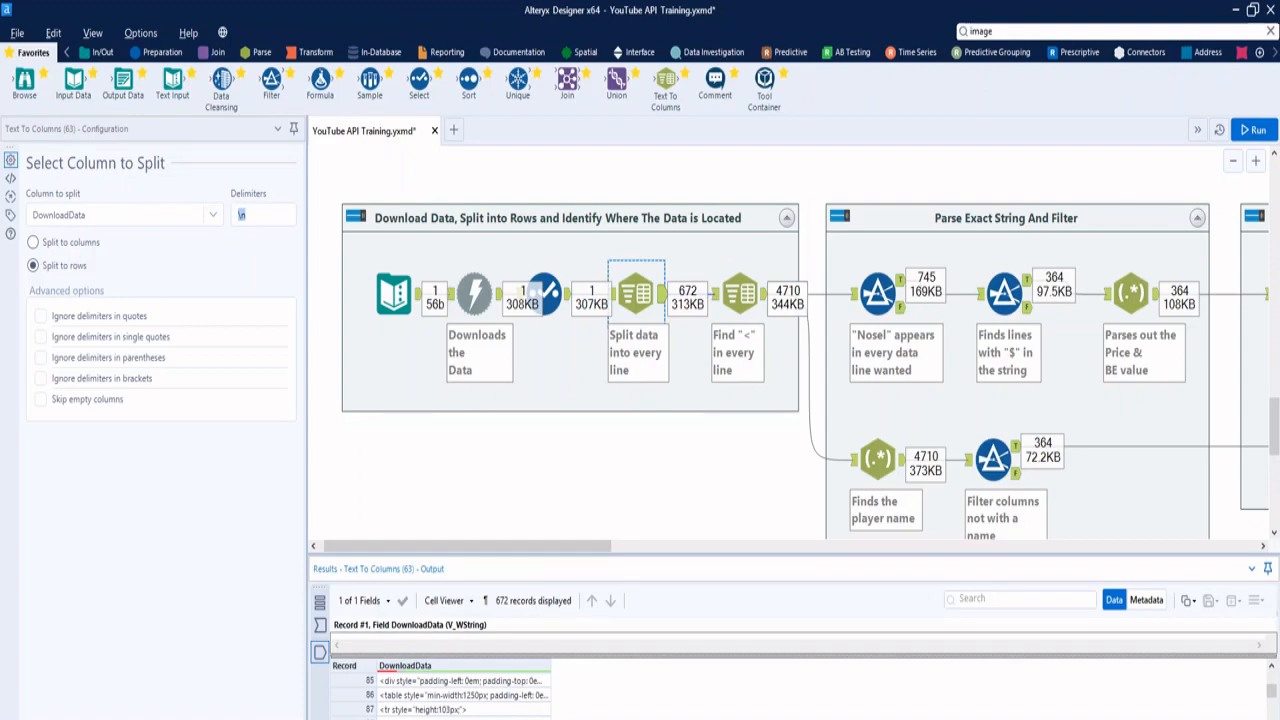
mouse_move(665, 390)
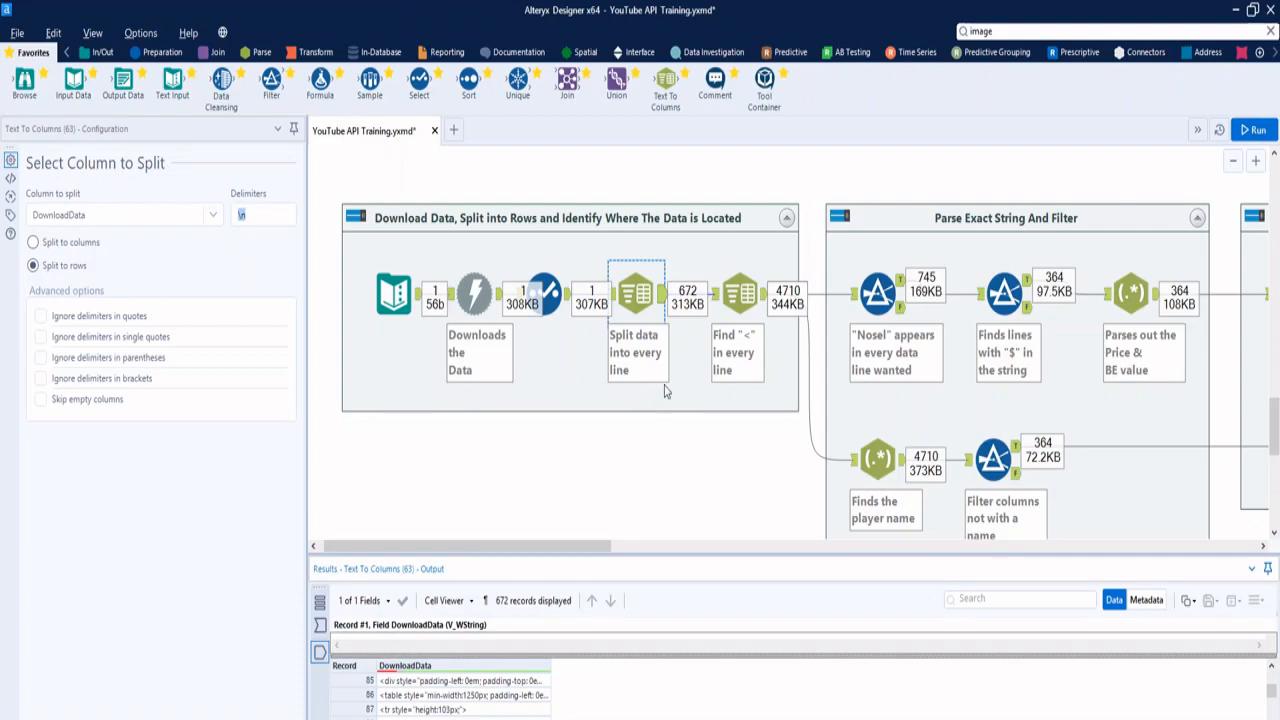
click(738, 293)
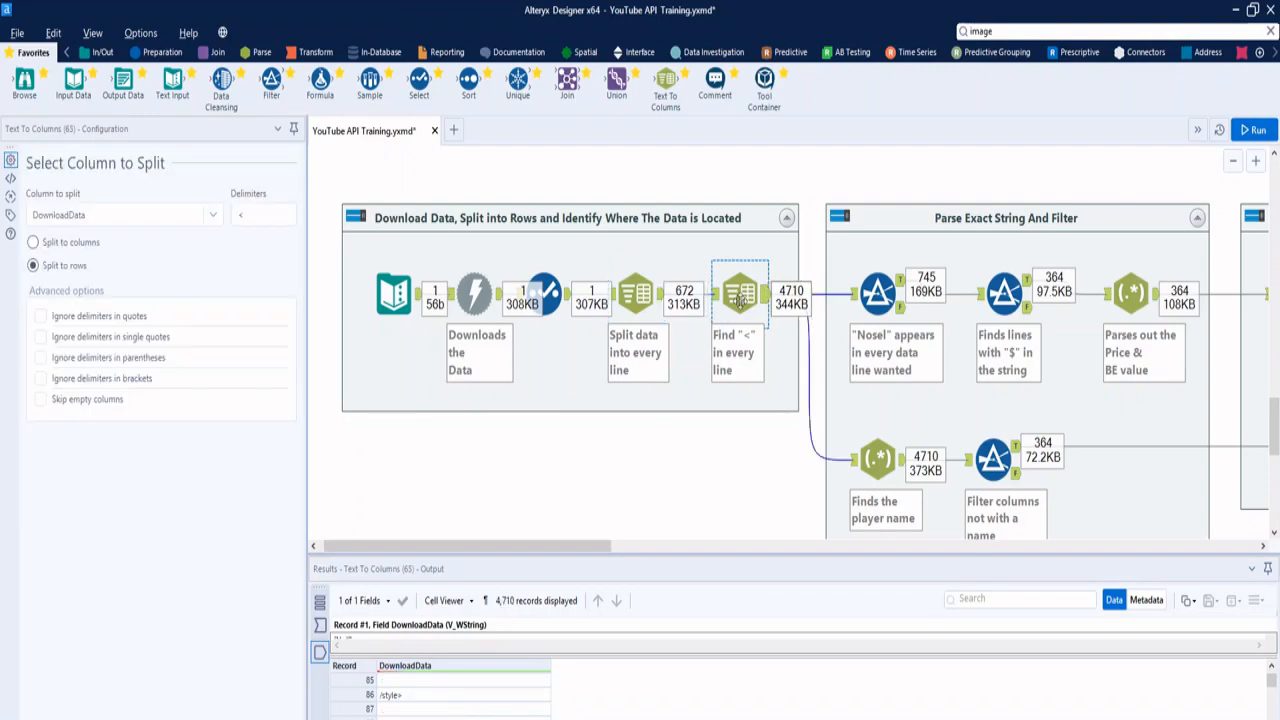
click(263, 214)
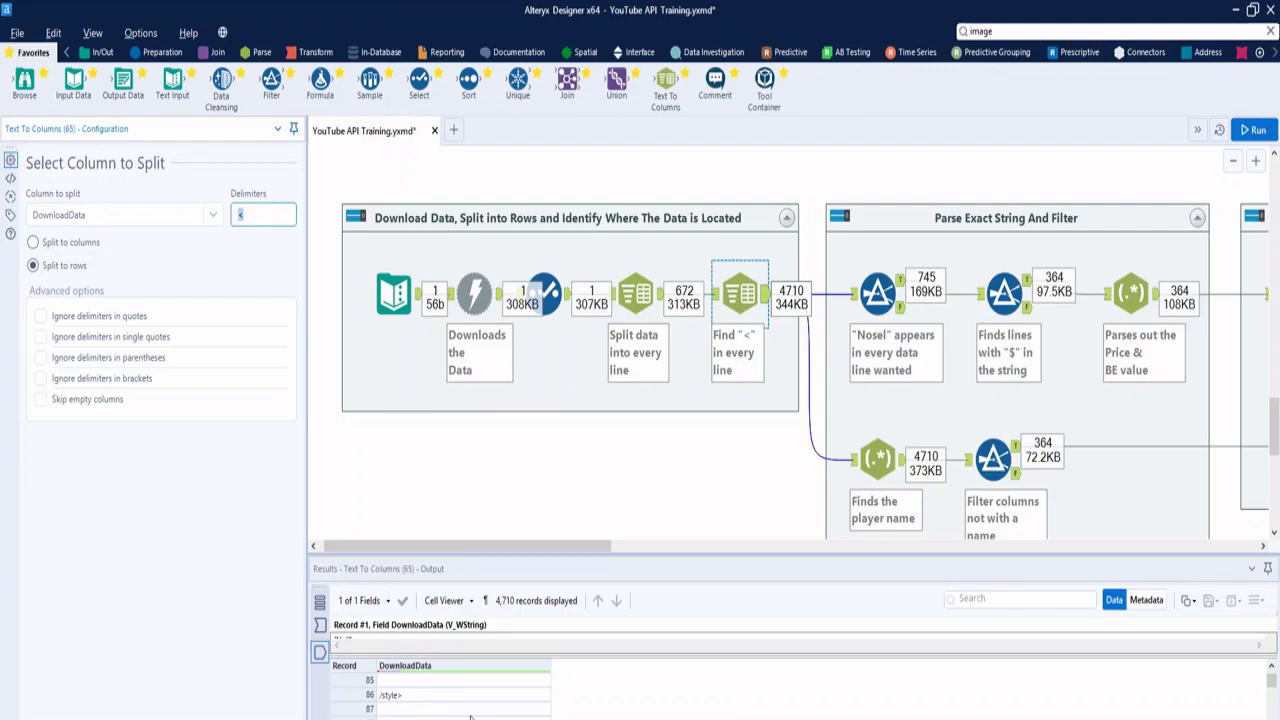
mouse_move(485, 712)
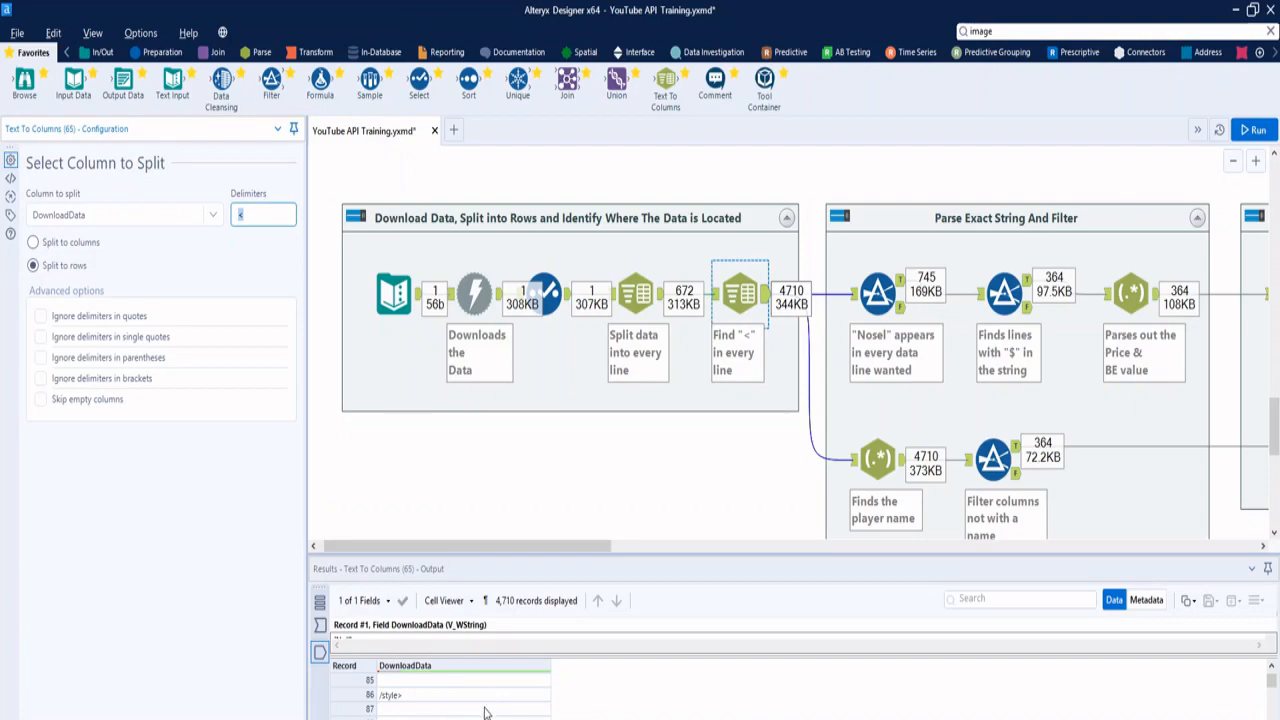
mouse_move(643, 538)
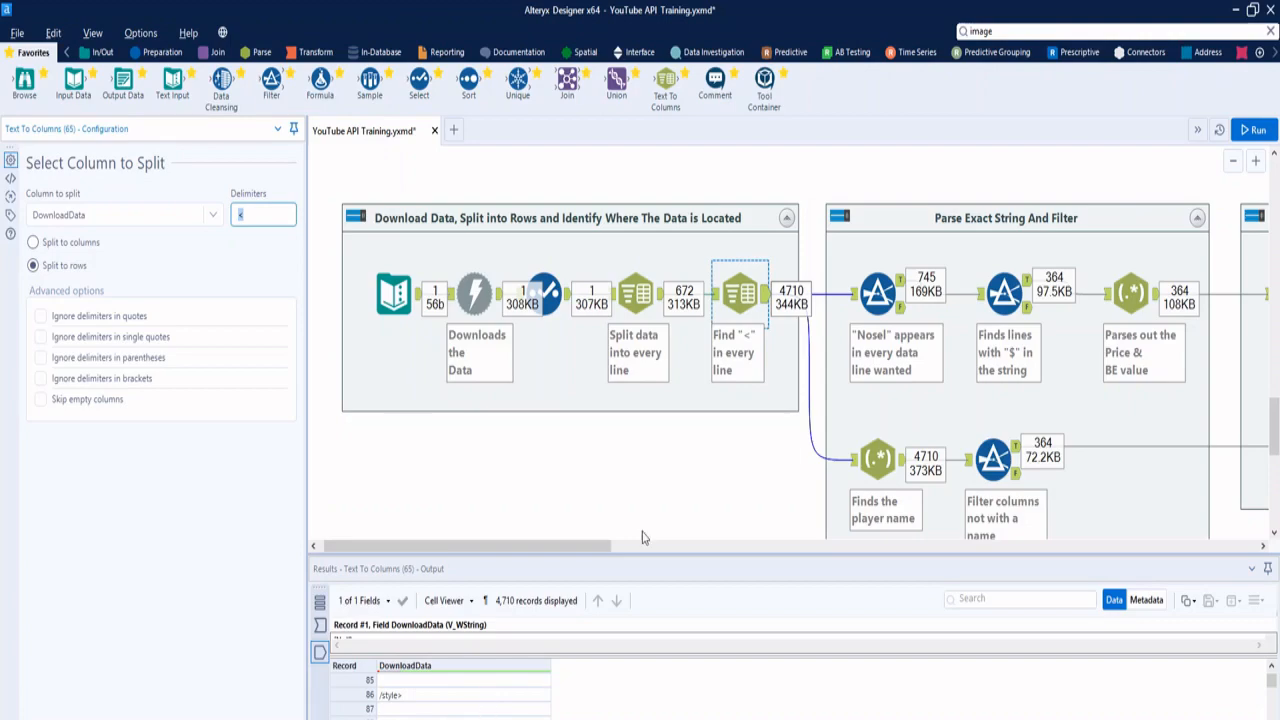
click(878, 293)
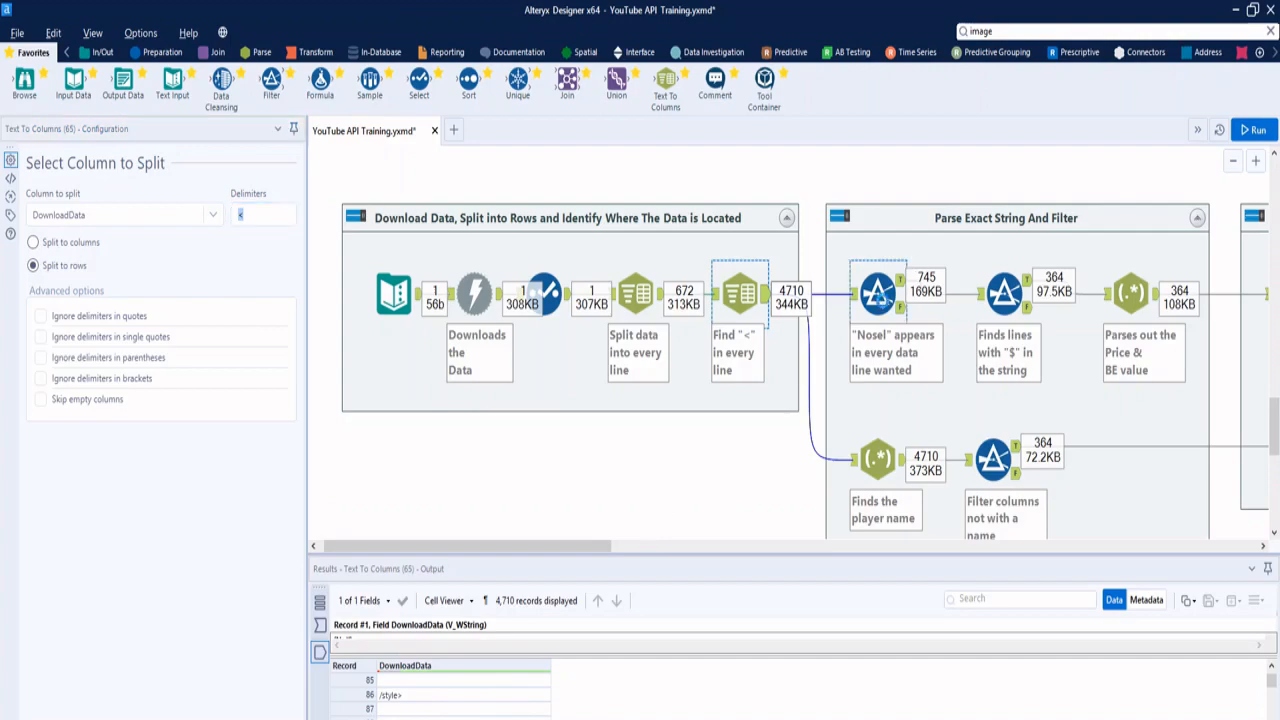
Browse the nosel filter's 745 passing records, then show the Contains $ filter passing 364.
click(880, 293)
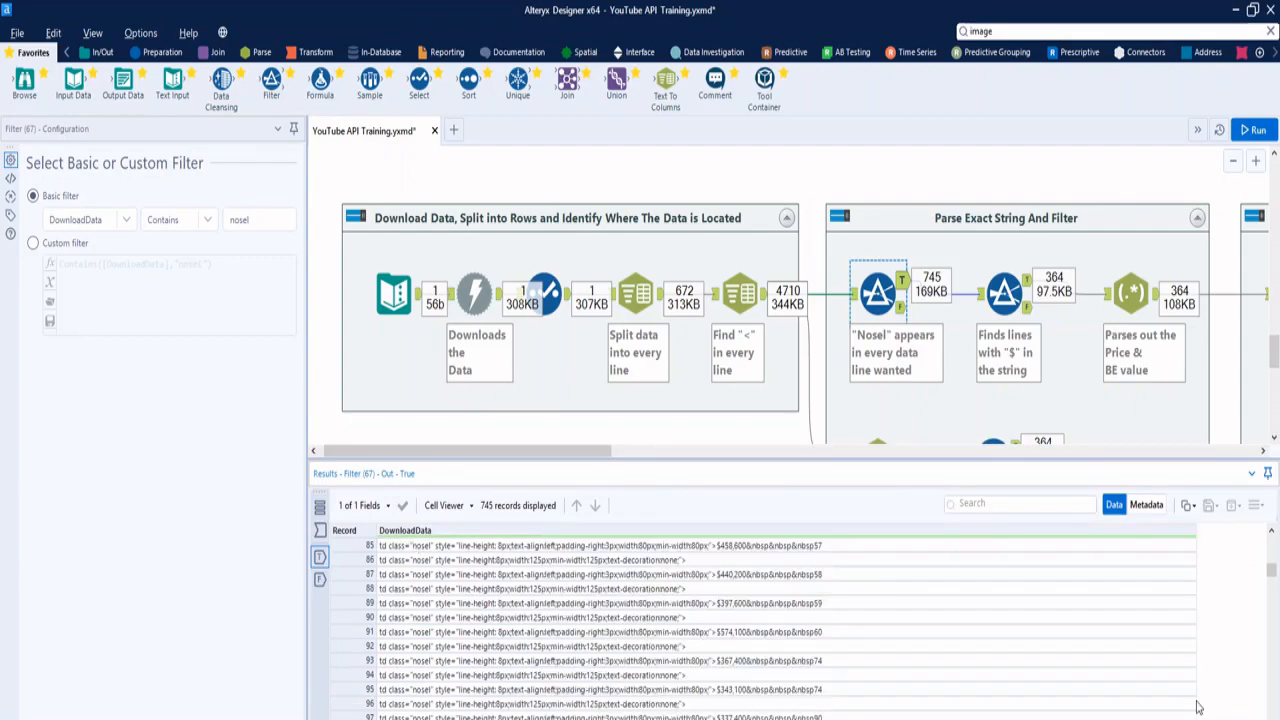
scroll(up, 3)
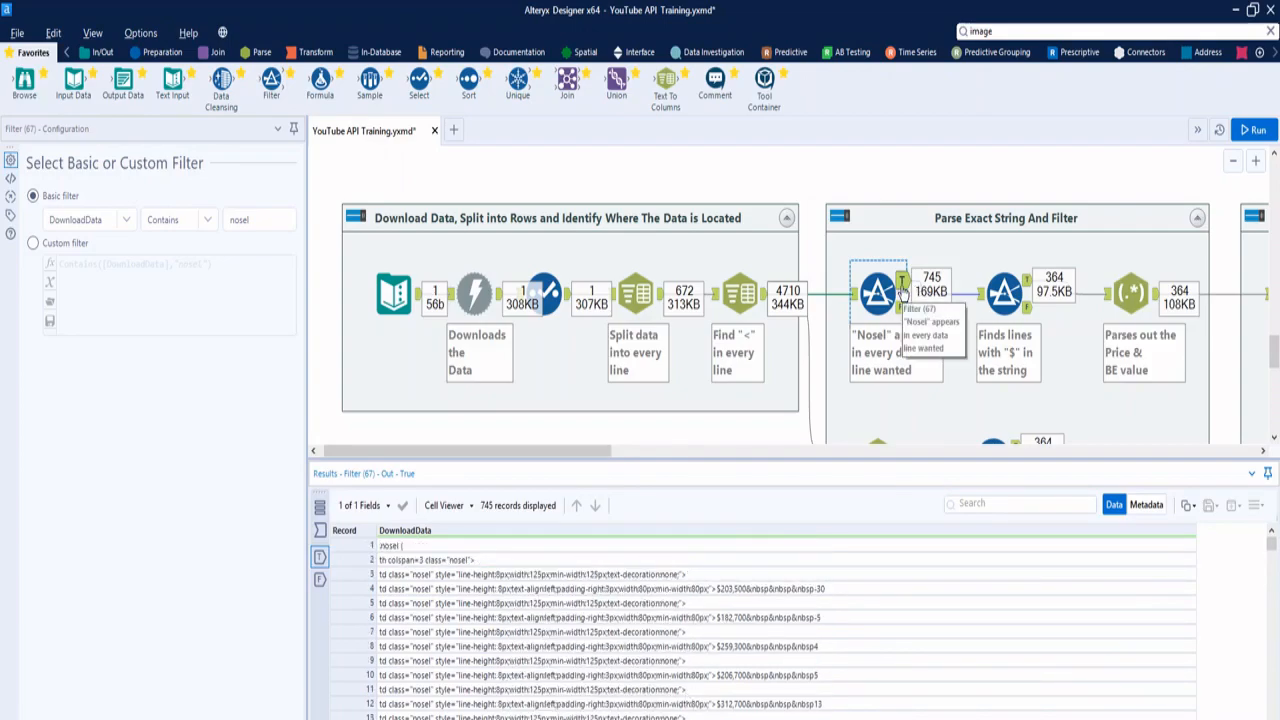
scroll(down, 3)
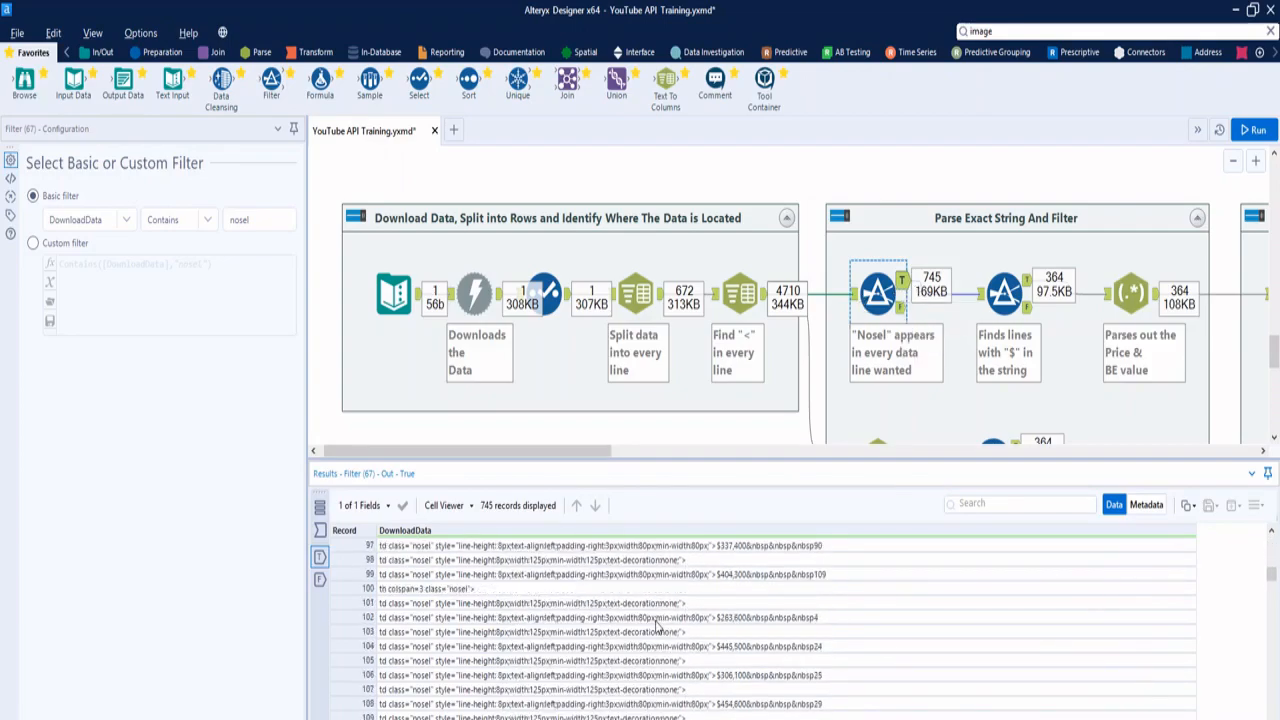
scroll(down, 3)
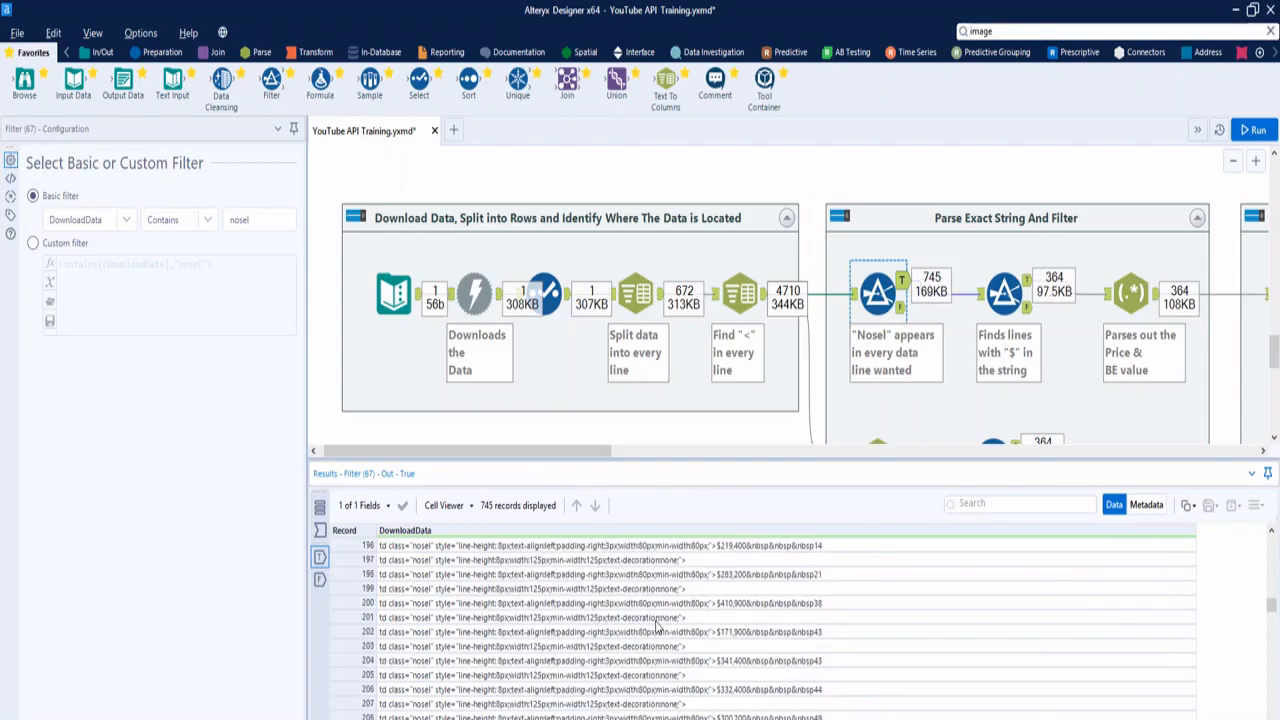
scroll(down, 3)
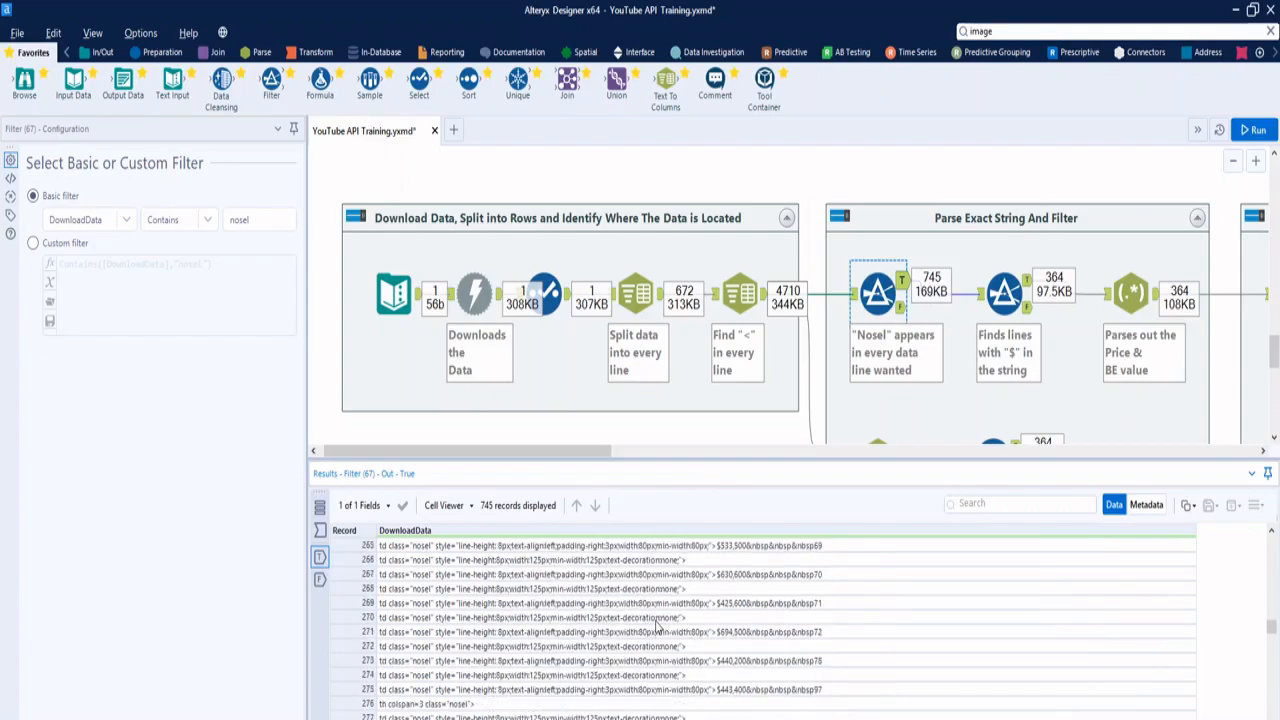
scroll(down, 3)
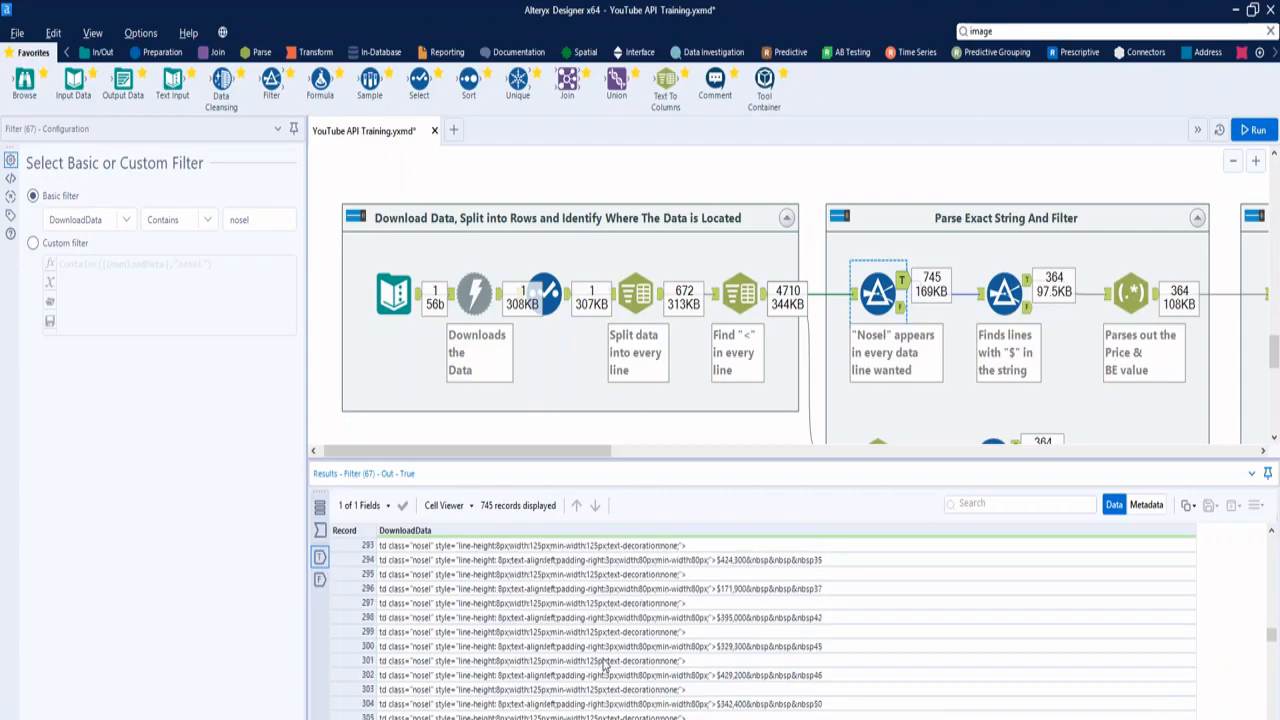
scroll(down, 3)
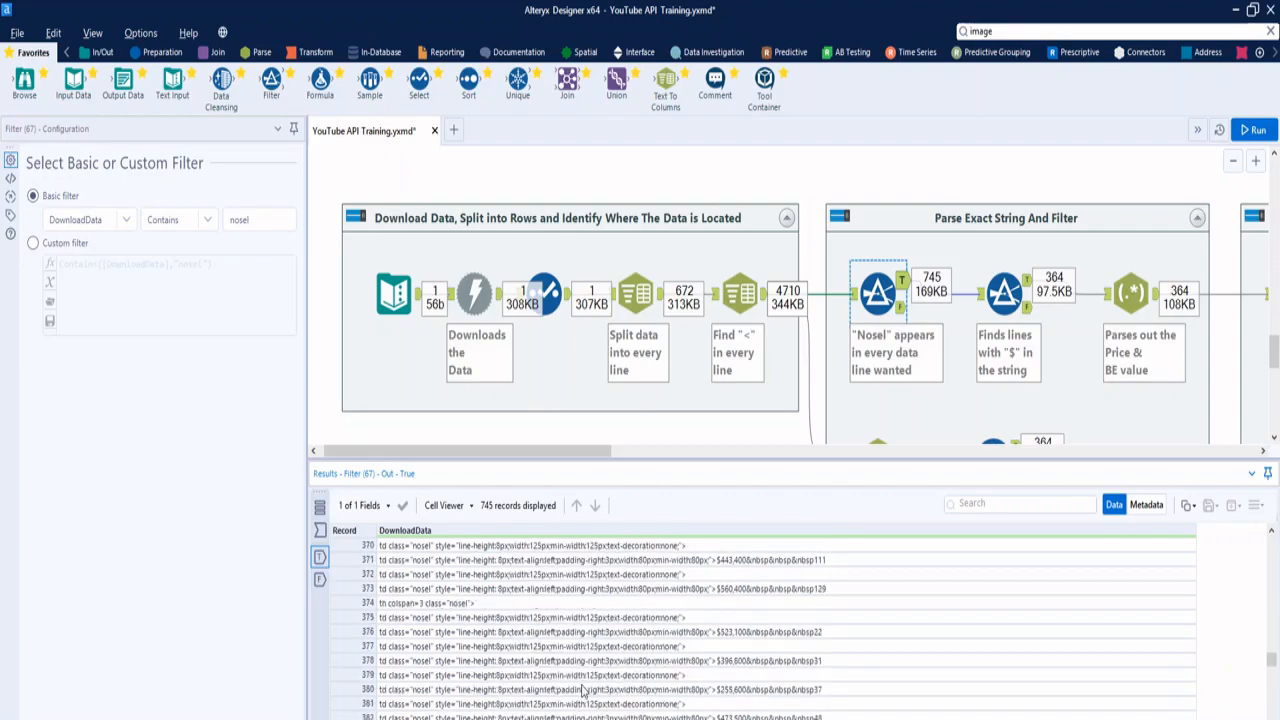
click(1005, 293)
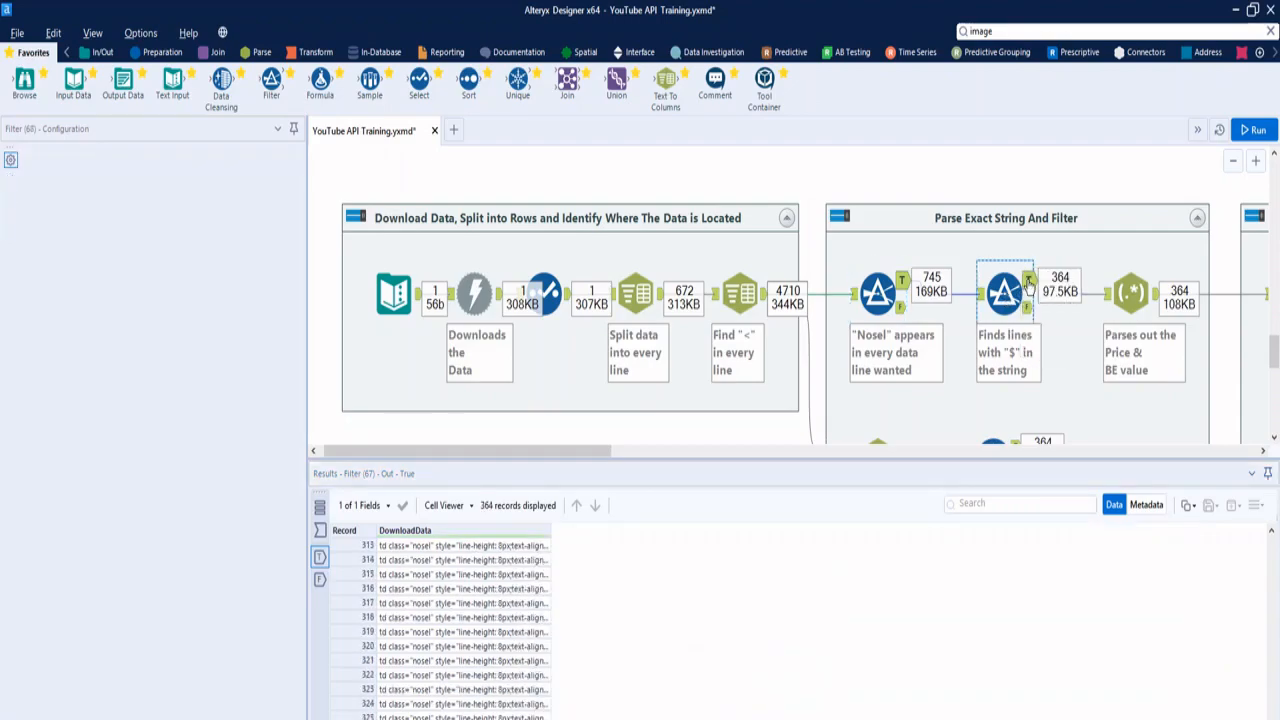
click(1005, 292)
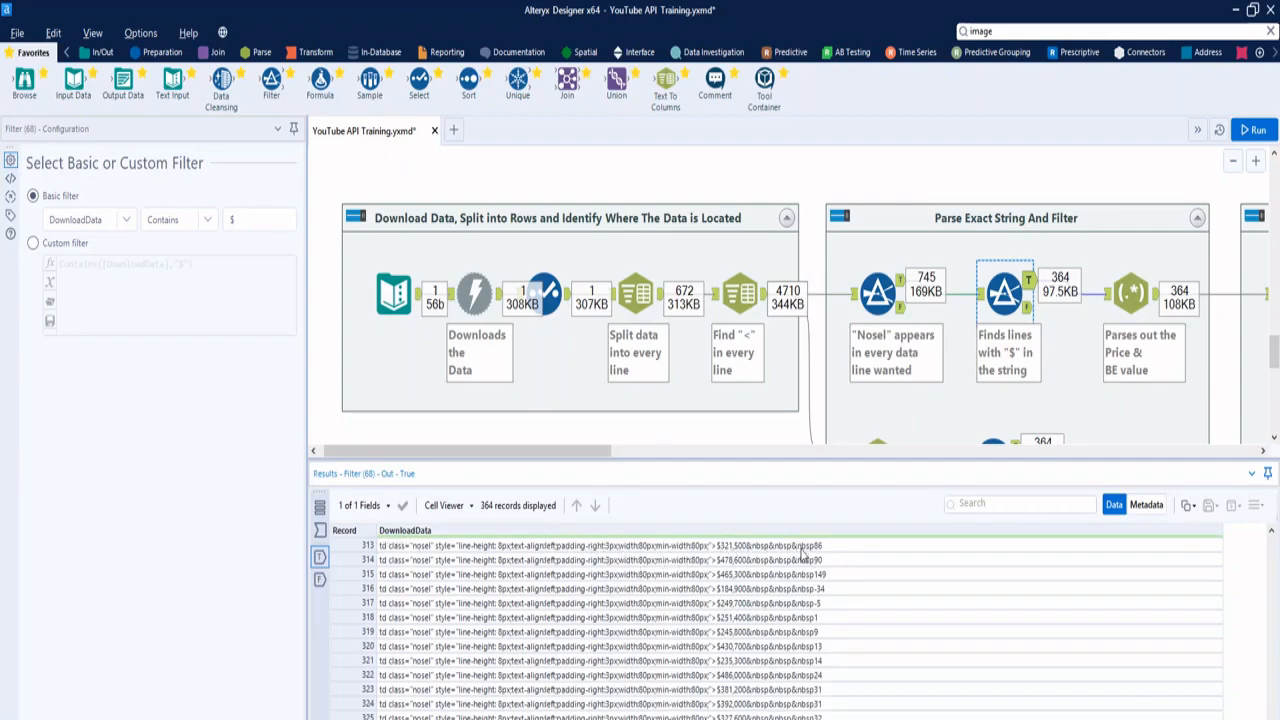
mouse_move(1110, 335)
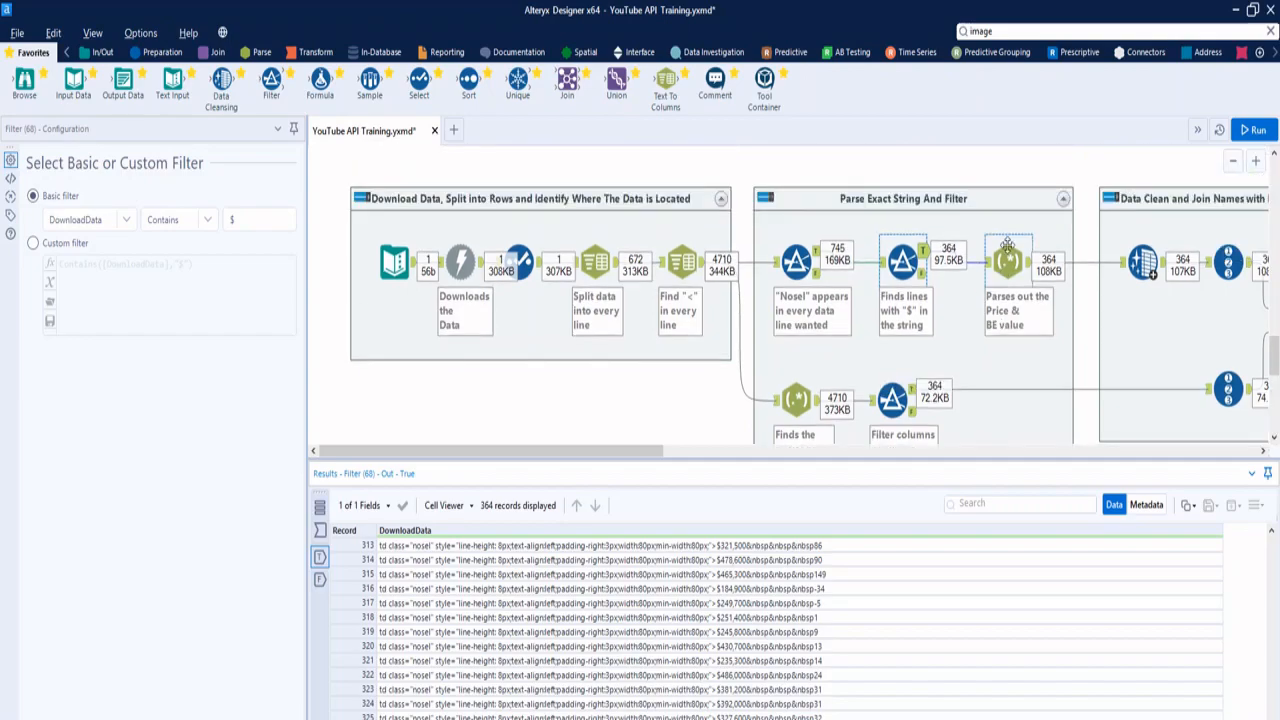
Review the RegEx step parsing price and BE values, then pan right toward the Join.
click(1007, 260)
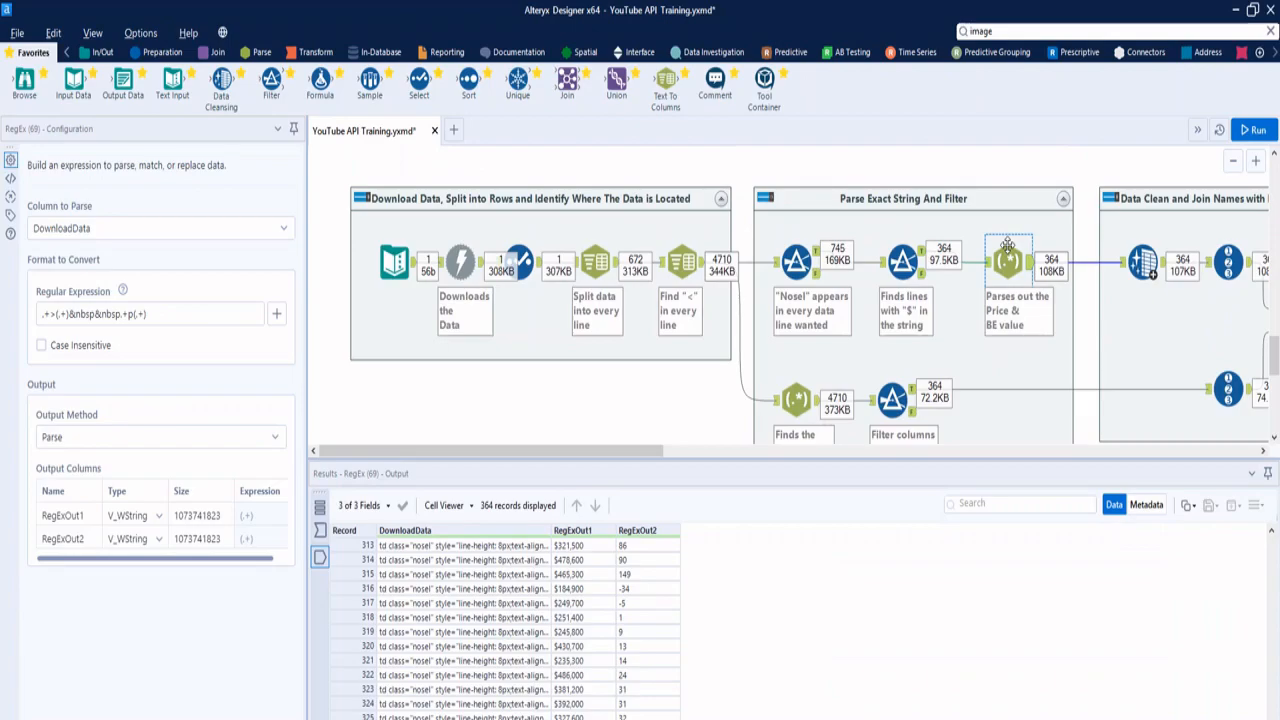
mouse_move(718, 340)
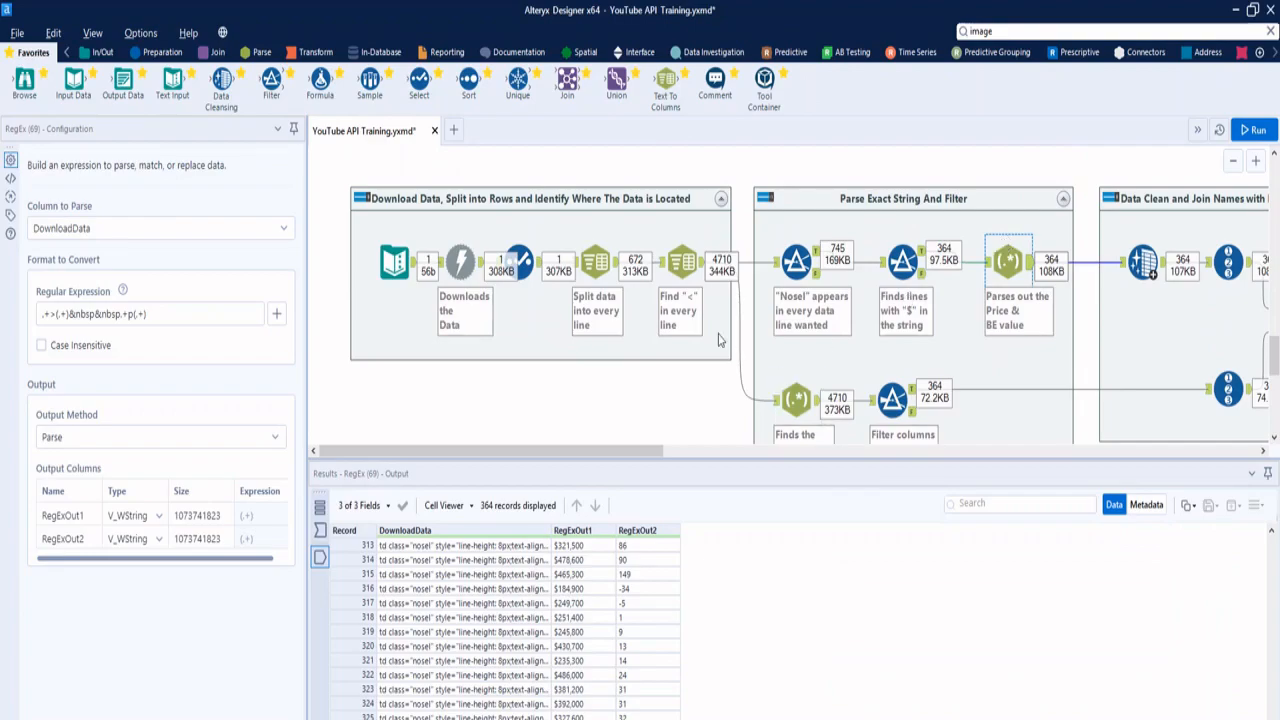
scroll(right, 3)
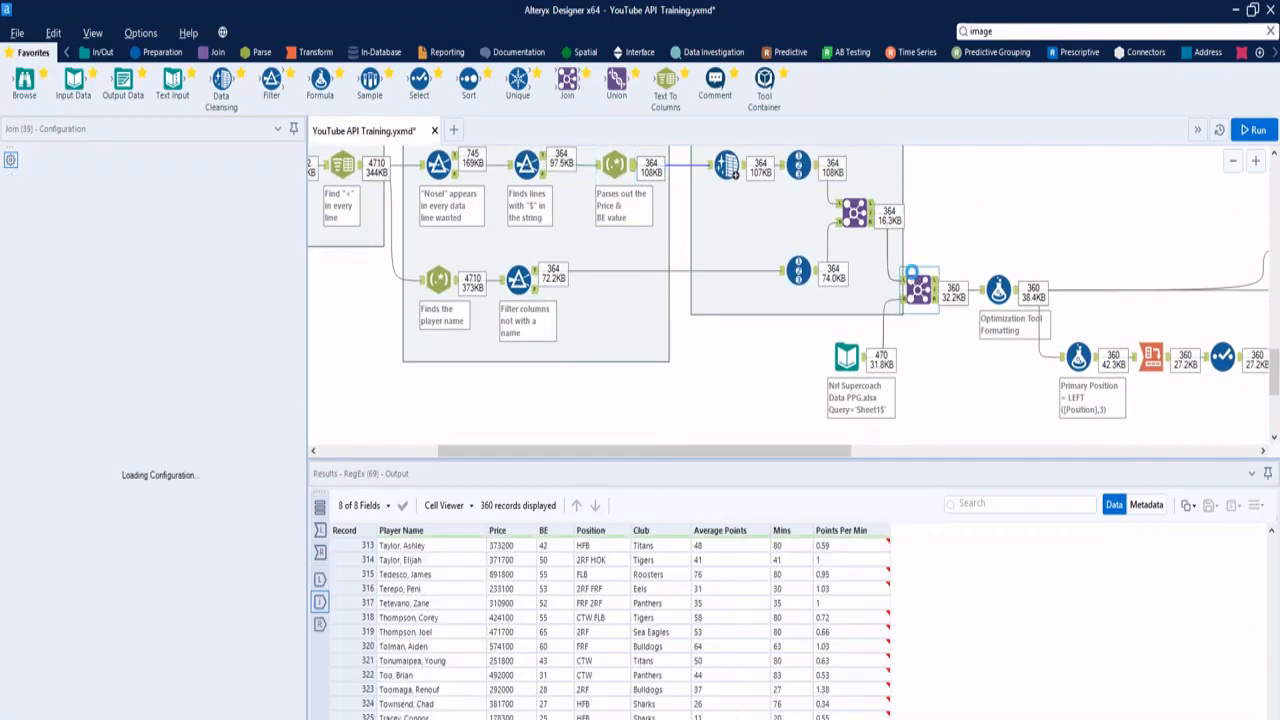
Show the Join matching Player Name on both inputs for 360 records, then pan right.
click(918, 288)
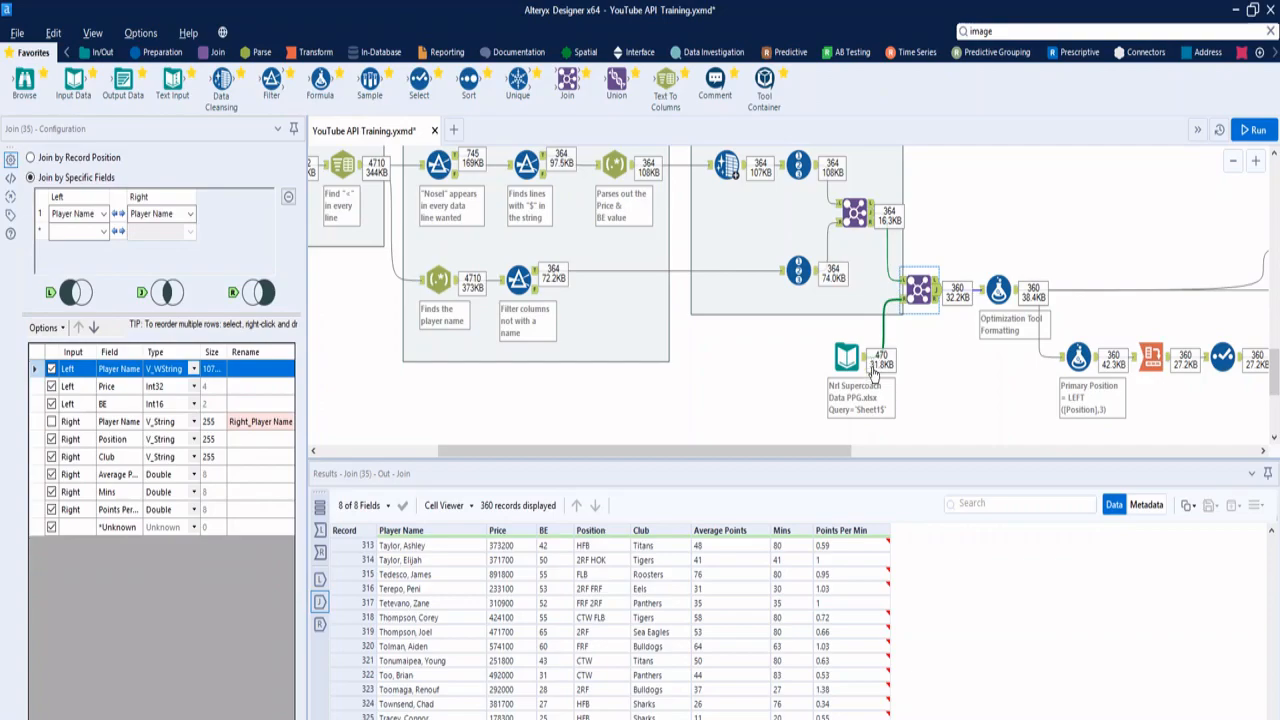
scroll(right, 3)
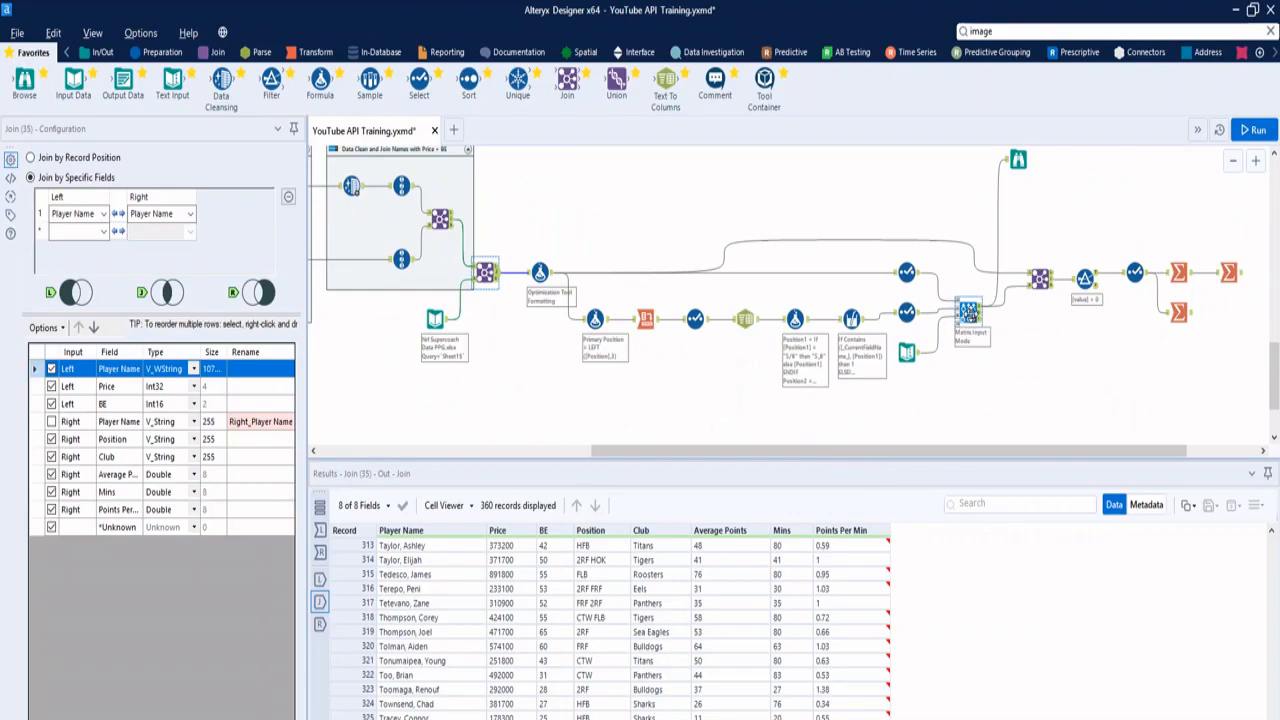
View the Optimization tool's matrix input, Mixed Integer Program and Glpk settings, then pan left.
click(968, 312)
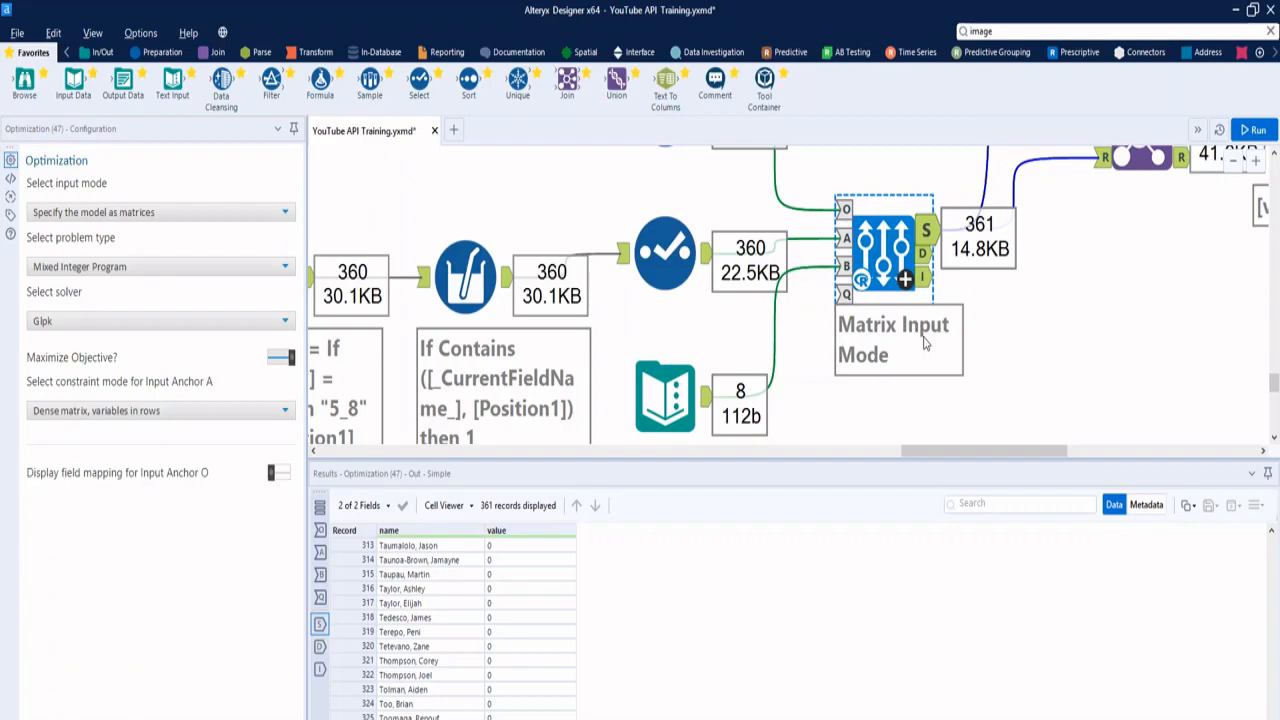
mouse_move(1005, 330)
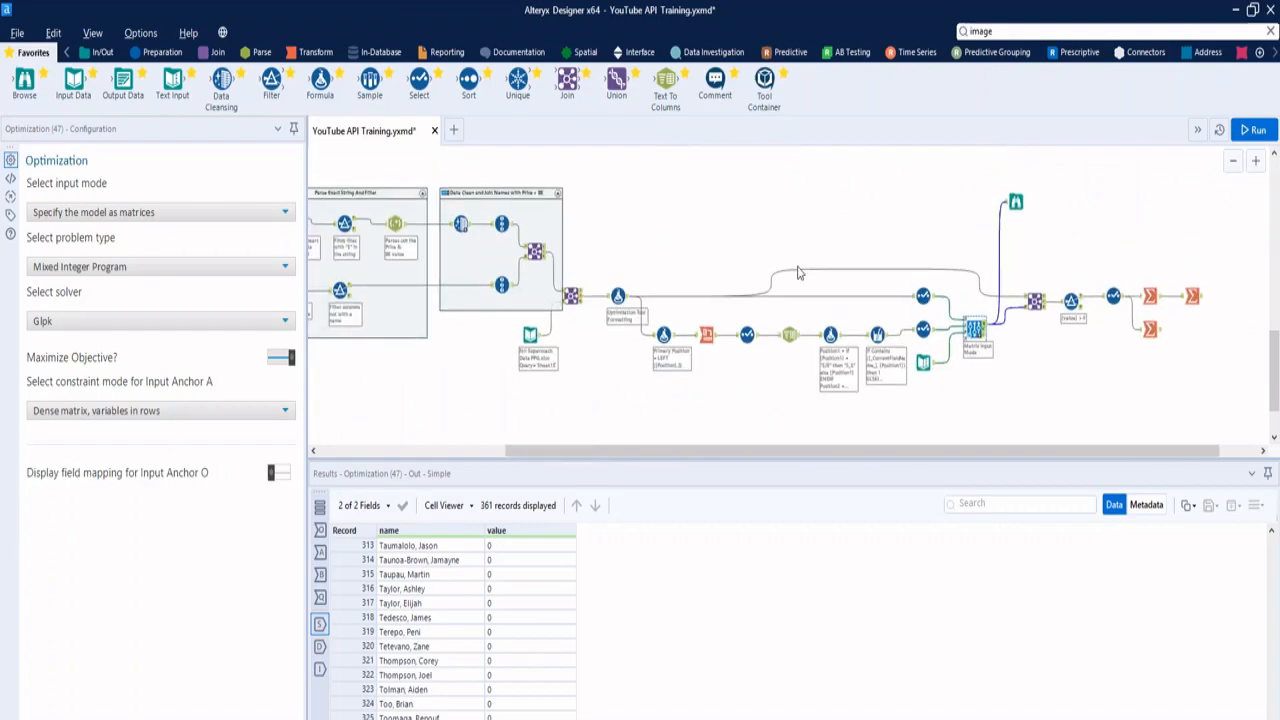
scroll(left, 3)
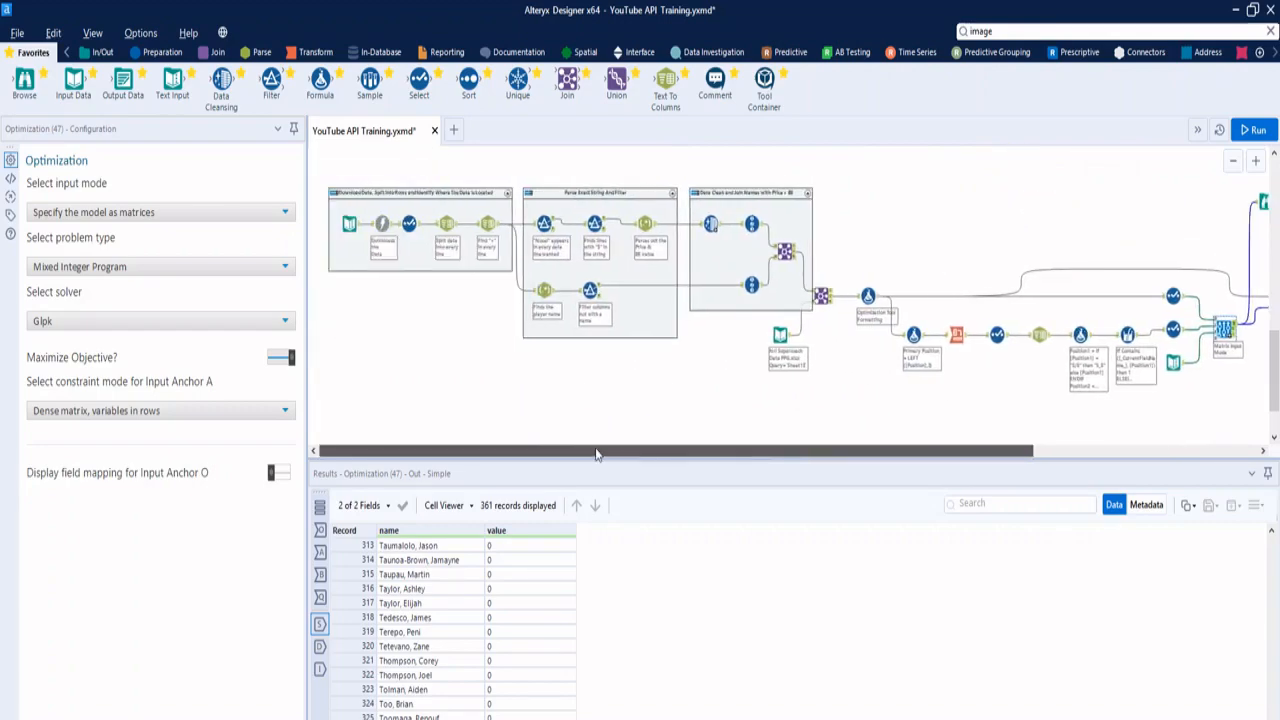